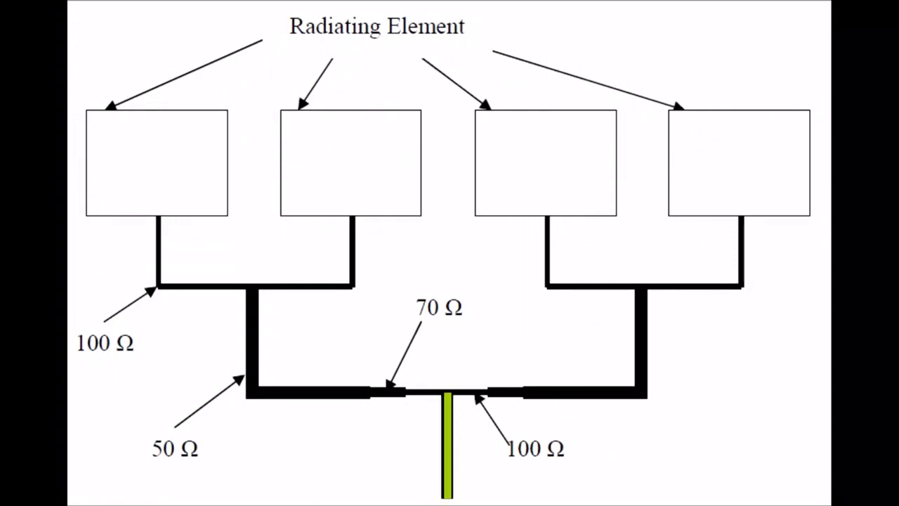
mouse_move(466, 396)
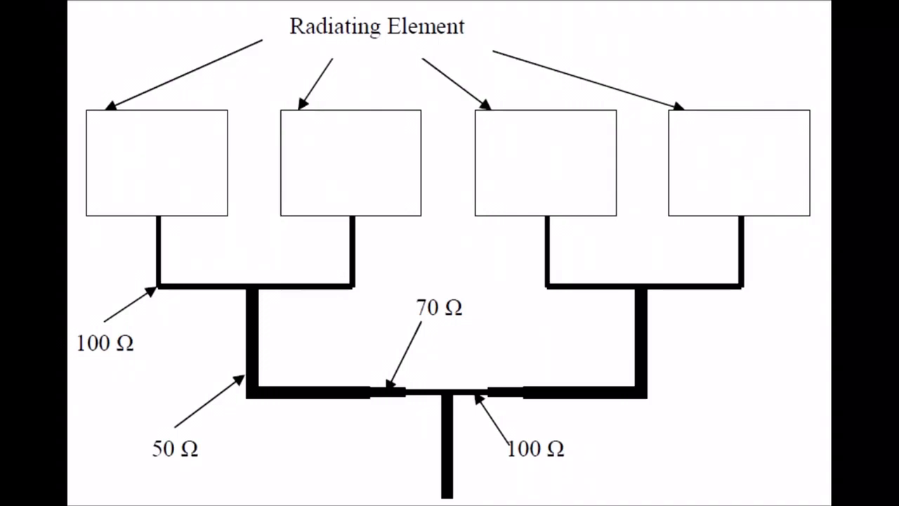
mouse_move(293, 139)
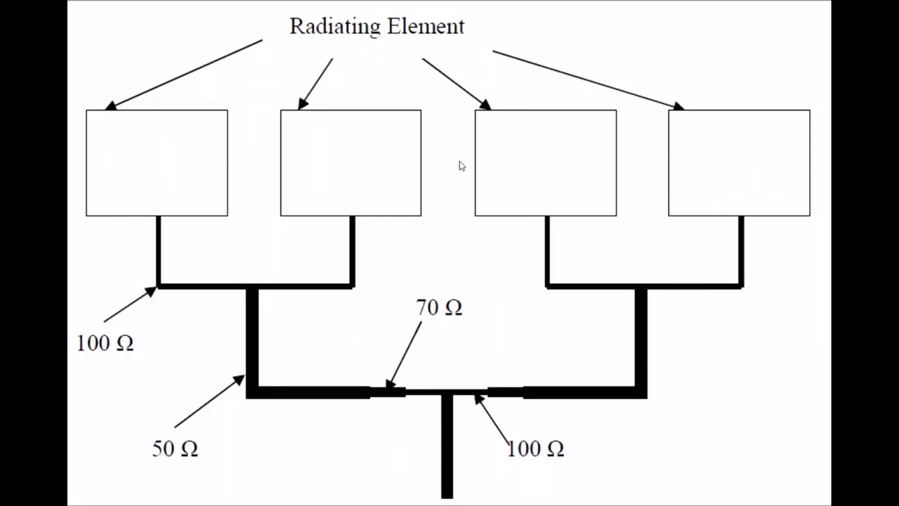
mouse_move(219, 168)
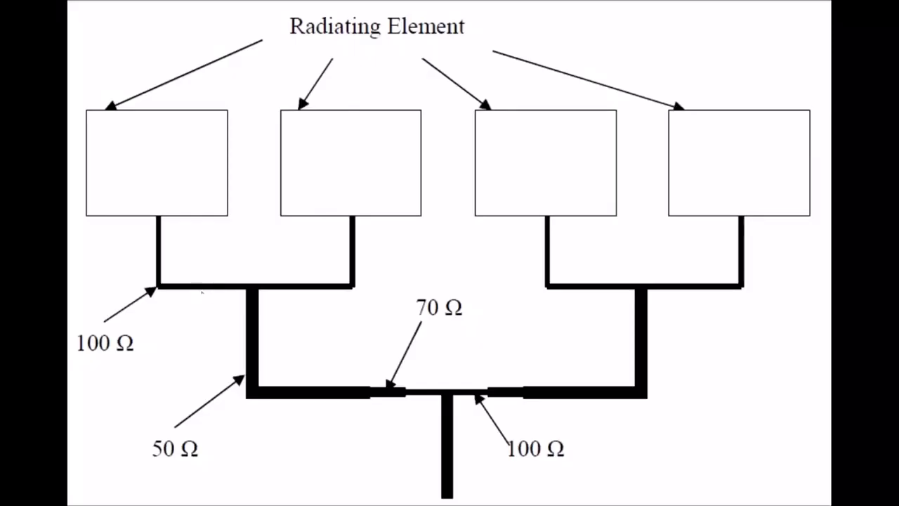
- Return to the Microwaves101 calculator tab showing the 70.7-ohm line results
click(84, 13)
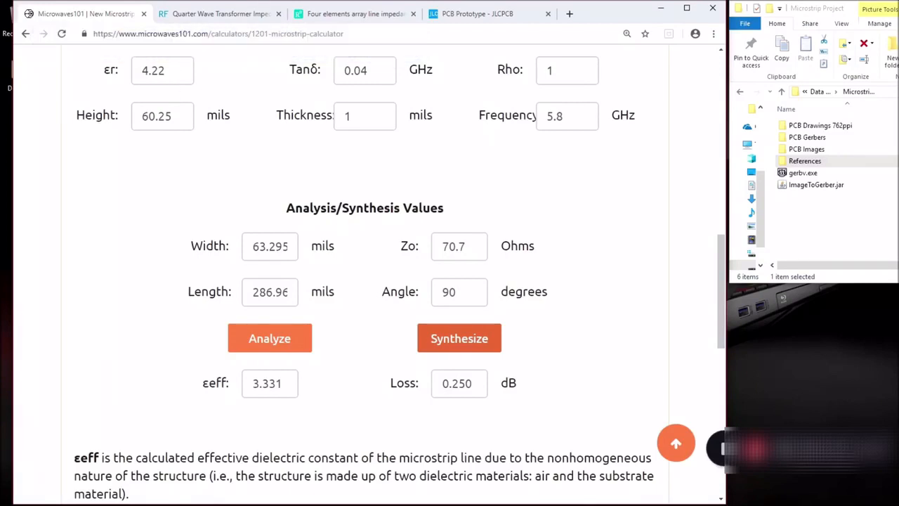
- Open the References folder and its FR4 Measured Permitivity image beside the calculator
click(365, 116)
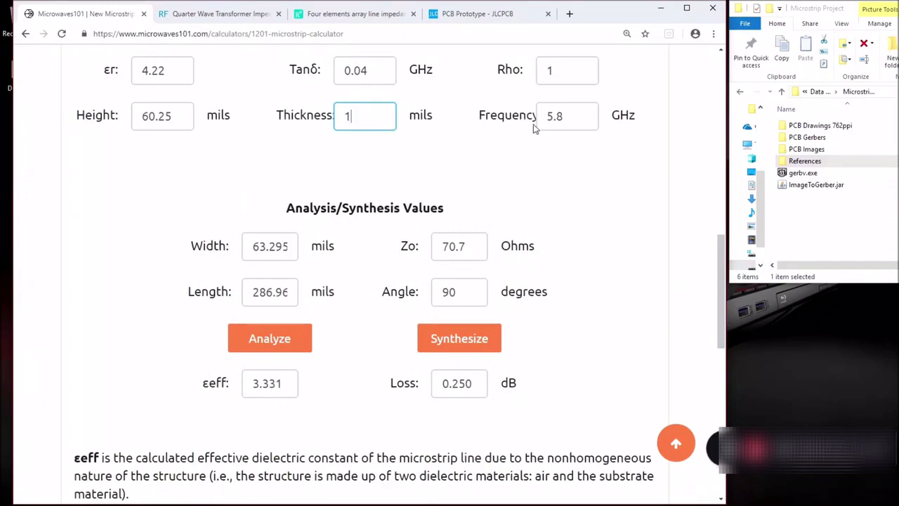
mouse_move(453, 138)
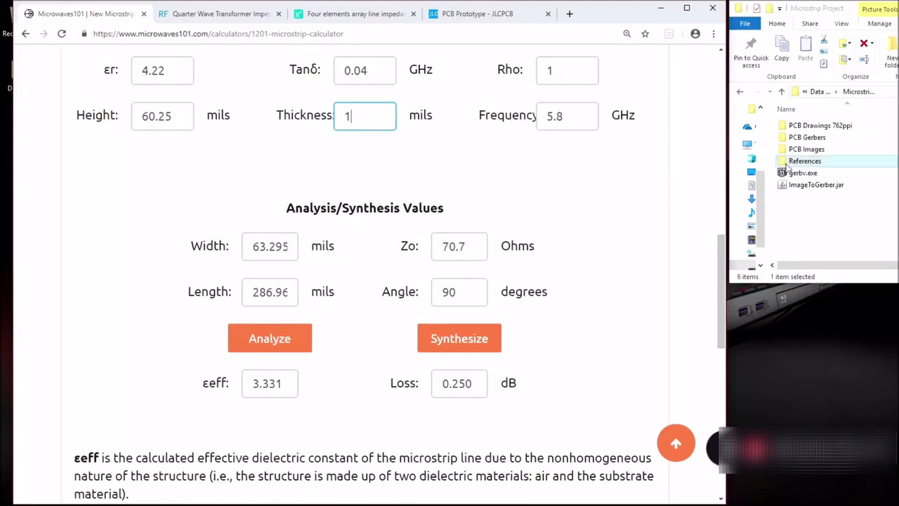
double_click(804, 161)
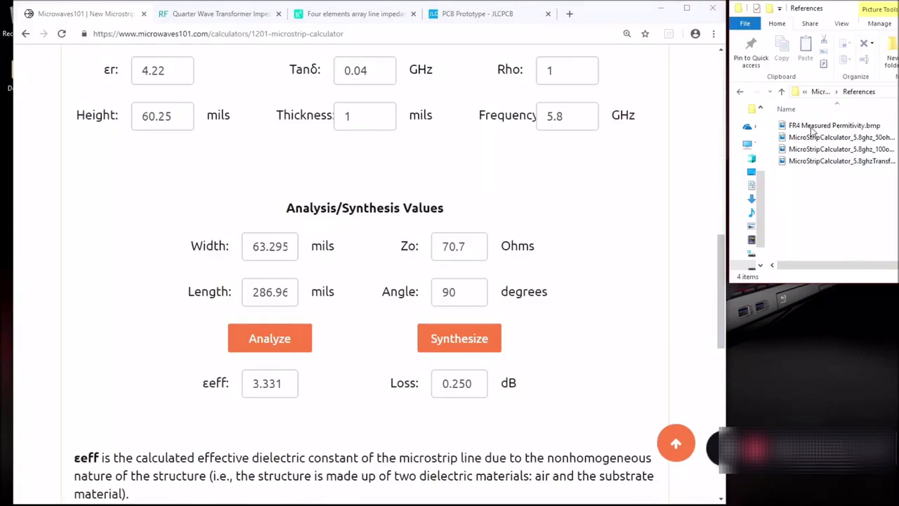
double_click(834, 125)
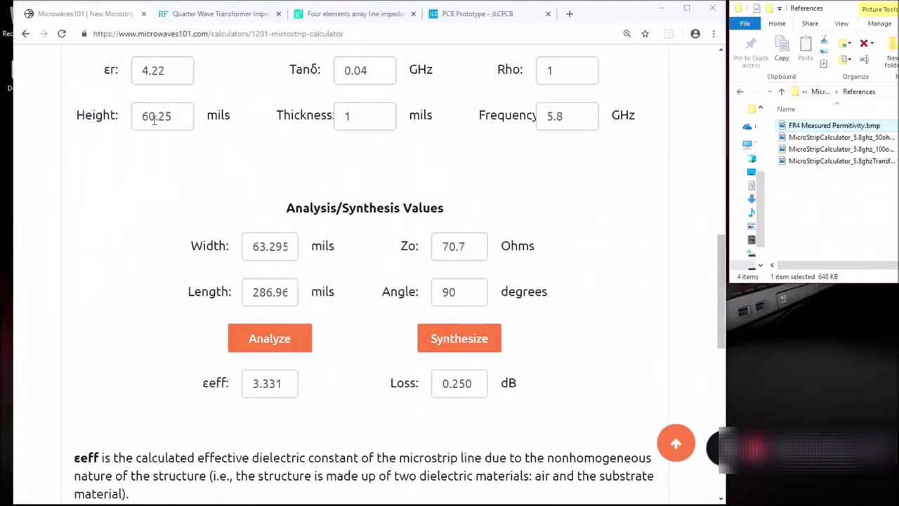
- Analyze the line with εr 4.4 and conductor thickness 1.37 mils
double_click(156, 71)
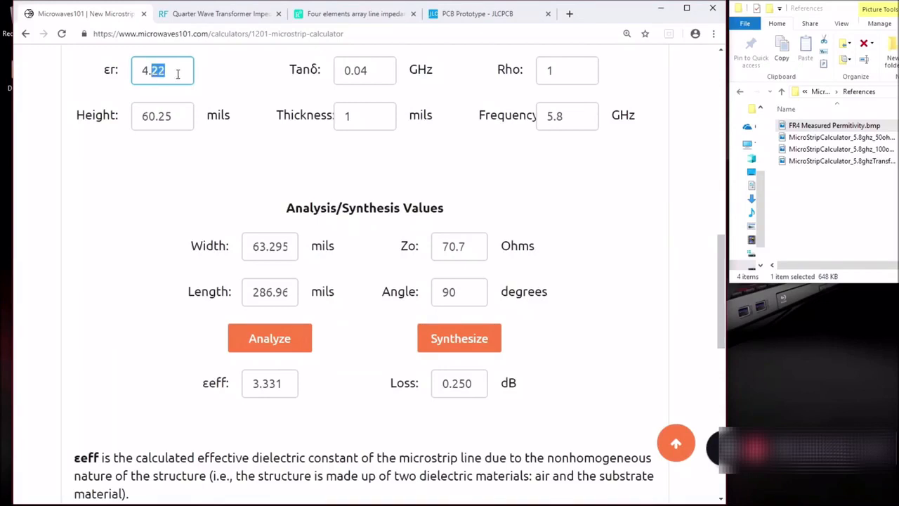
text(4.4)
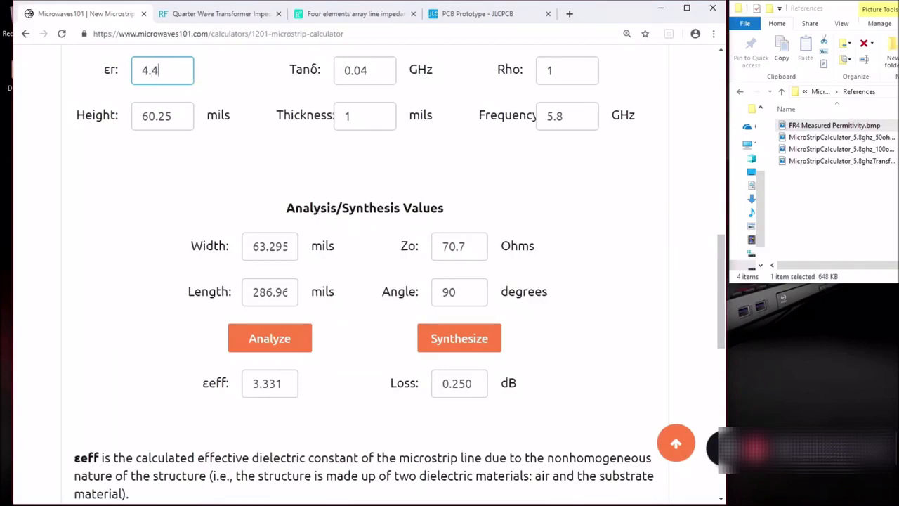
click(363, 115)
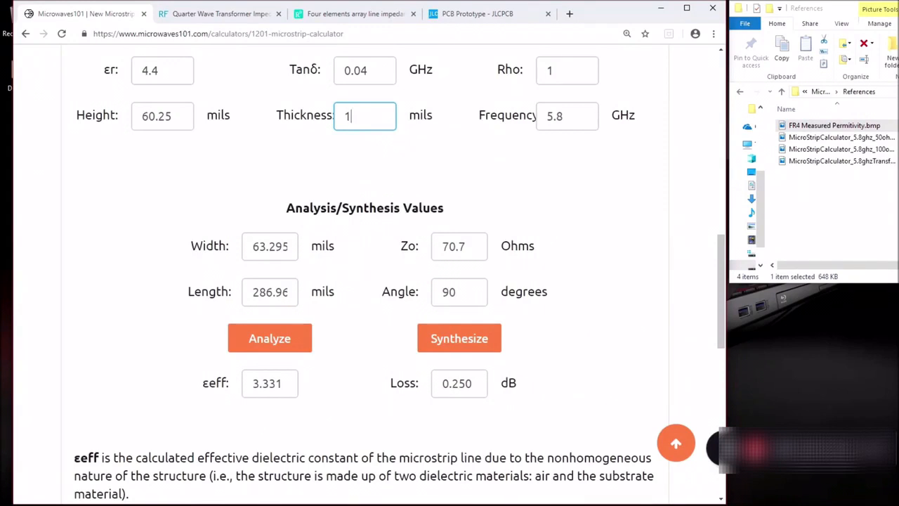
text(.37)
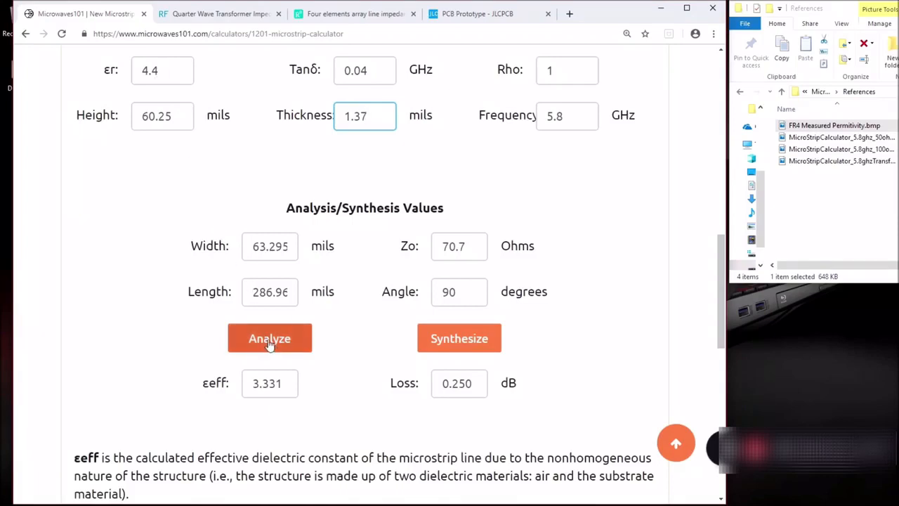
click(270, 338)
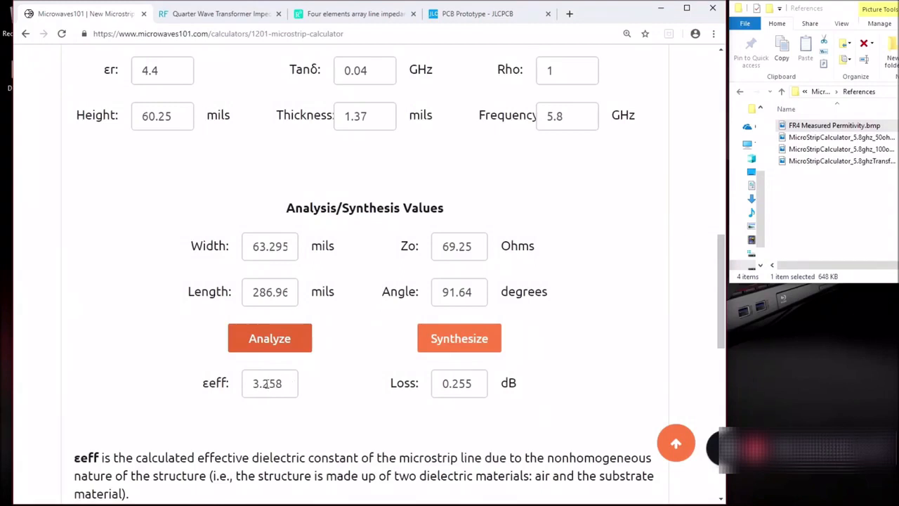
- Change εr to 4.22 and re-analyze, giving Zo 70.49 ohms
click(162, 69)
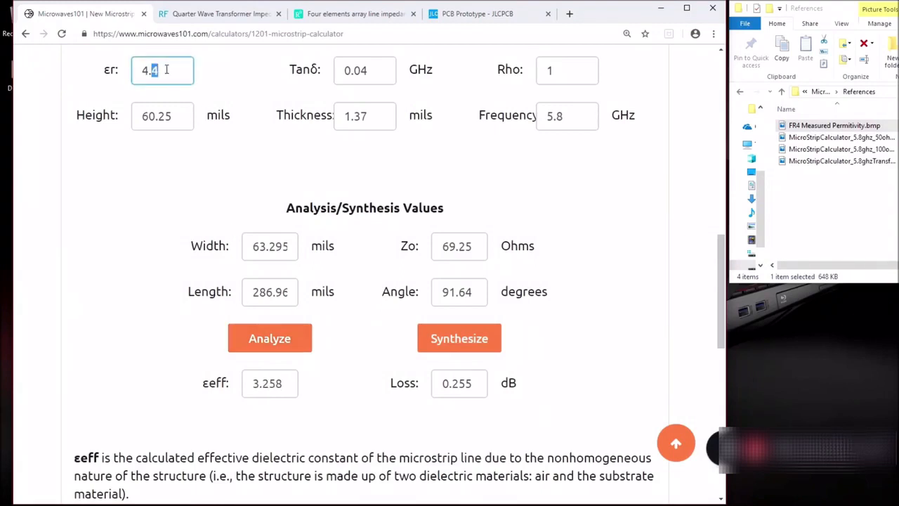
text(4.2)
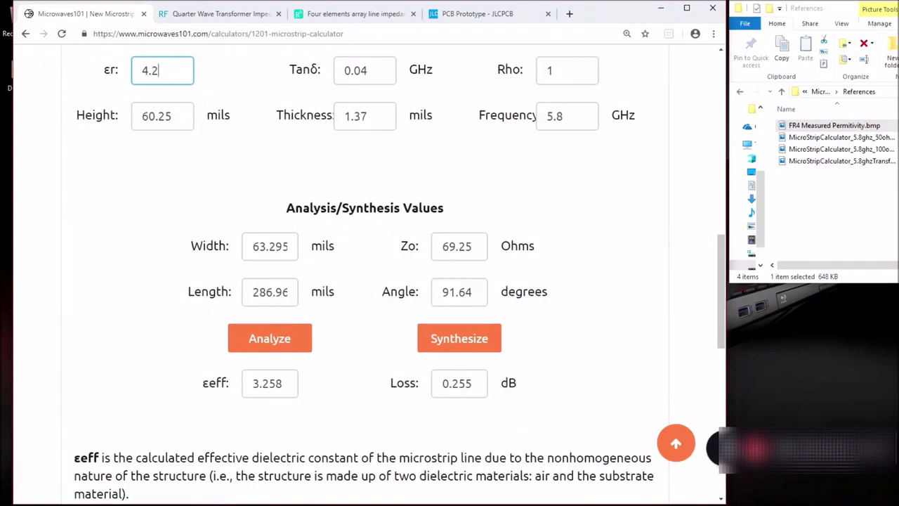
text(2)
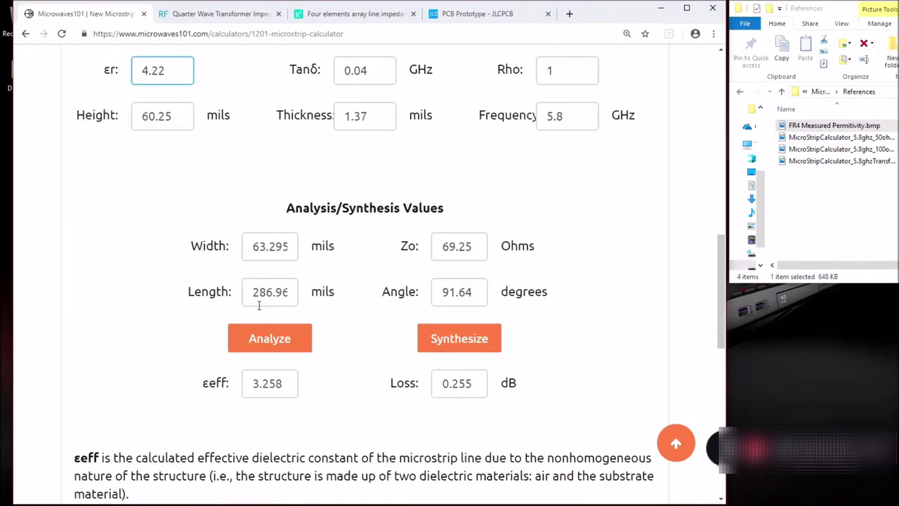
click(270, 337)
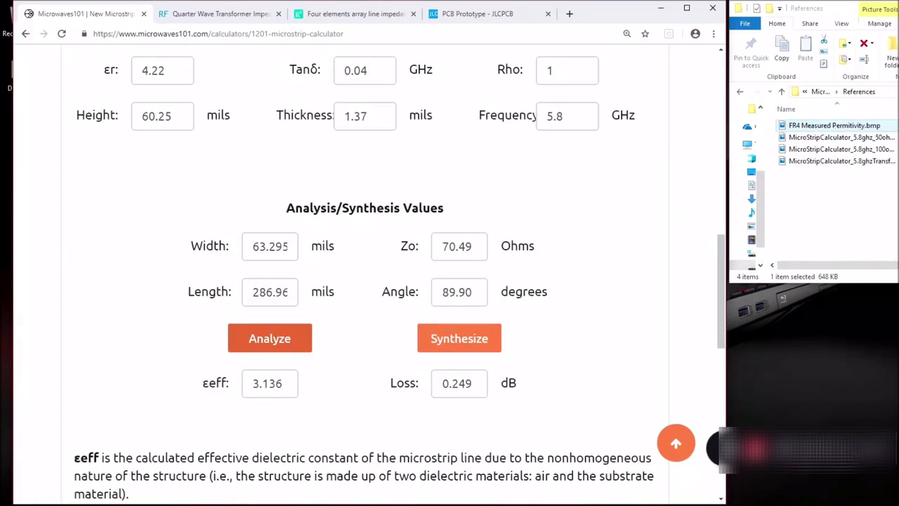
mouse_move(421, 260)
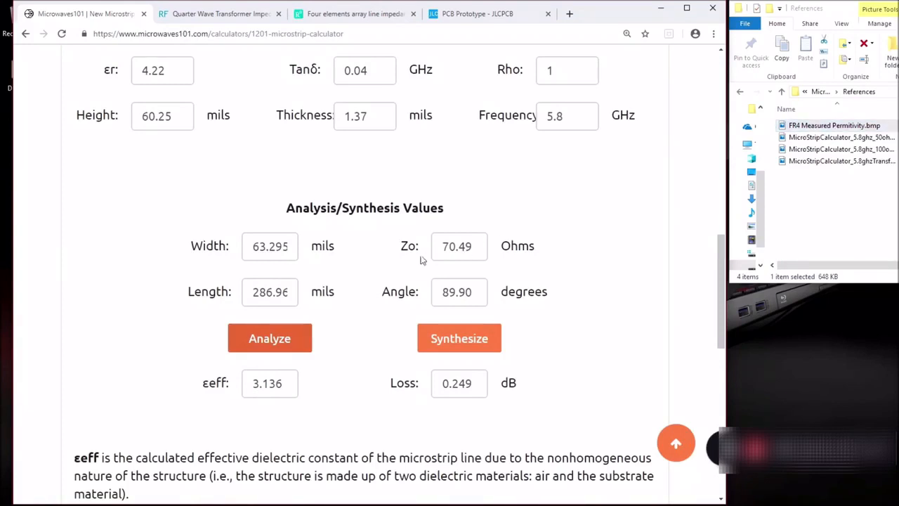
- Synthesize a 50-ohm line: 119.65 mils wide, 278.23 mils long, εeff 3.336
triple_click(457, 246)
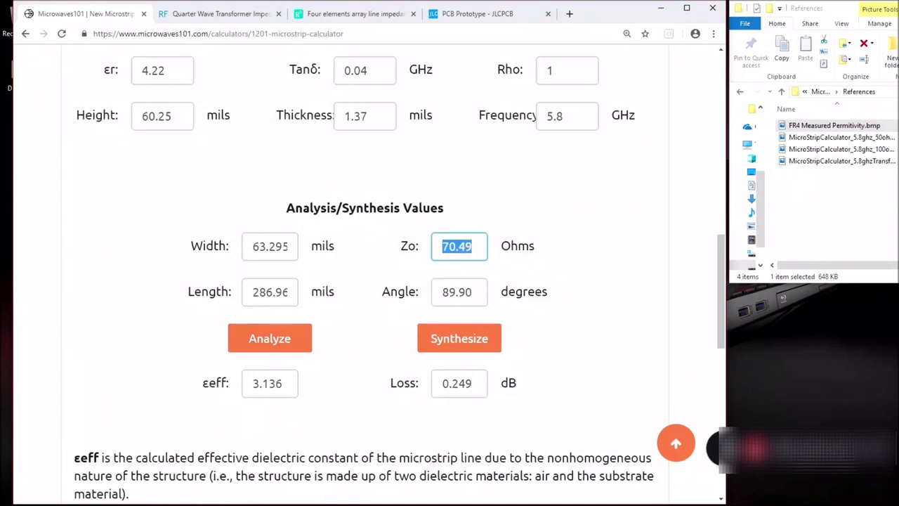
text(50)
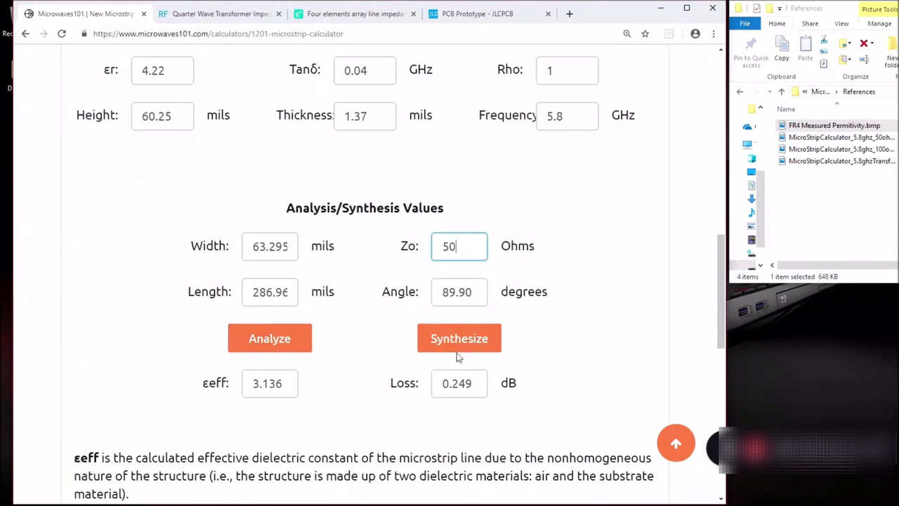
click(458, 338)
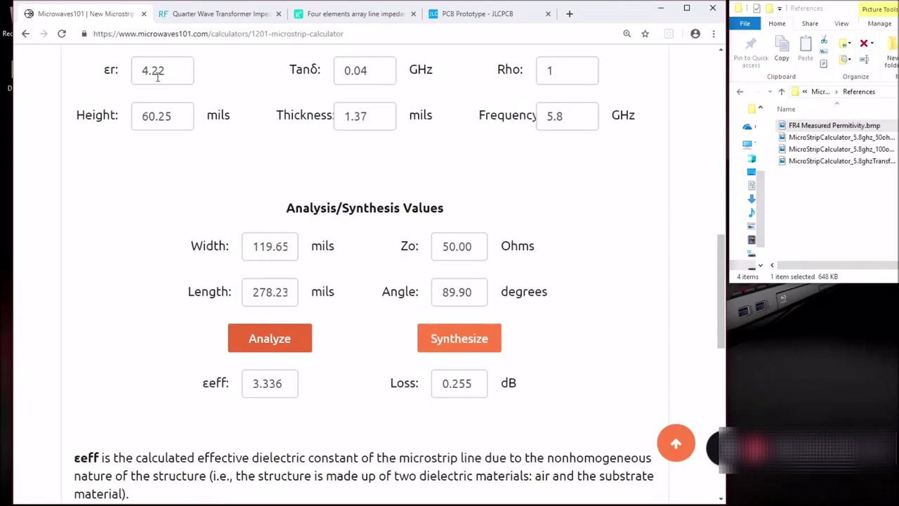
mouse_move(282, 368)
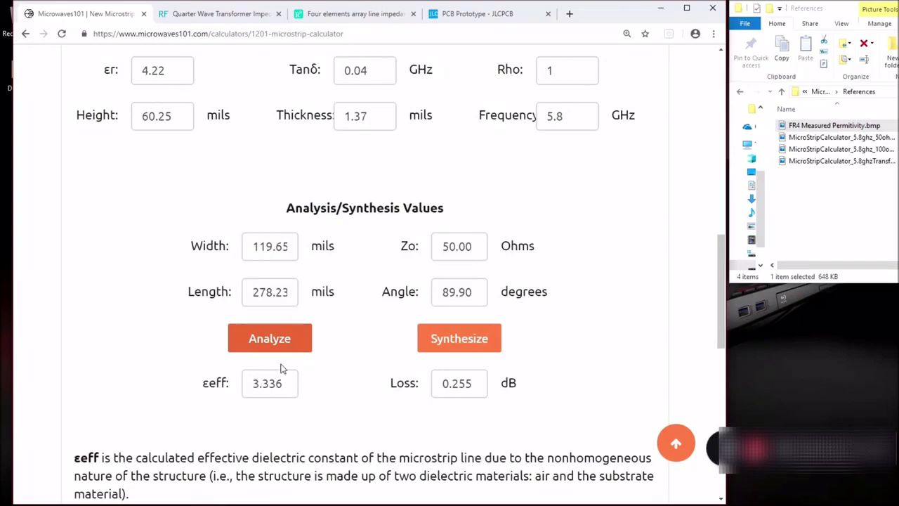
mouse_move(187, 143)
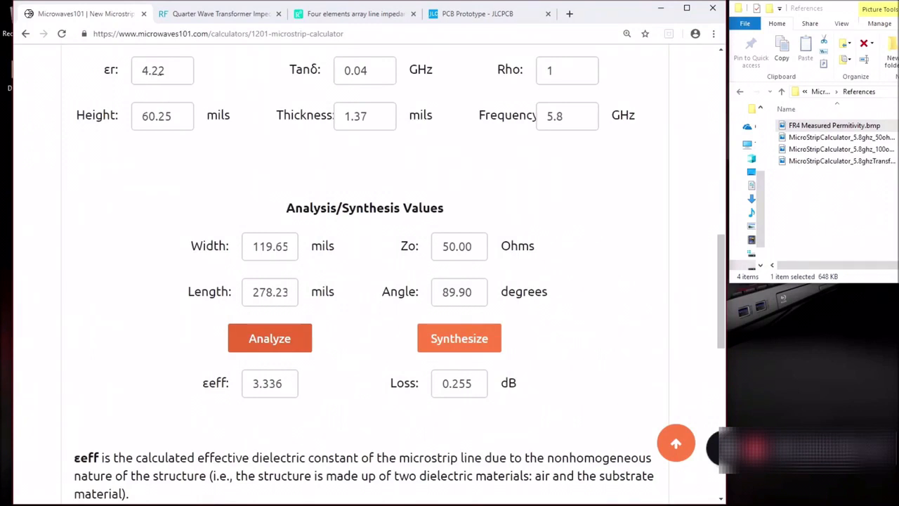
mouse_move(362, 259)
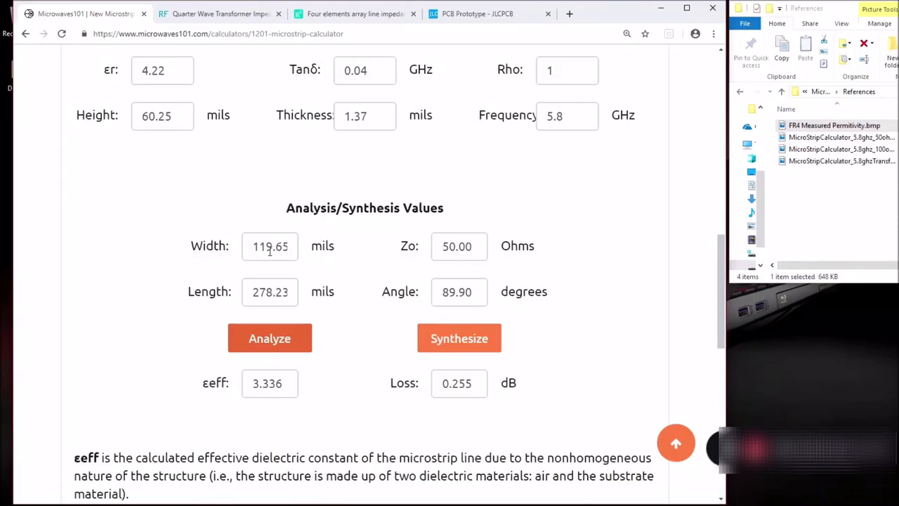
mouse_move(315, 262)
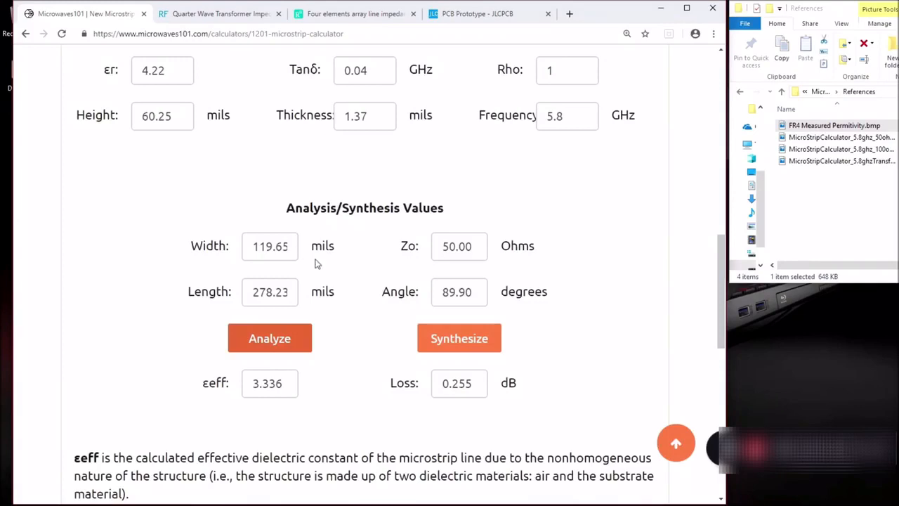
- Check the array layout figure, then synthesize a 100-ohm line: 26.880 by 295.95 mils
click(354, 14)
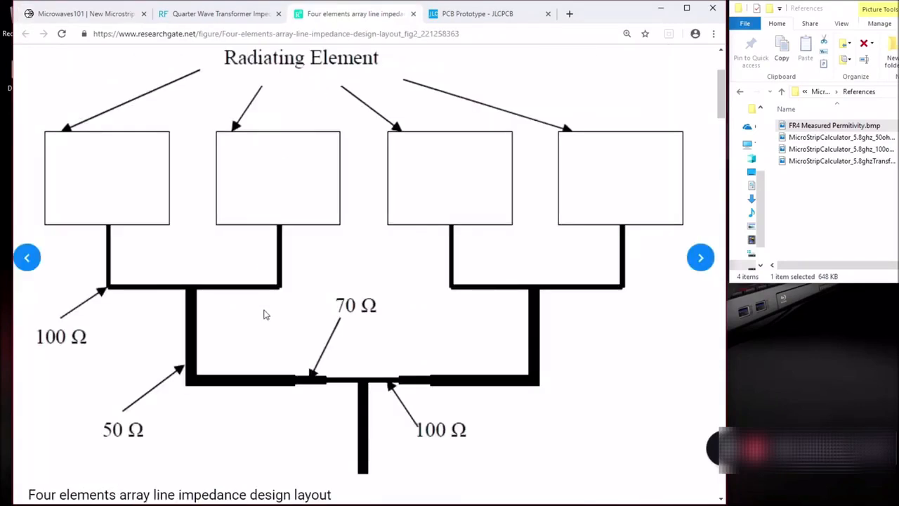
mouse_move(304, 385)
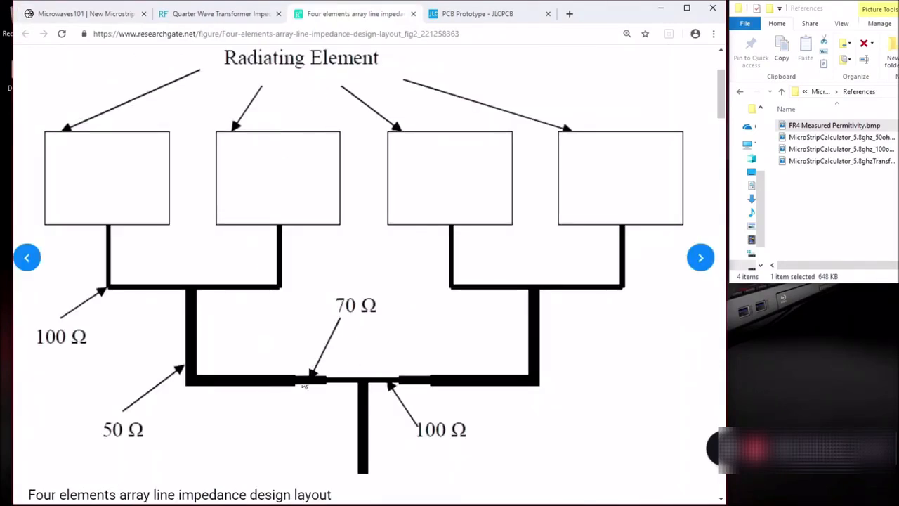
mouse_move(365, 442)
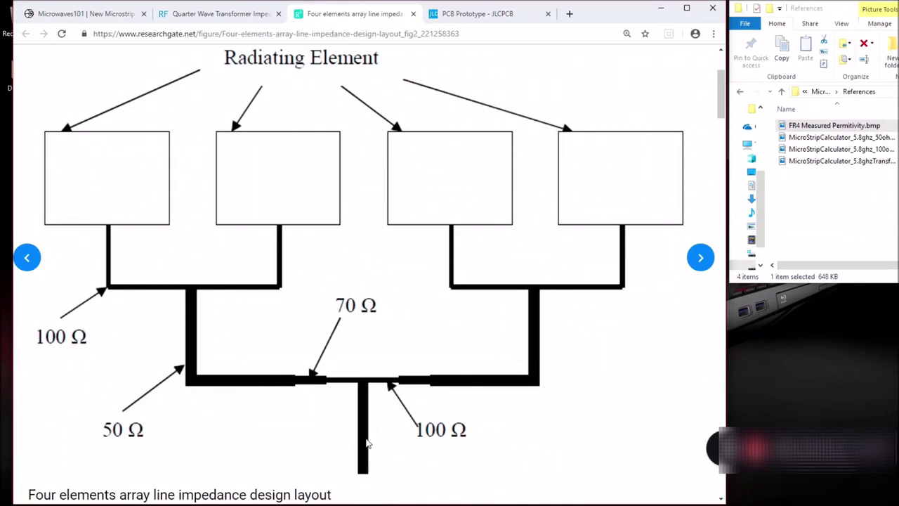
mouse_move(400, 375)
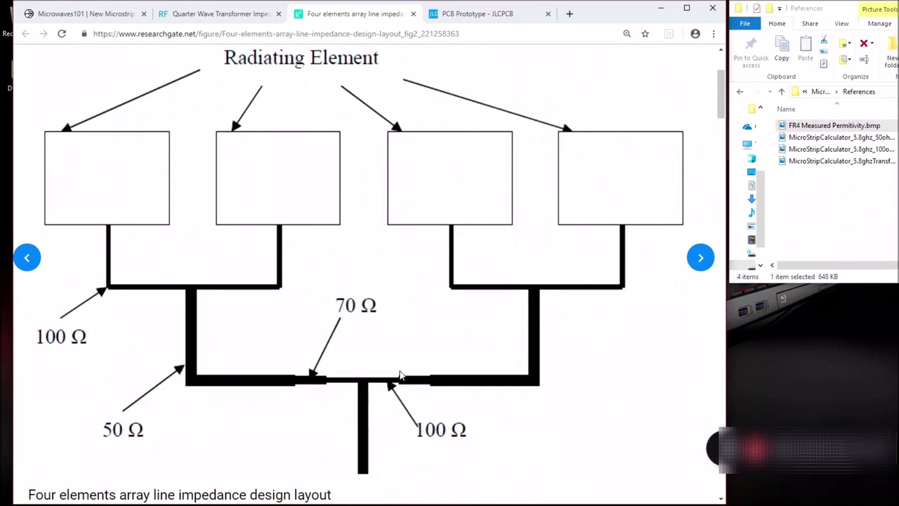
mouse_move(452, 265)
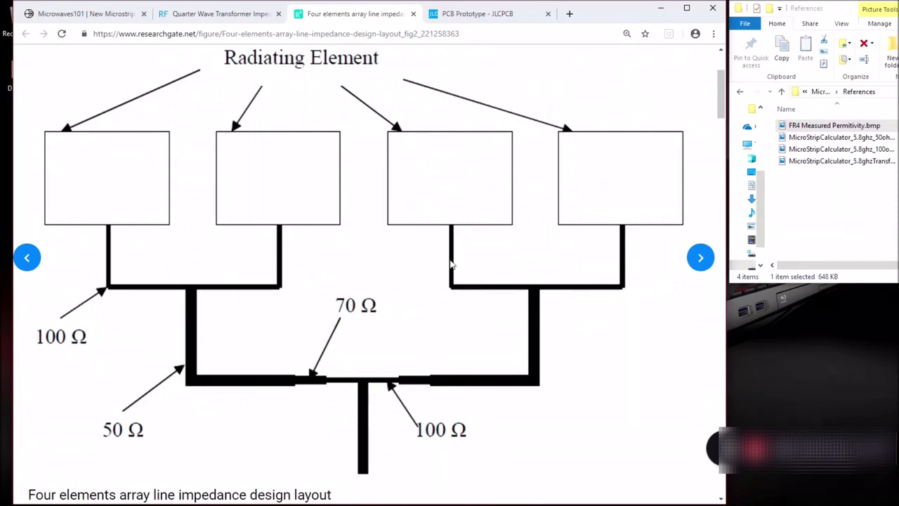
click(85, 13)
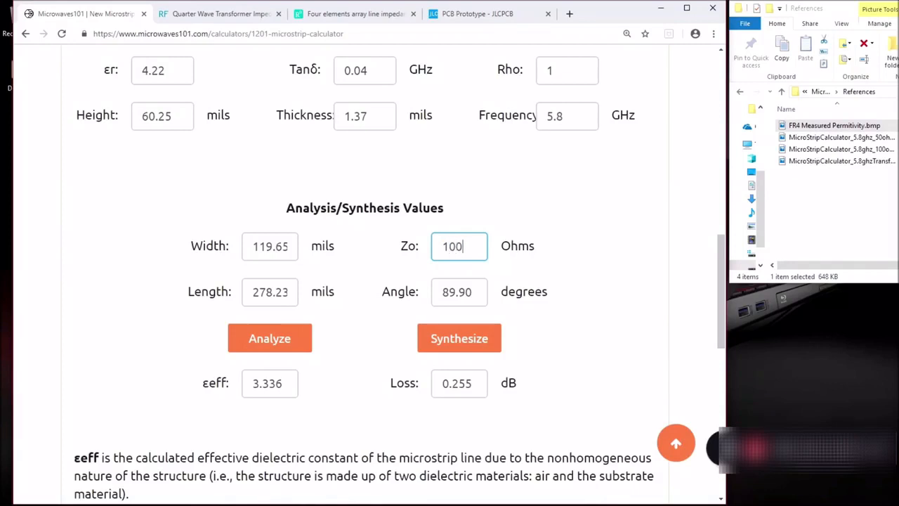
click(459, 338)
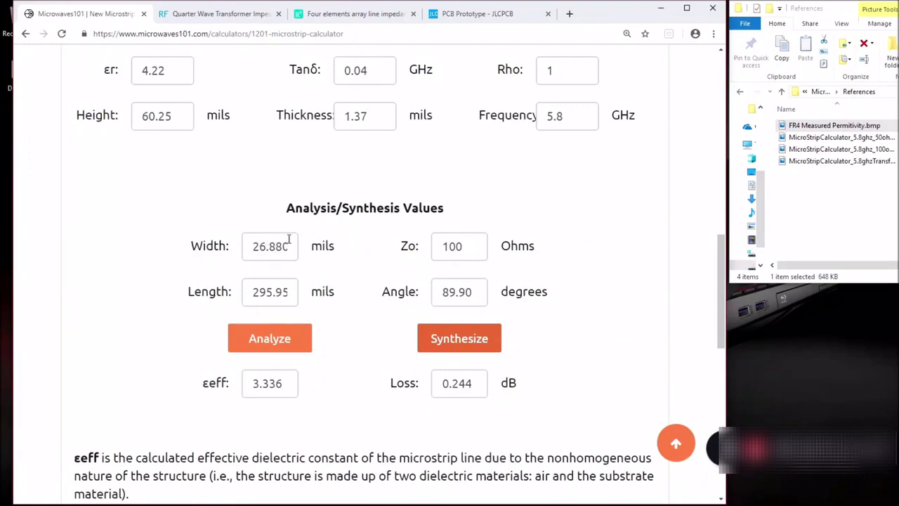
mouse_move(325, 223)
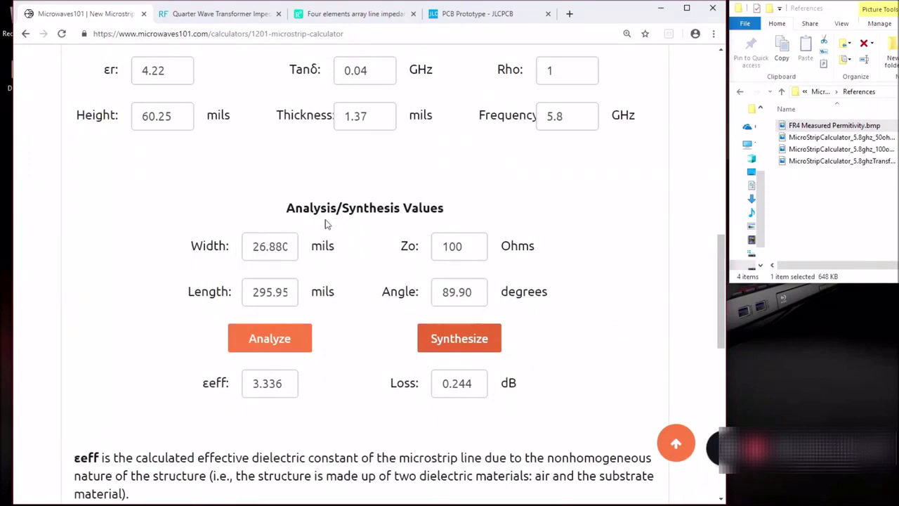
mouse_move(355, 14)
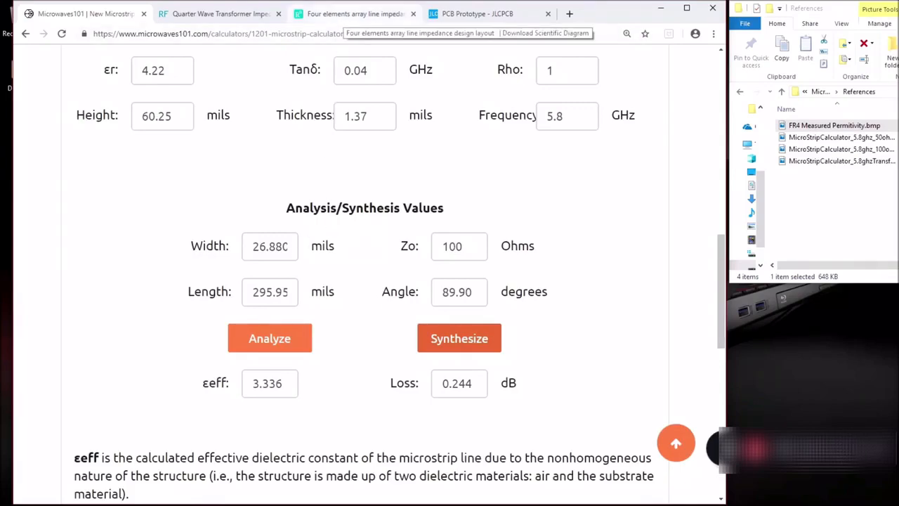
- Confirm the everythingRF 70.71-ohm result and enter Zo 70.7 in Microwaves101
click(220, 13)
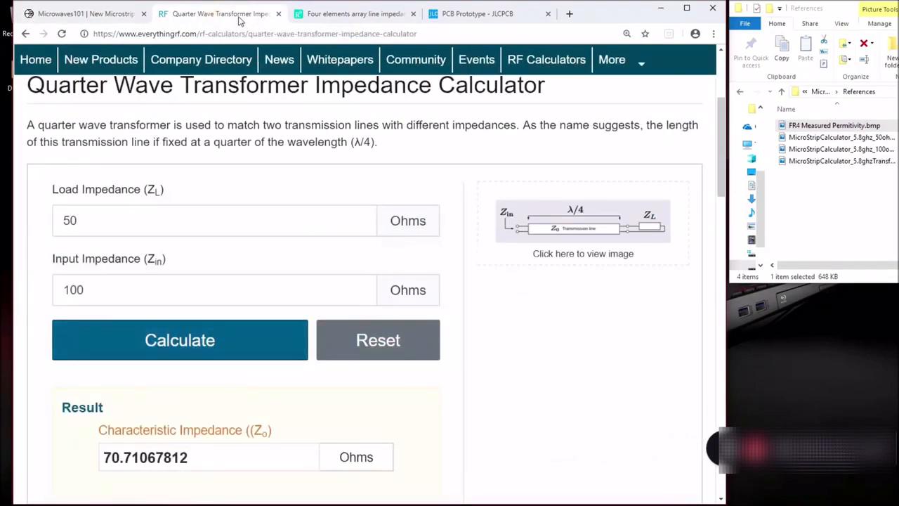
click(354, 13)
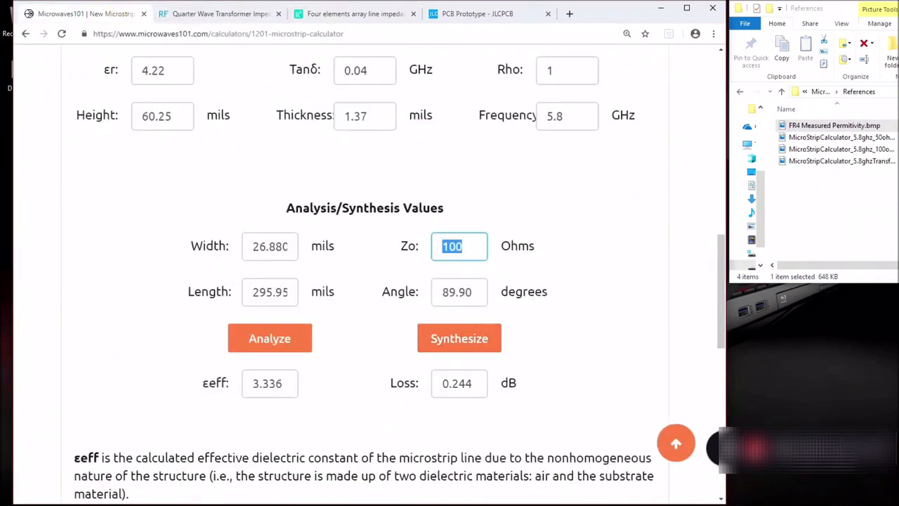
text(7)
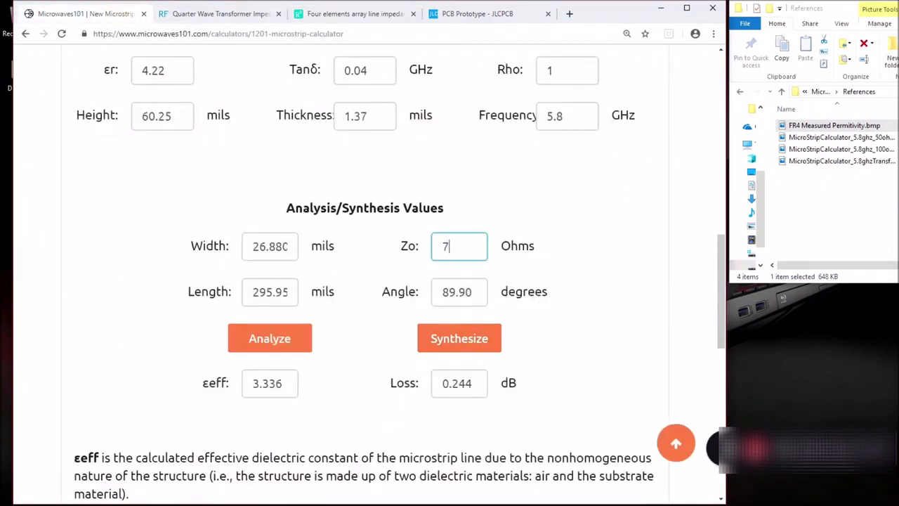
text(0.7)
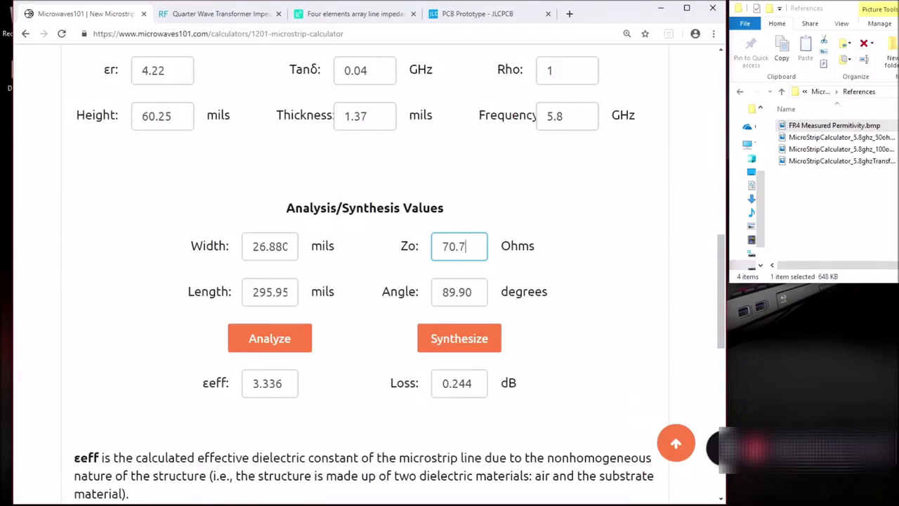
- Set the angle to 90 degrees and synthesize: 62.899 mils wide, 287.36 mils long
click(218, 14)
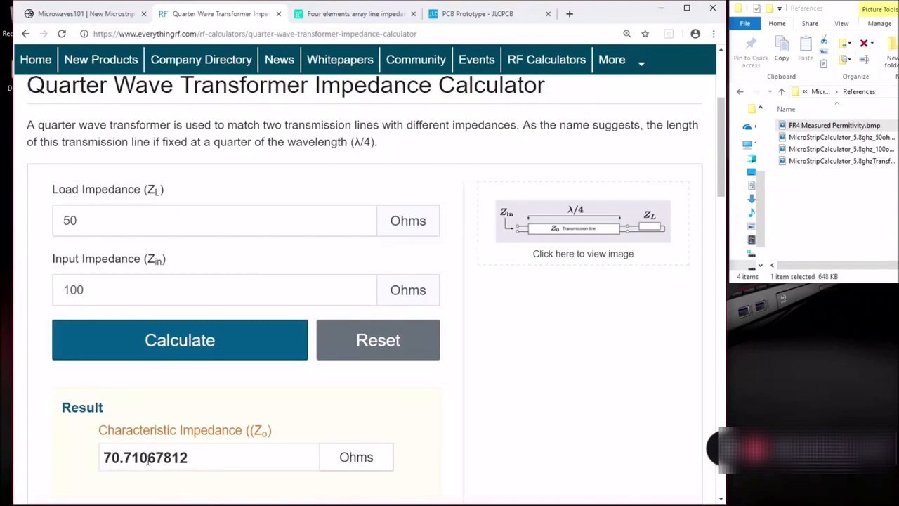
mouse_move(384, 108)
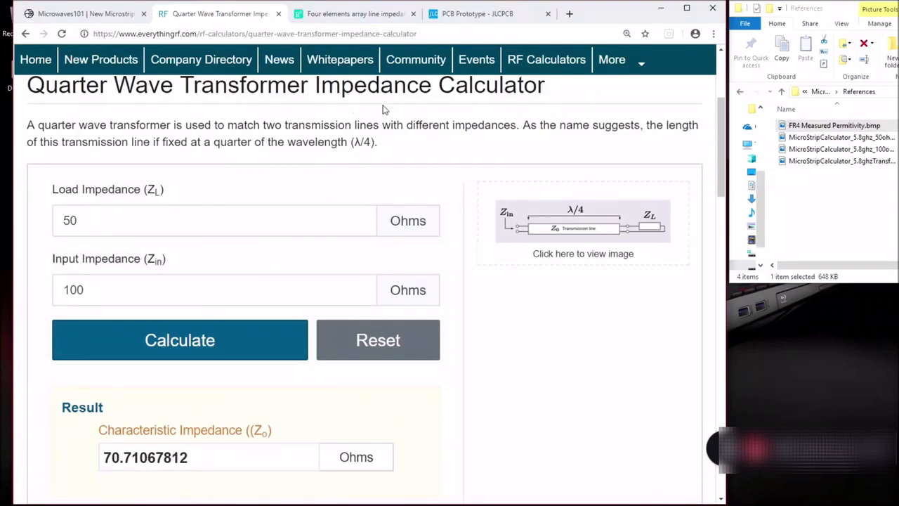
click(85, 14)
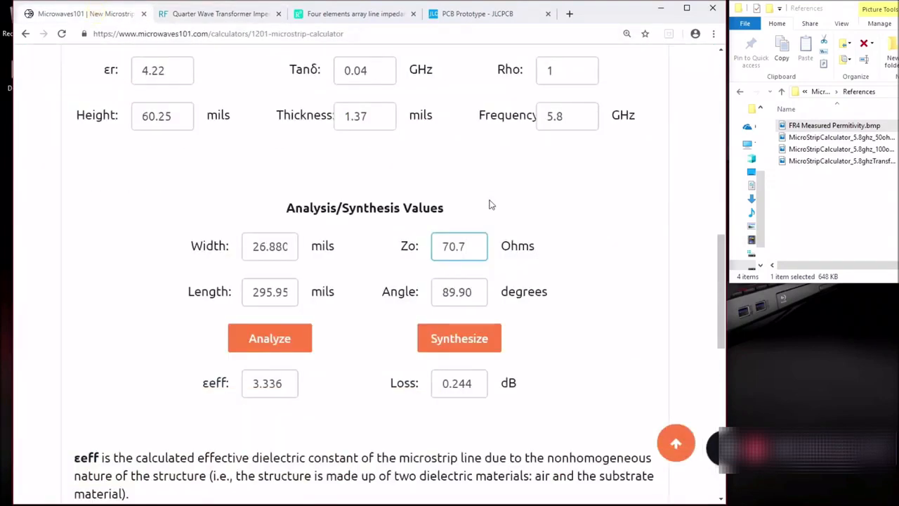
triple_click(456, 291)
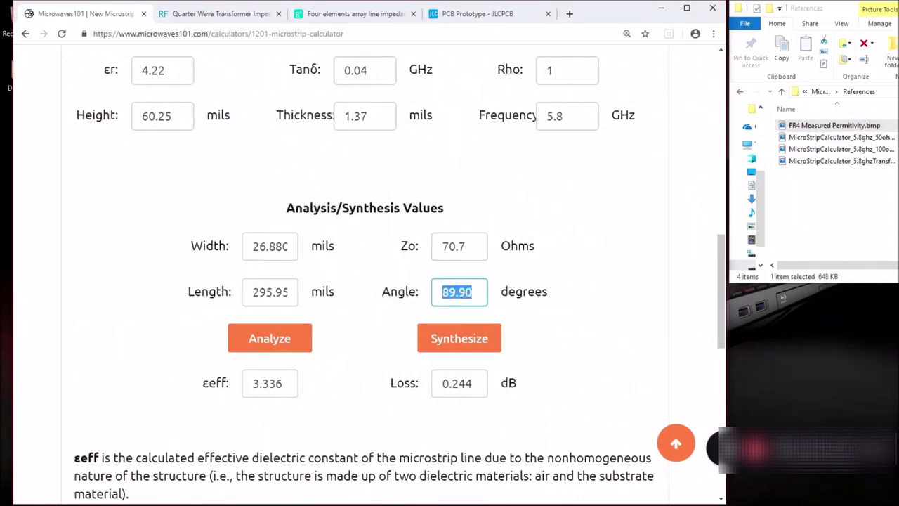
text(90)
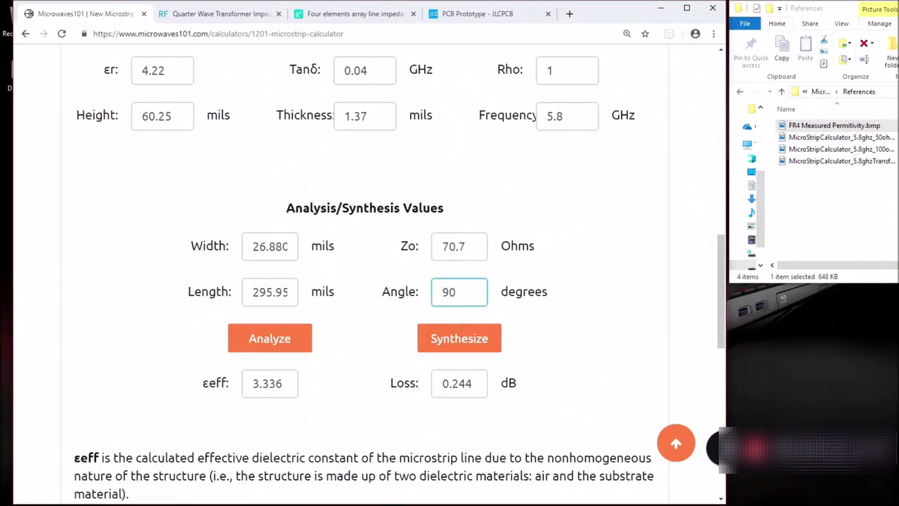
mouse_move(459, 338)
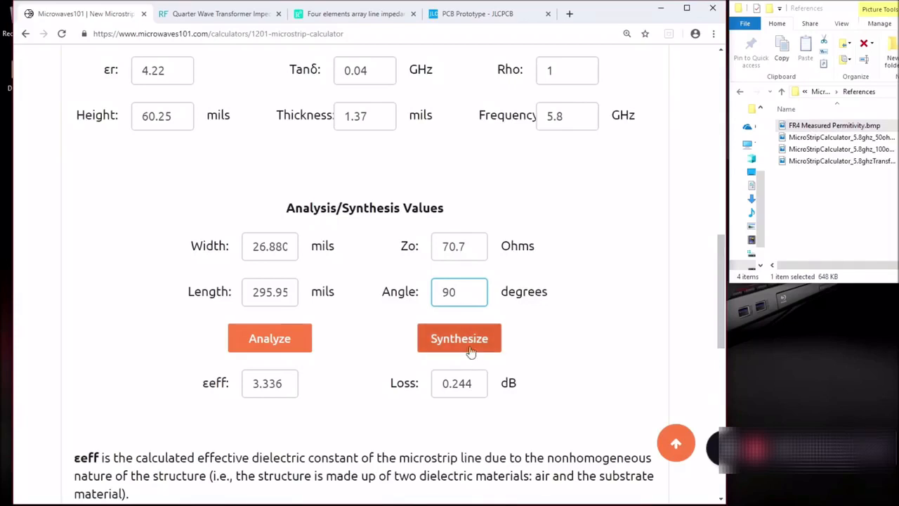
click(458, 338)
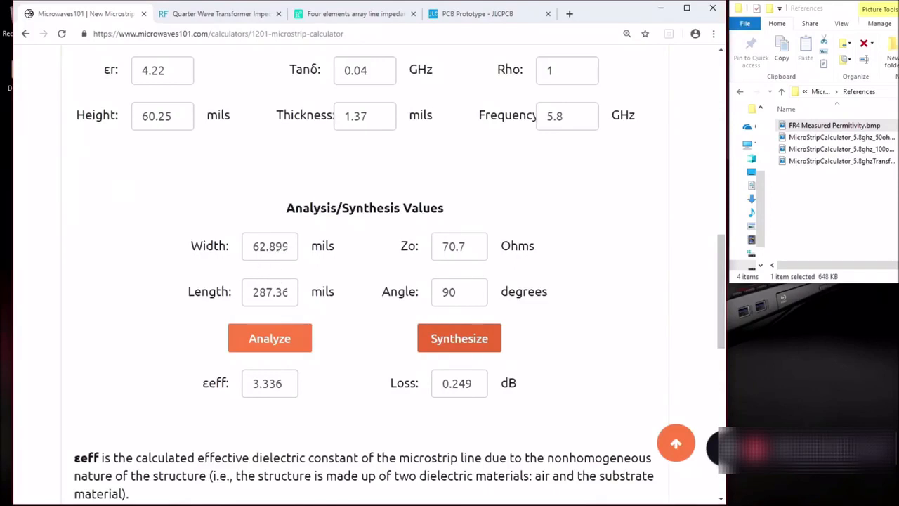
mouse_move(304, 325)
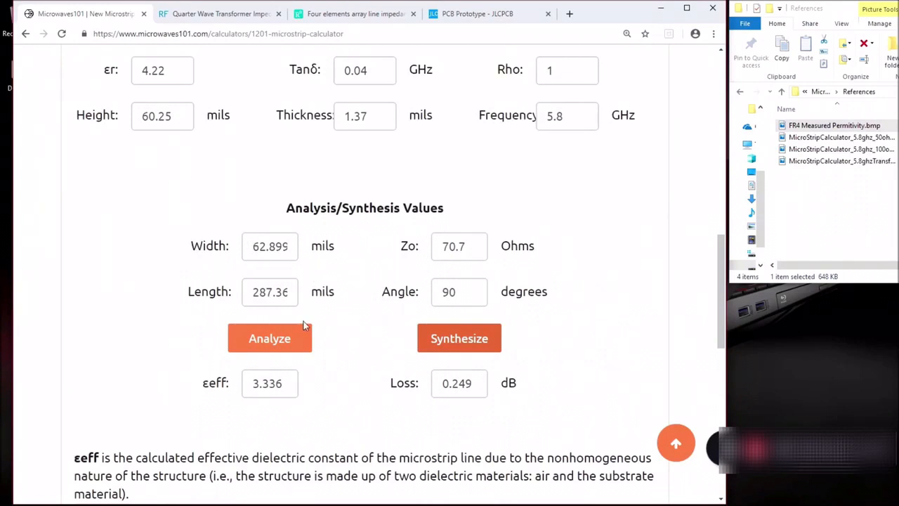
mouse_move(246, 213)
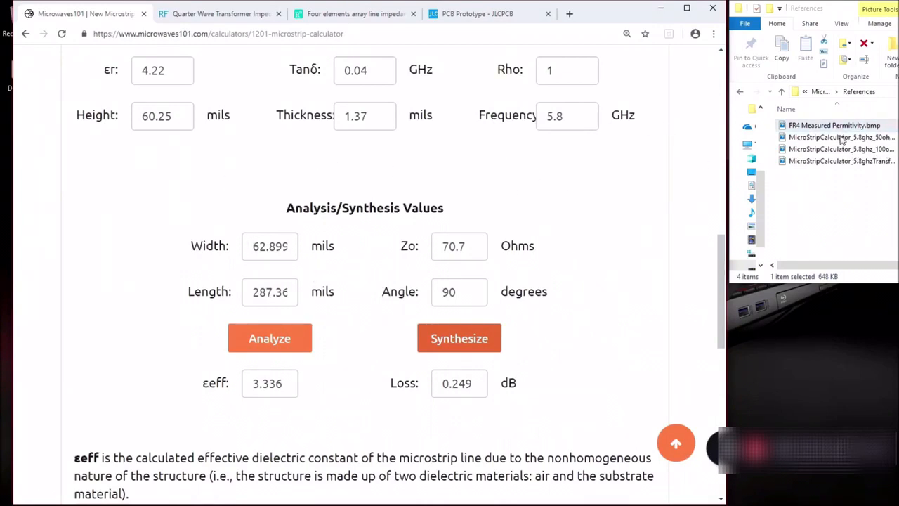
- View the 50-ohm line screenshot, then the 5.8 GHz transformer capture in Photos
click(840, 137)
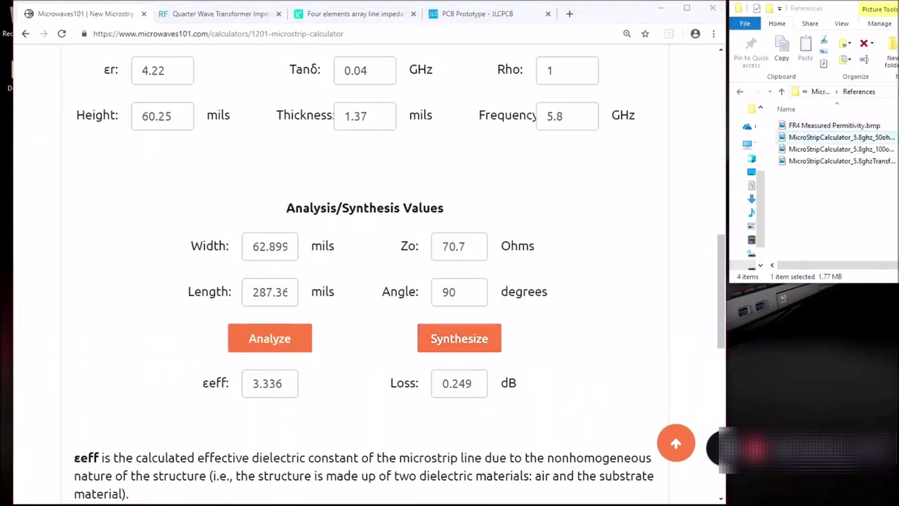
double_click(841, 137)
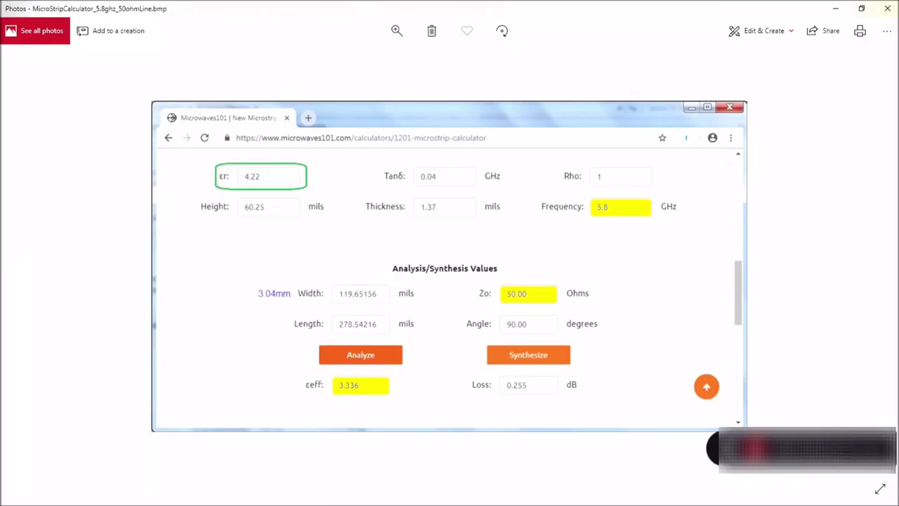
mouse_move(334, 294)
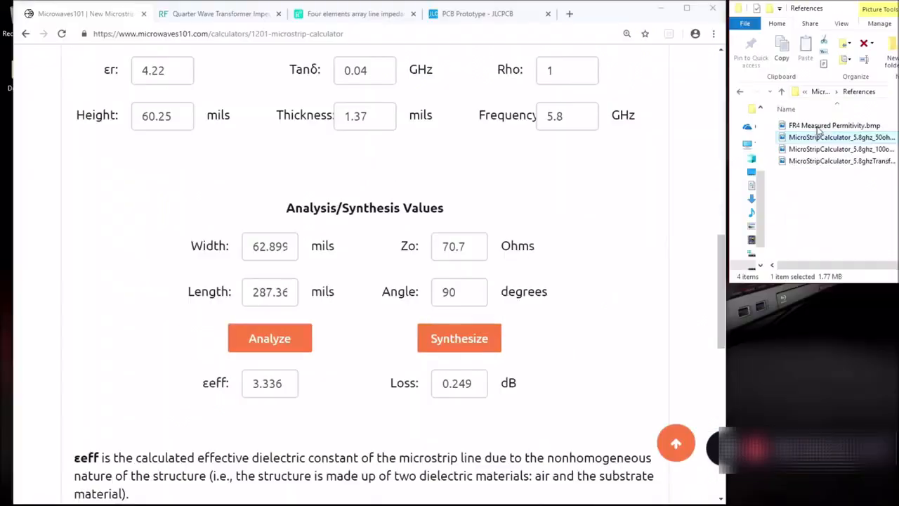
double_click(841, 136)
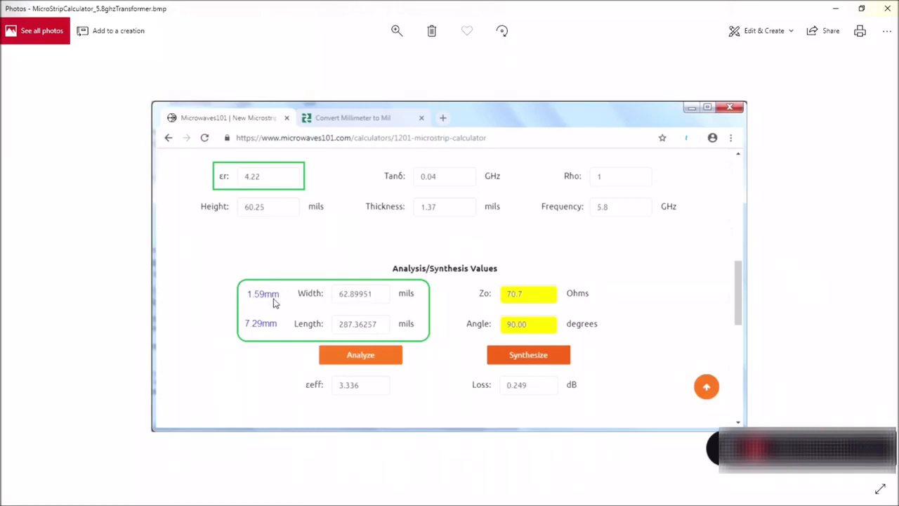
mouse_move(248, 336)
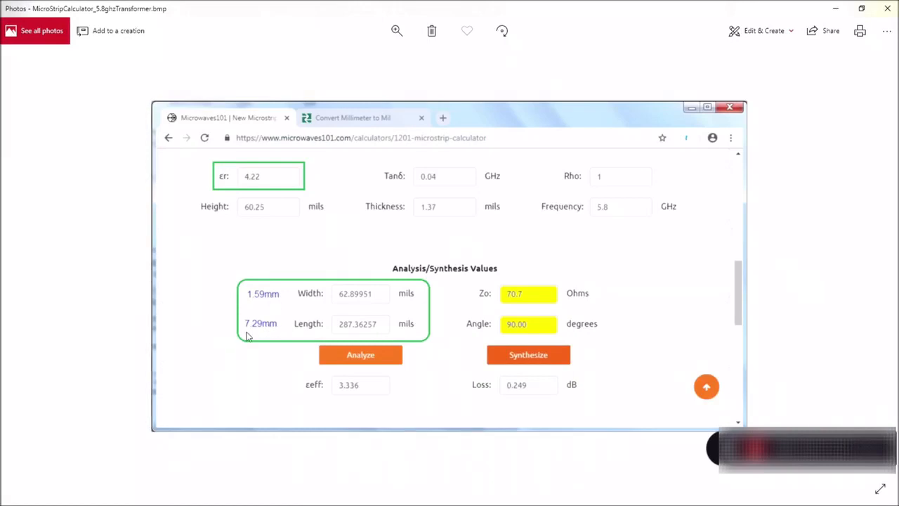
mouse_move(277, 332)
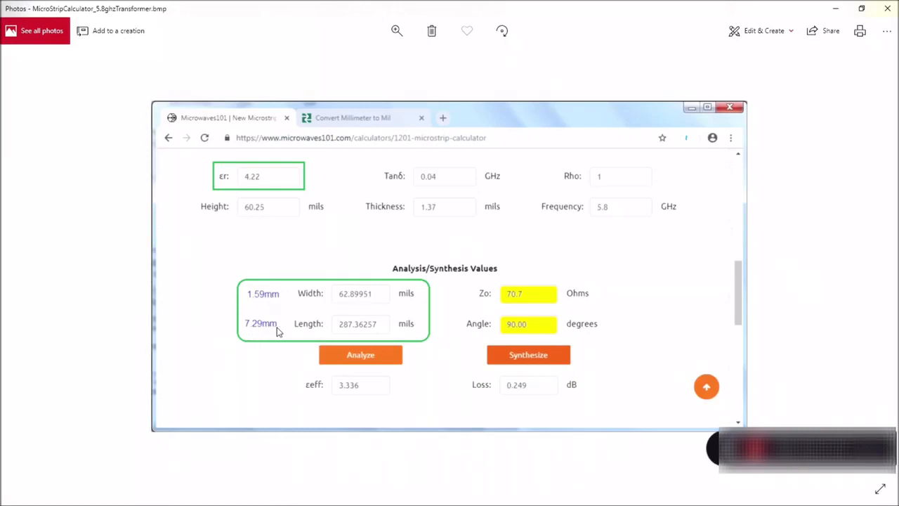
mouse_move(278, 331)
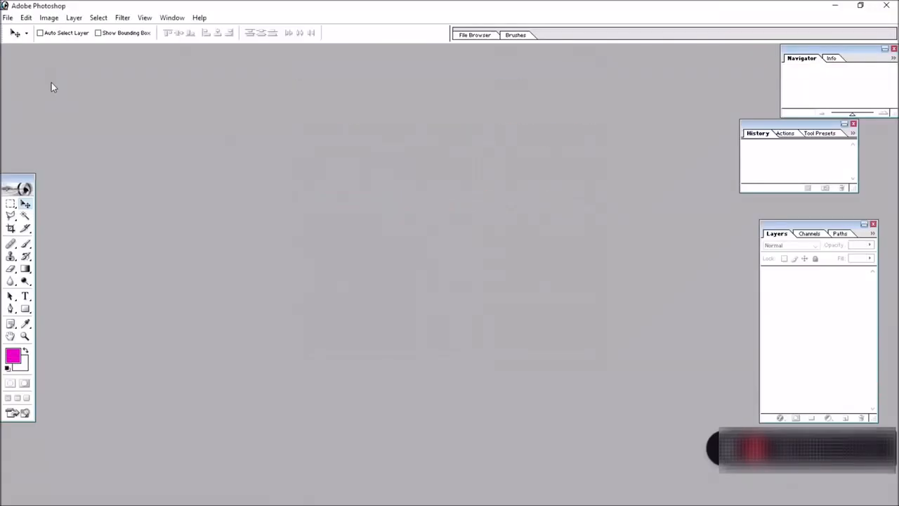
- Create a new transparent Untitled-1 document at 300 pixels/cm
click(8, 18)
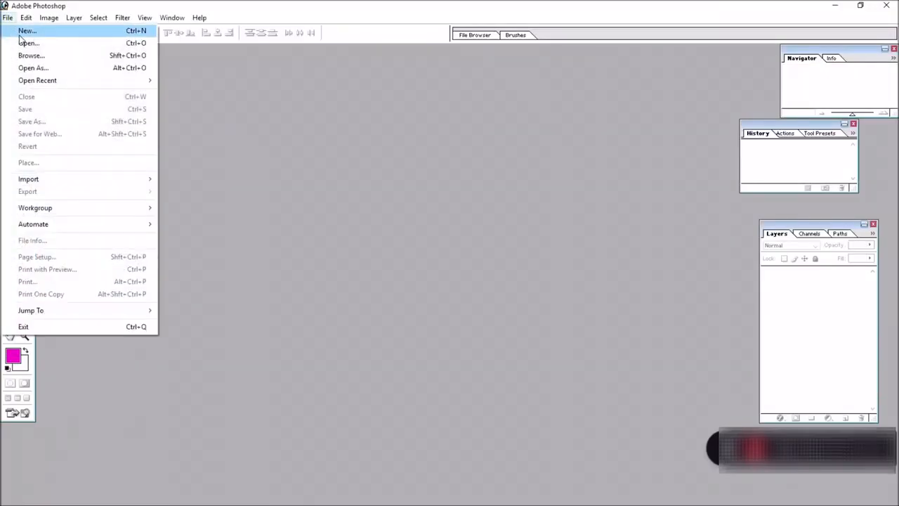
click(26, 31)
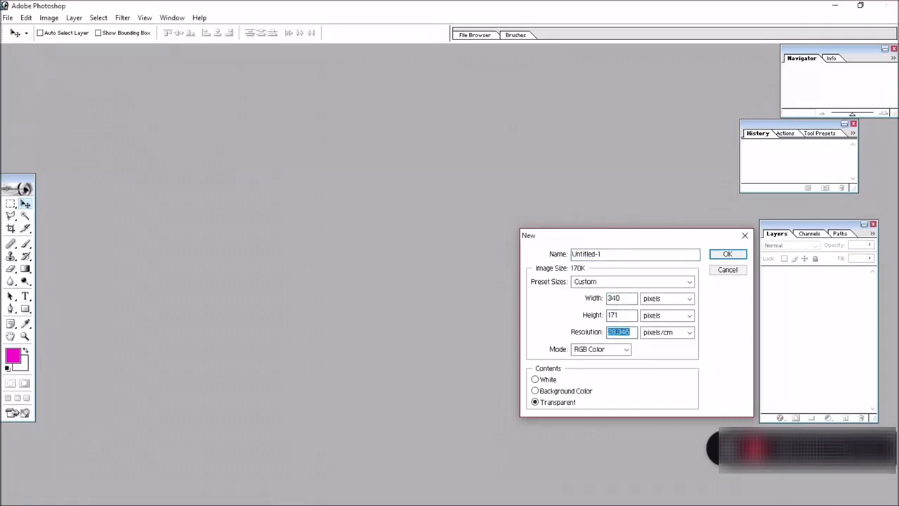
text(300)
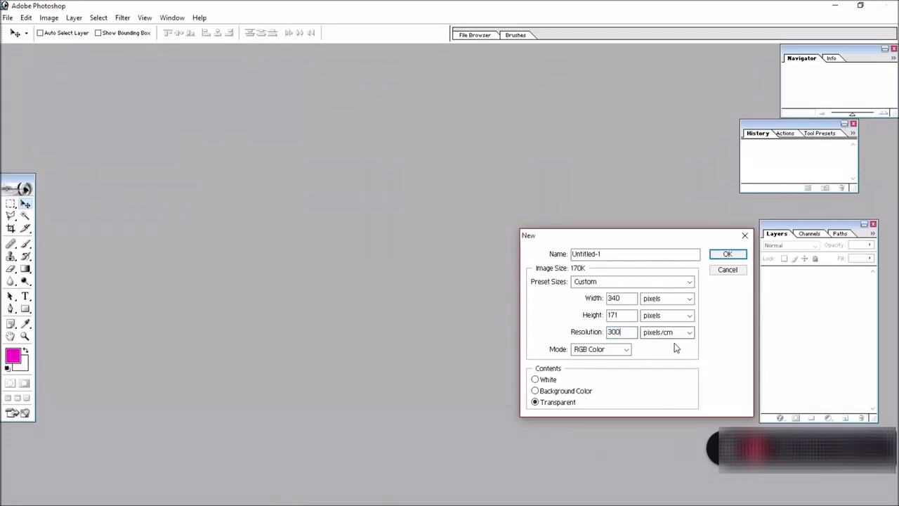
click(727, 253)
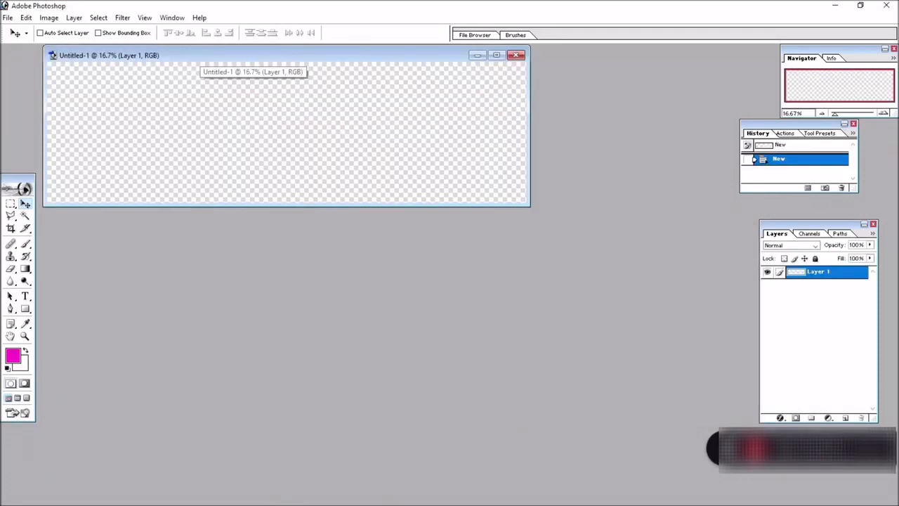
mouse_move(799, 49)
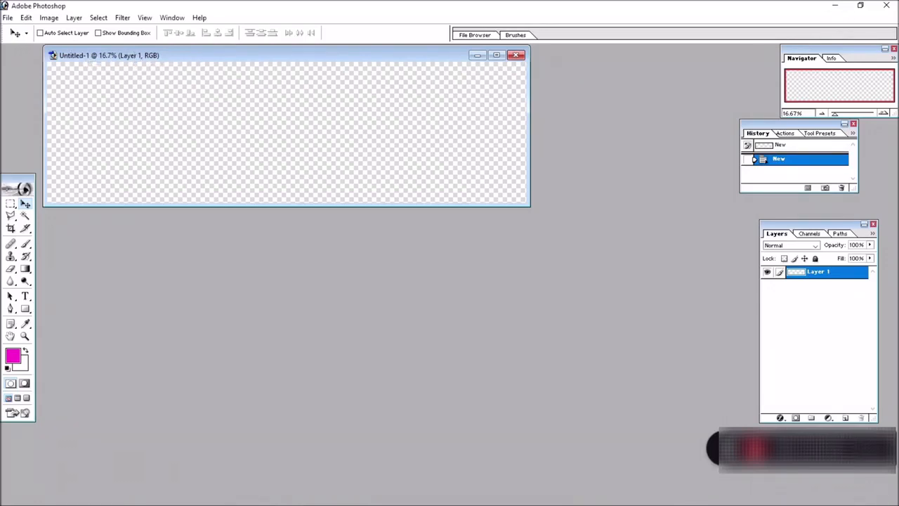
mouse_move(838, 6)
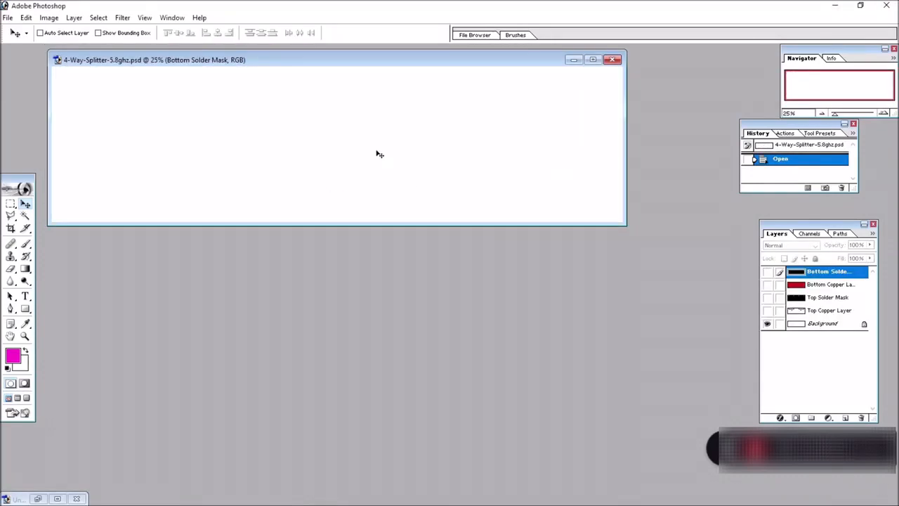
mouse_move(372, 142)
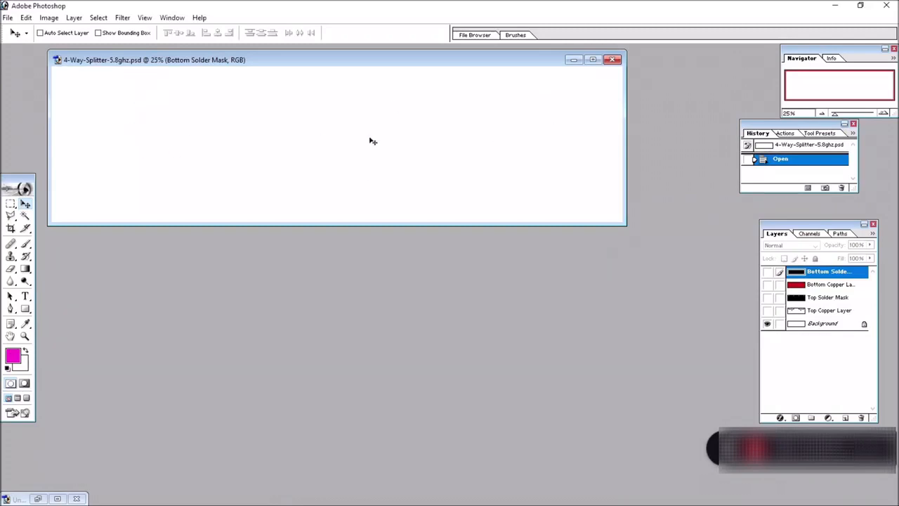
mouse_move(372, 140)
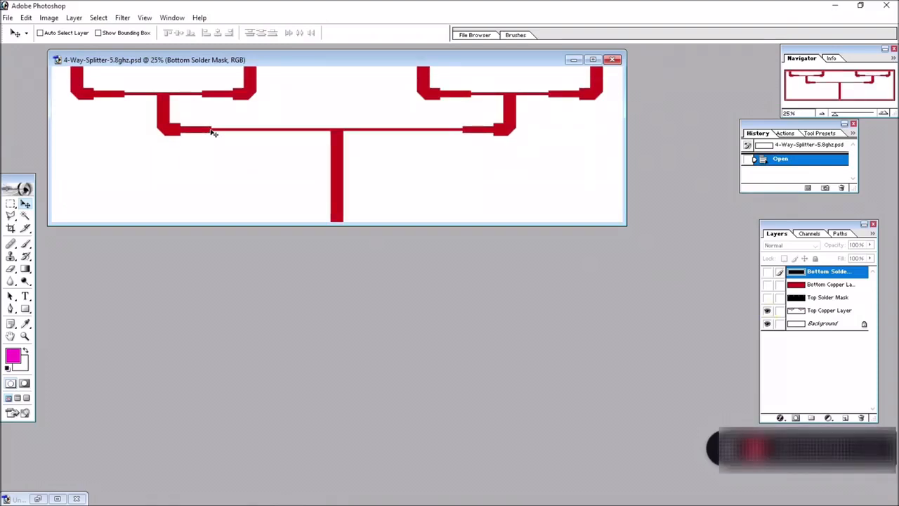
mouse_move(194, 141)
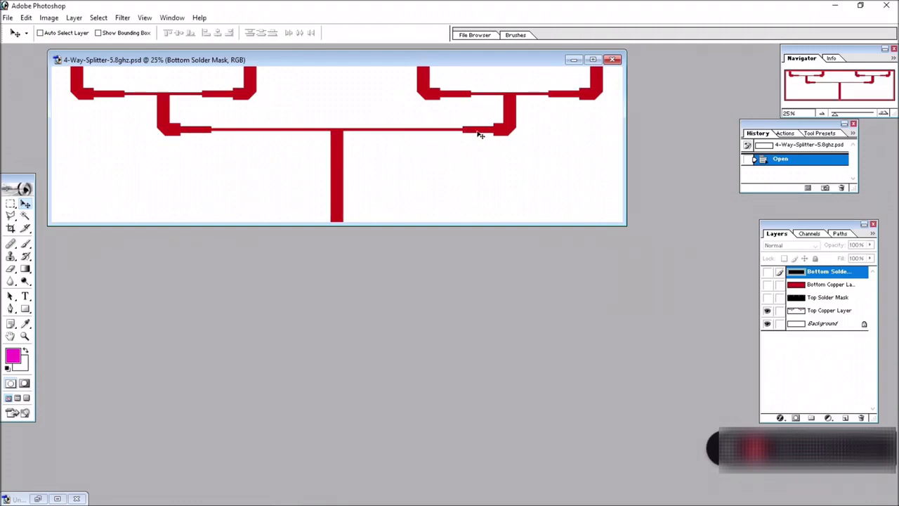
- Make the top copper, top solder mask and bottom copper layers visible
click(767, 309)
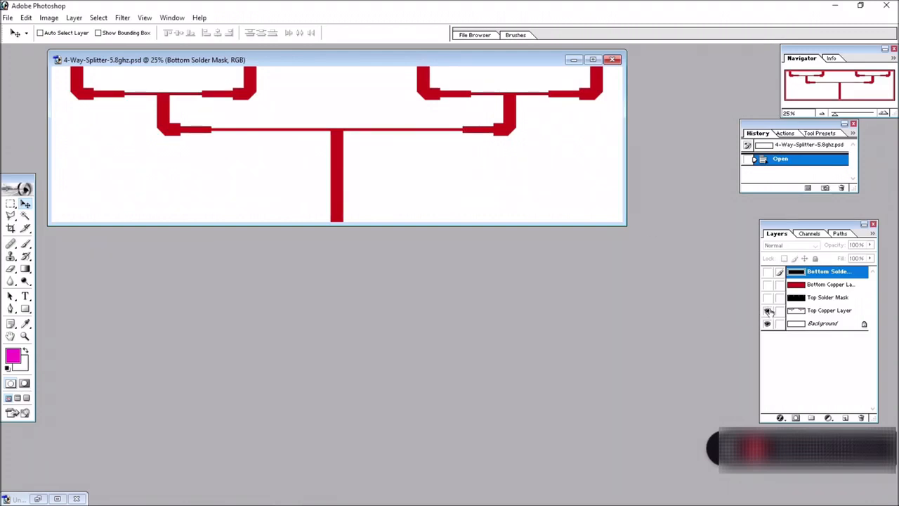
click(766, 309)
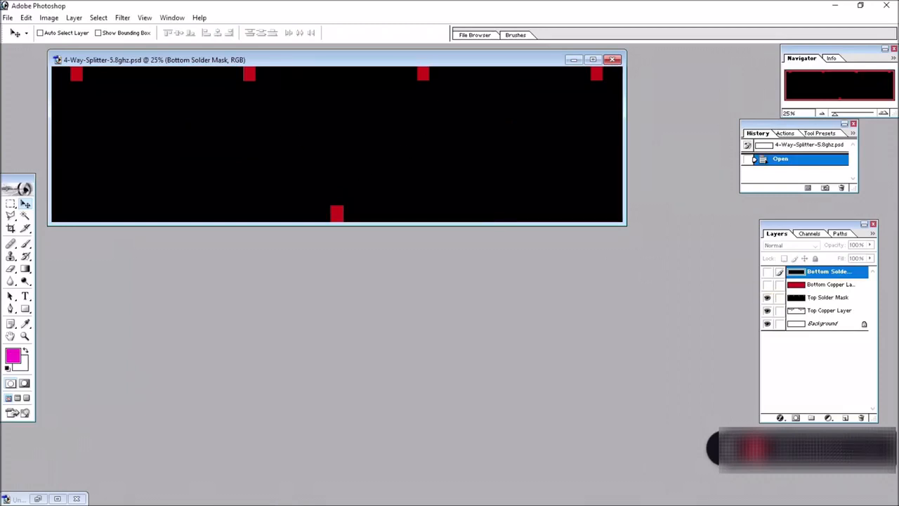
mouse_move(332, 232)
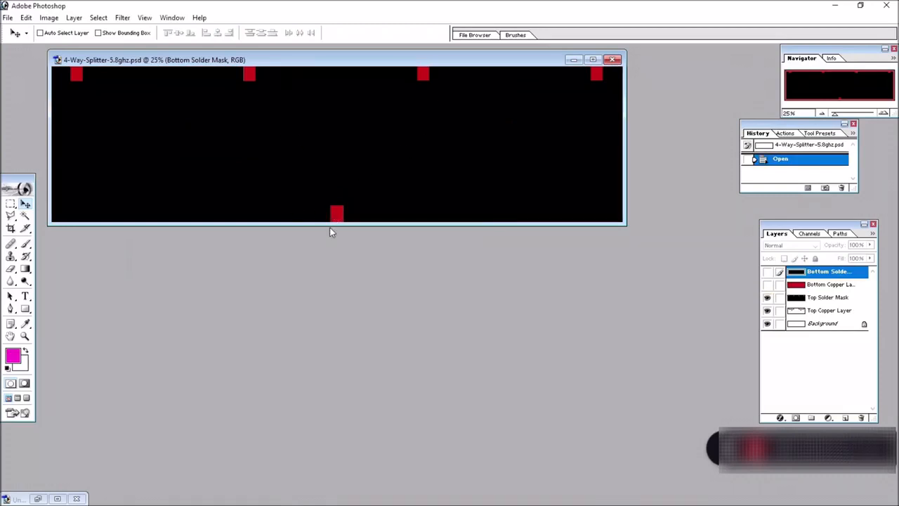
mouse_move(339, 216)
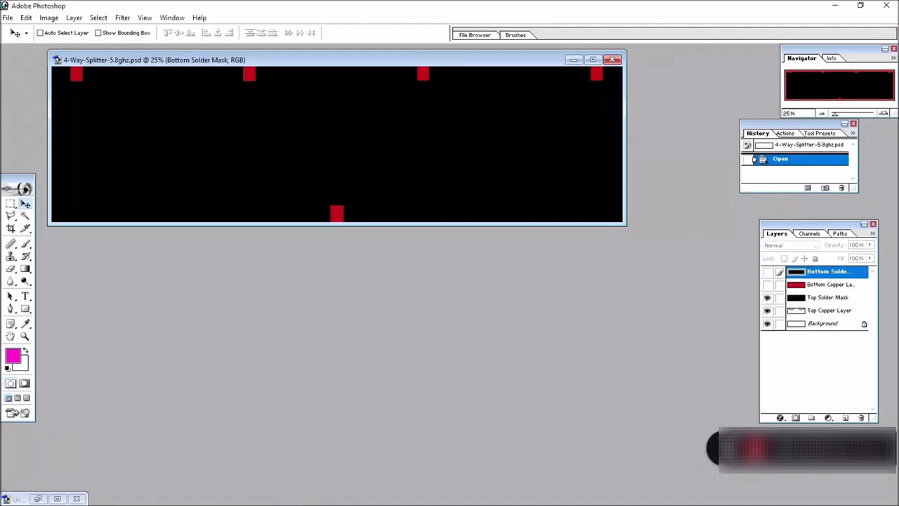
mouse_move(337, 215)
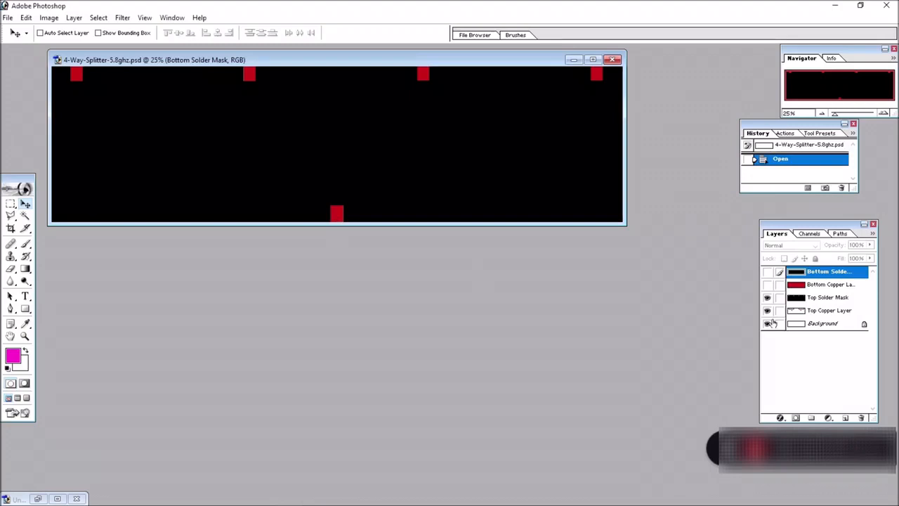
click(767, 323)
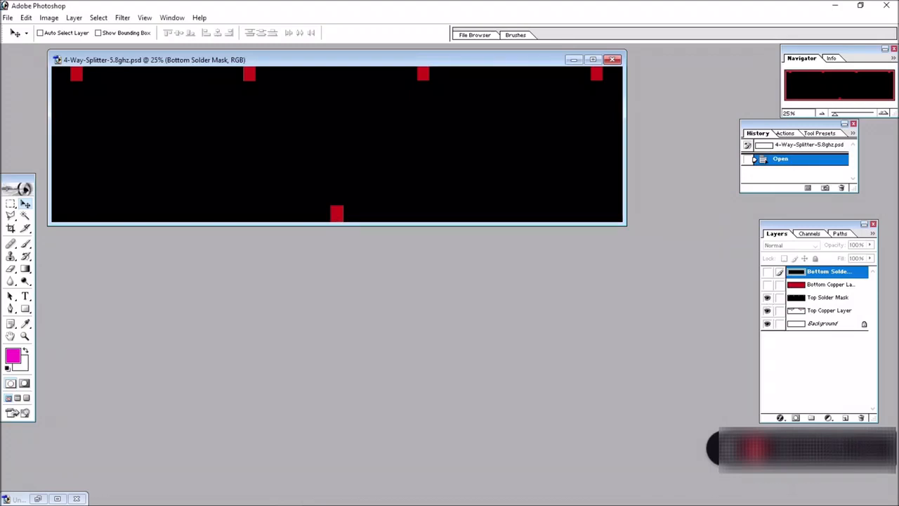
click(767, 272)
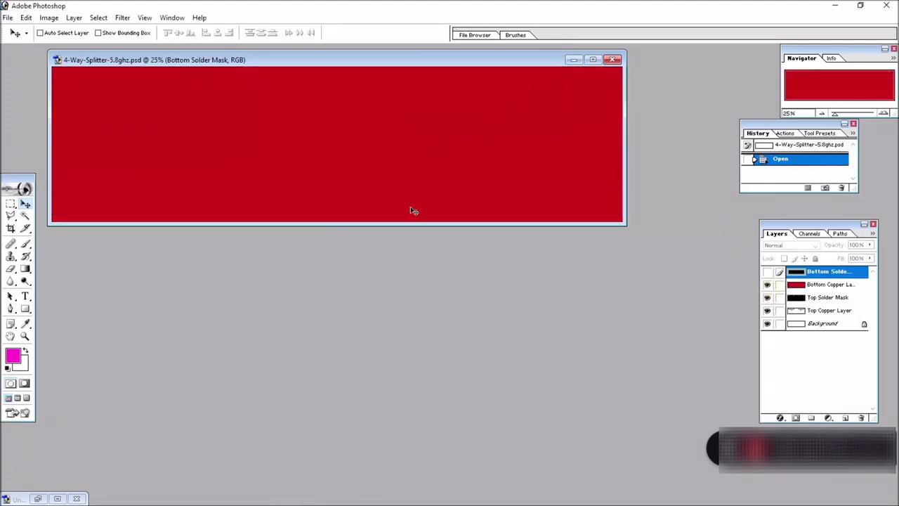
mouse_move(436, 224)
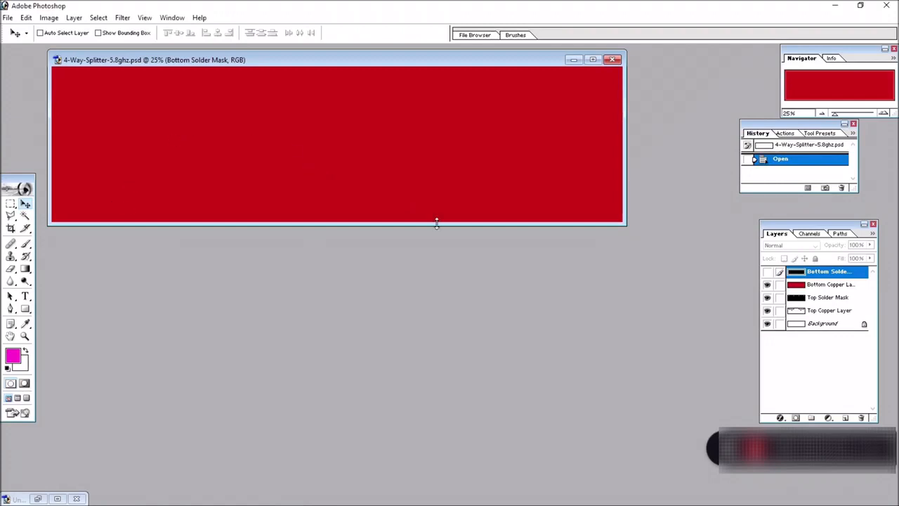
mouse_move(97, 199)
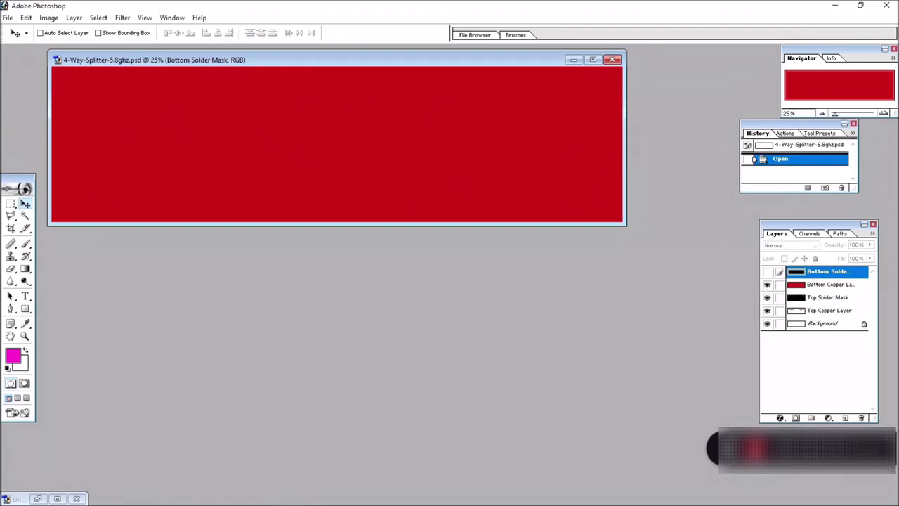
mouse_move(590, 196)
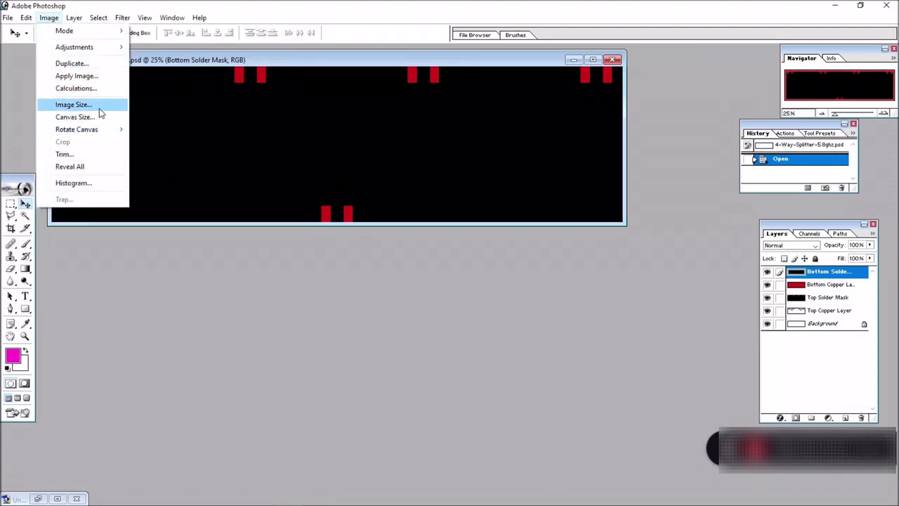
- Resize the splitter image to 58.8 percent at 170 pixels/cm
click(73, 104)
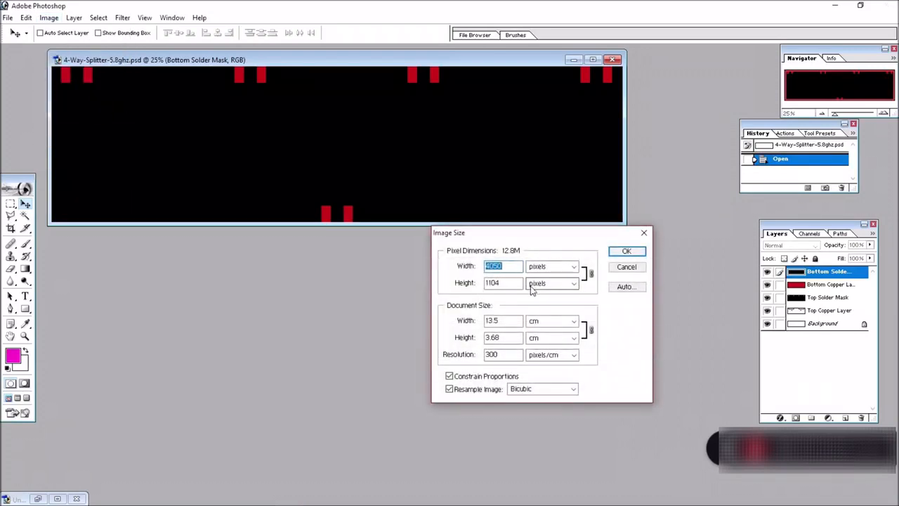
click(573, 354)
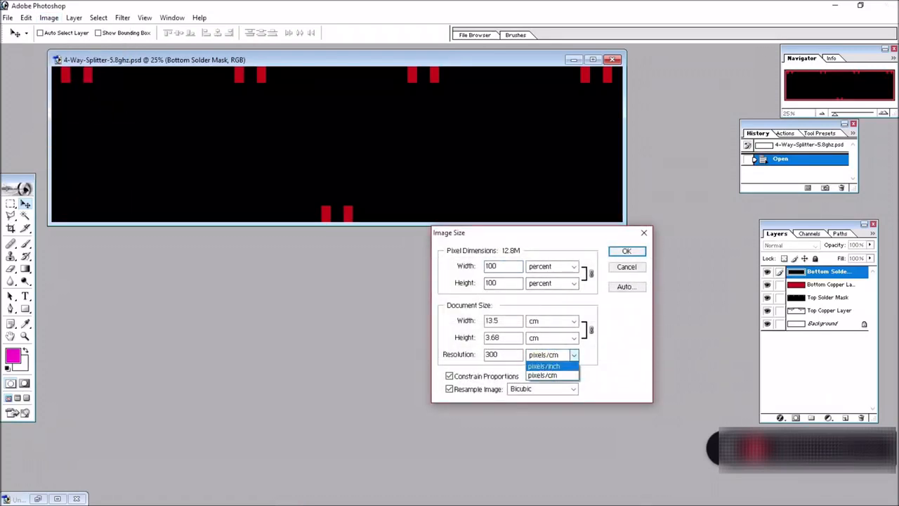
click(541, 375)
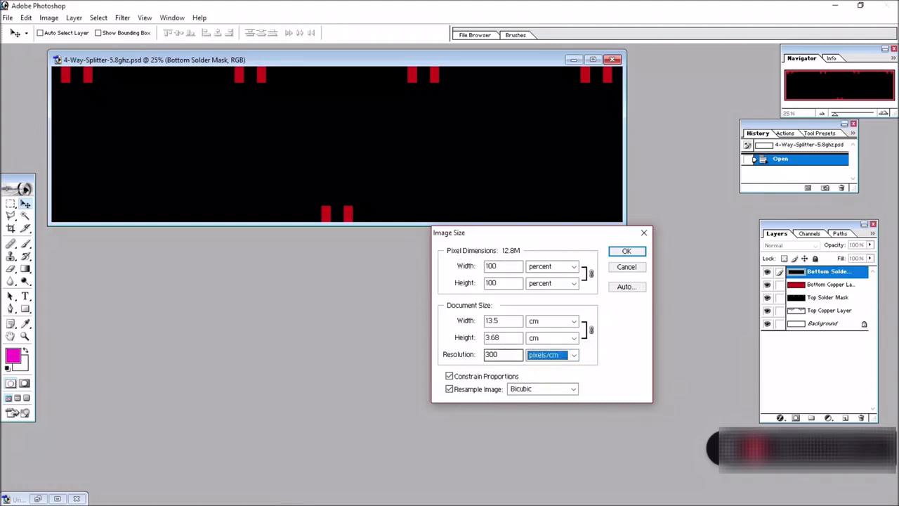
mouse_move(551, 354)
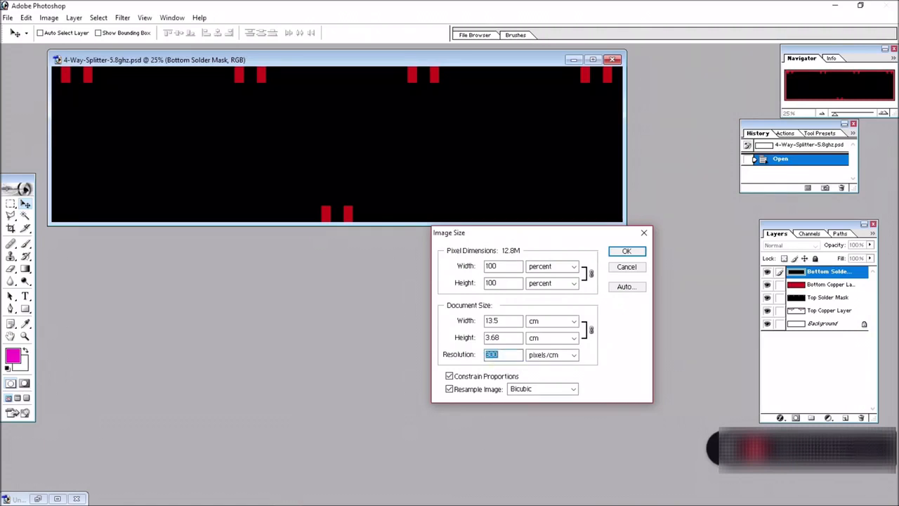
text(170)
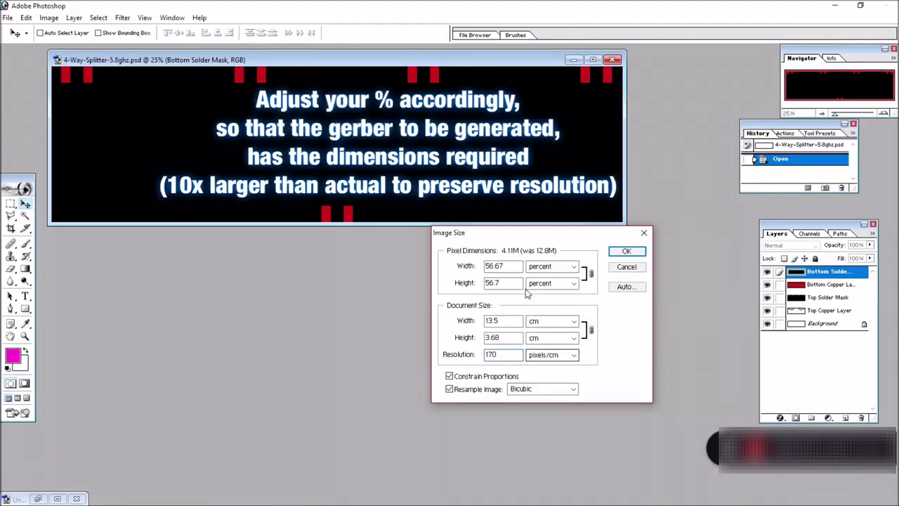
triple_click(502, 266)
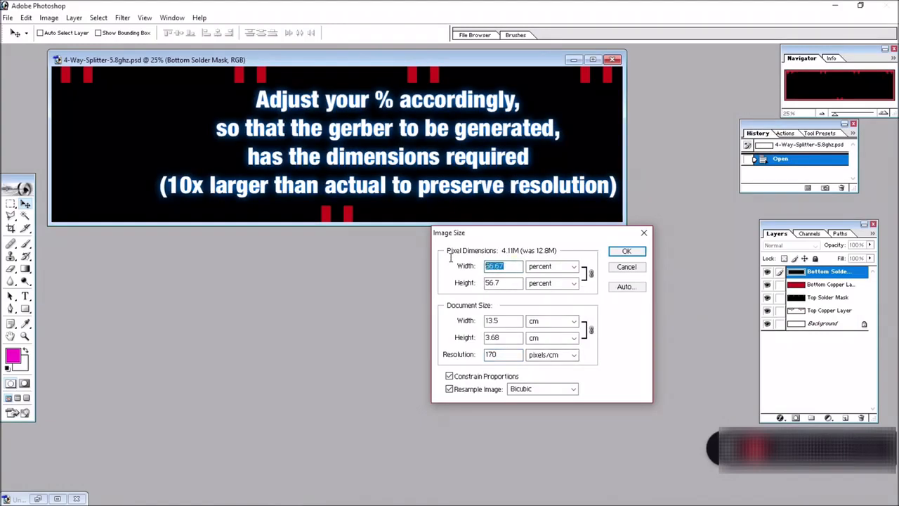
text(58.8)
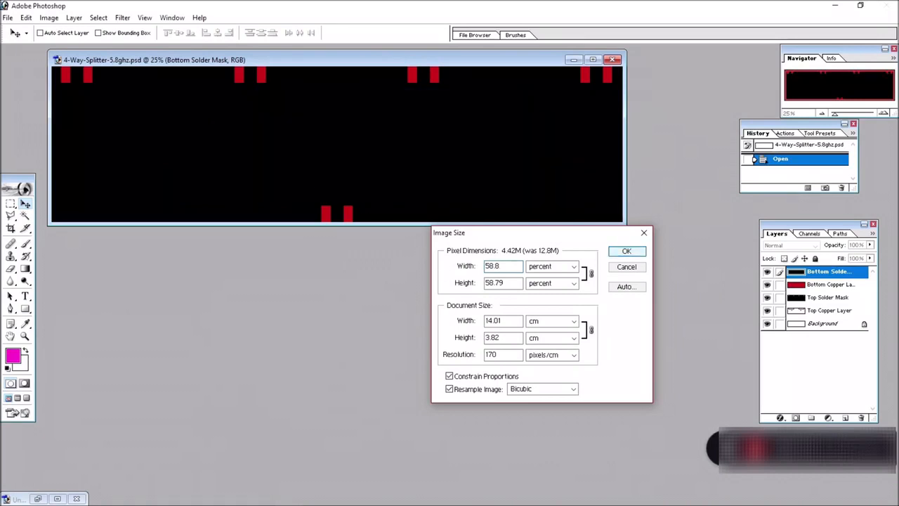
click(7, 17)
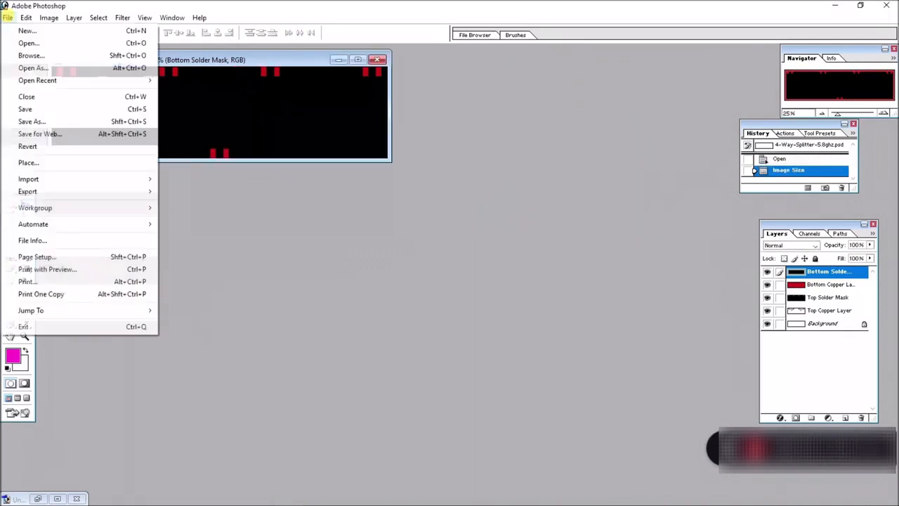
click(32, 121)
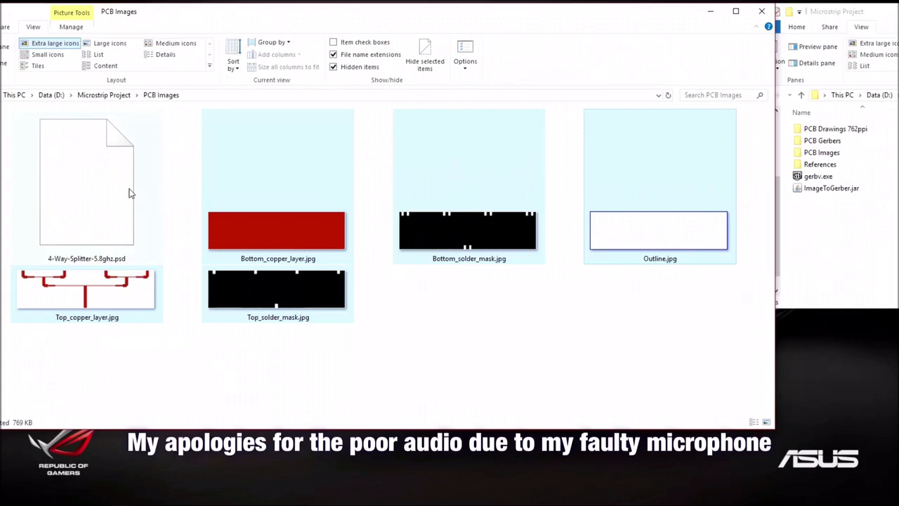
mouse_move(228, 176)
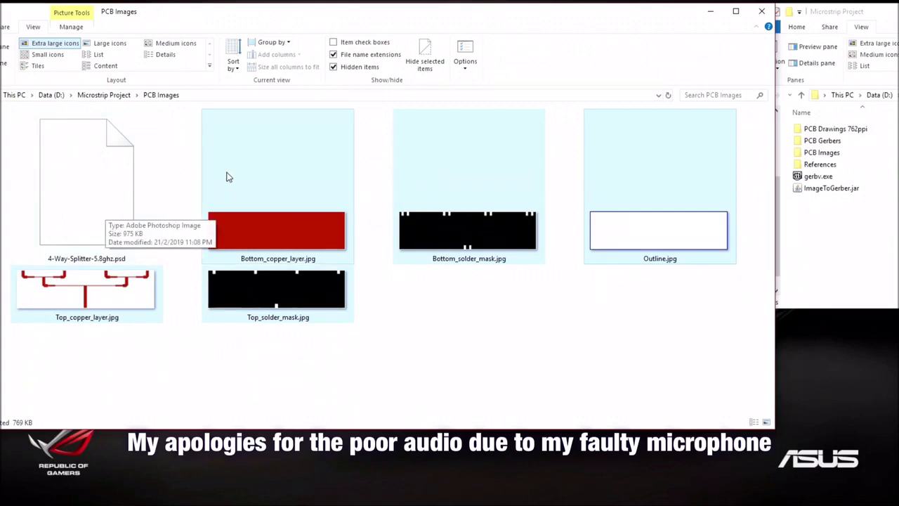
mouse_move(297, 185)
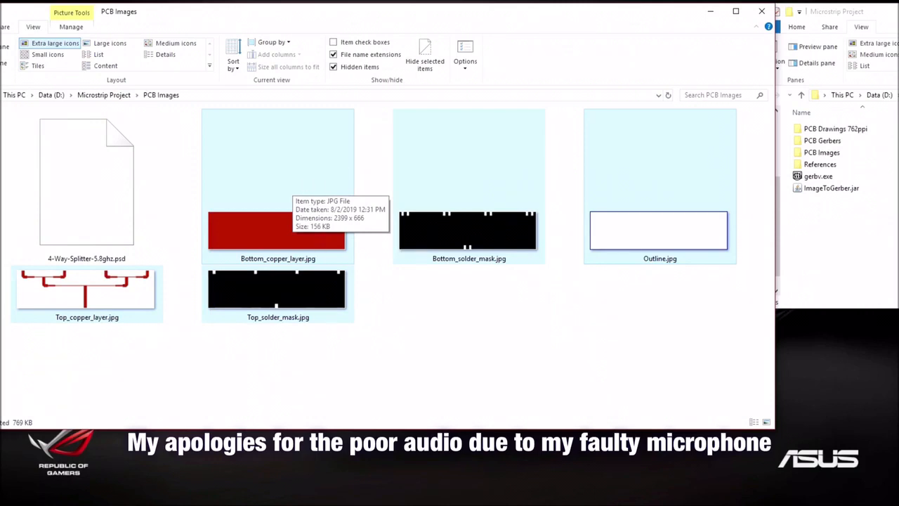
mouse_move(502, 313)
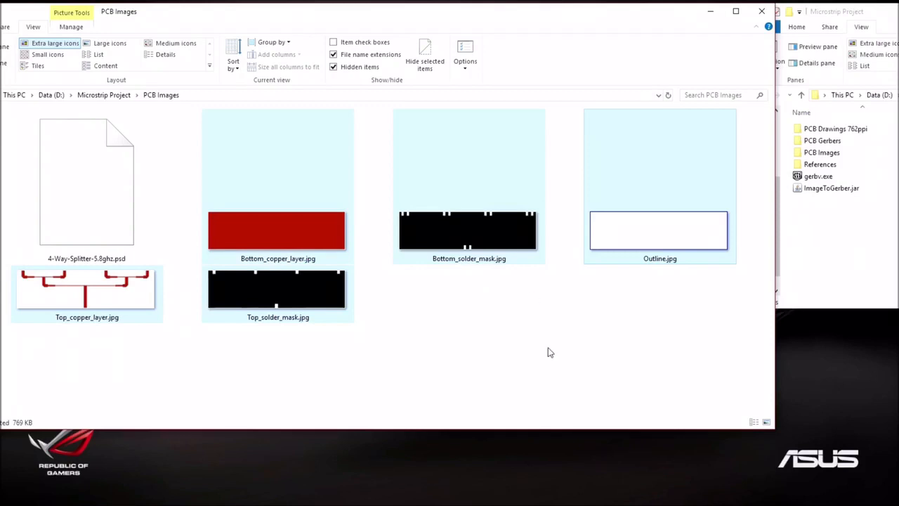
mouse_move(537, 326)
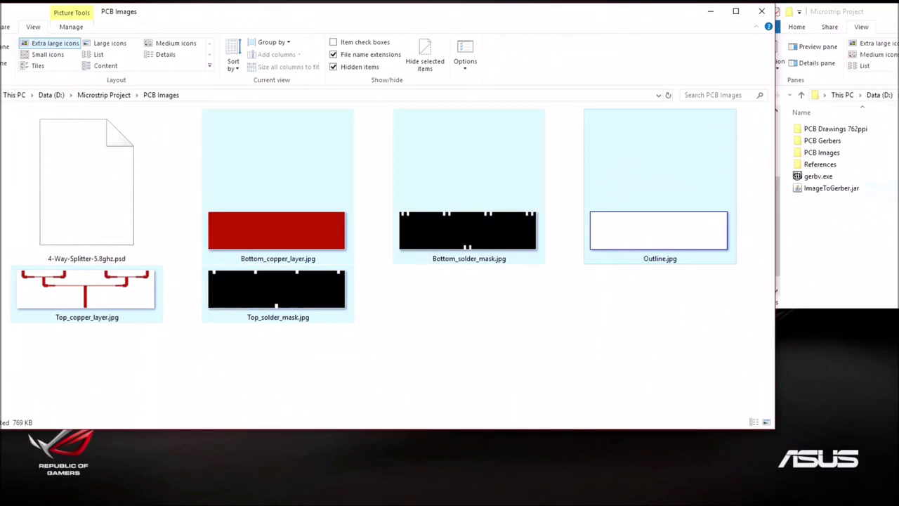
- Launch ImageToGerber and dismiss its donation prompt with 'Maybe another time'
double_click(831, 188)
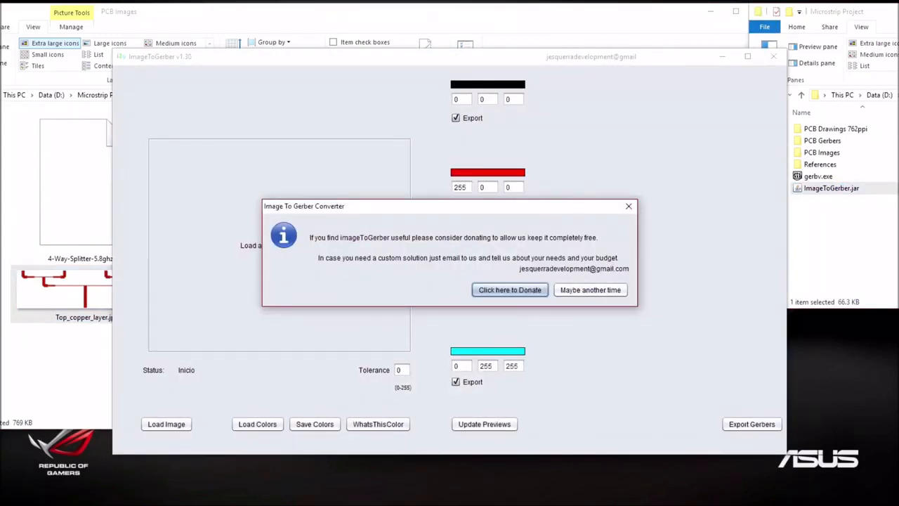
click(590, 290)
text(140)
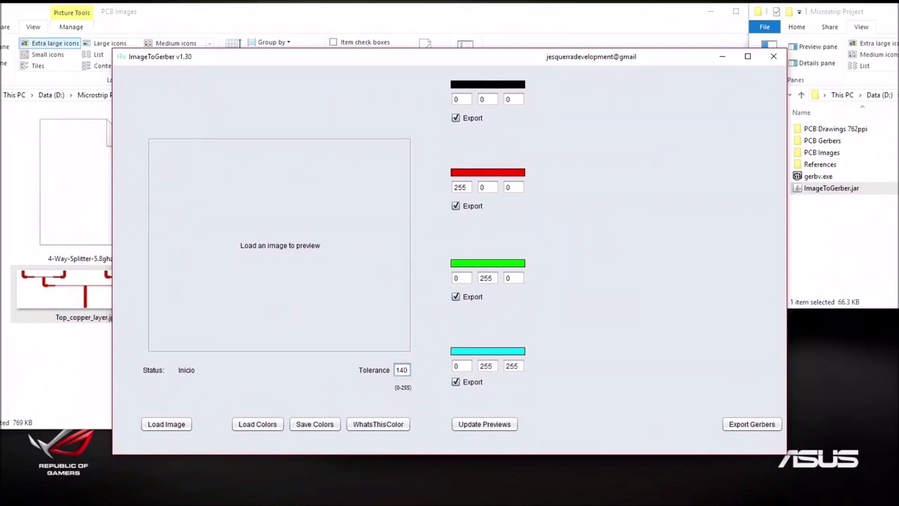
- Load Top_copper_layer.jpg into ImageToGerber to preview the red splitter traces
click(166, 423)
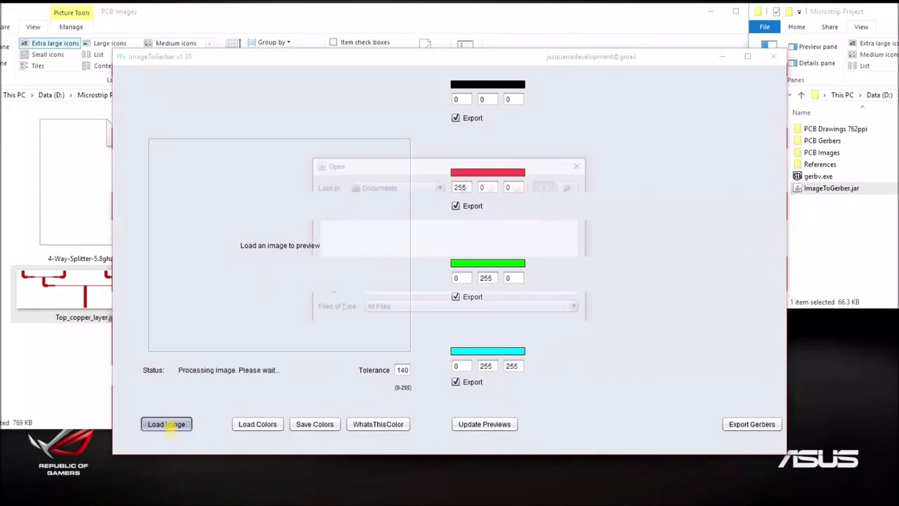
click(166, 423)
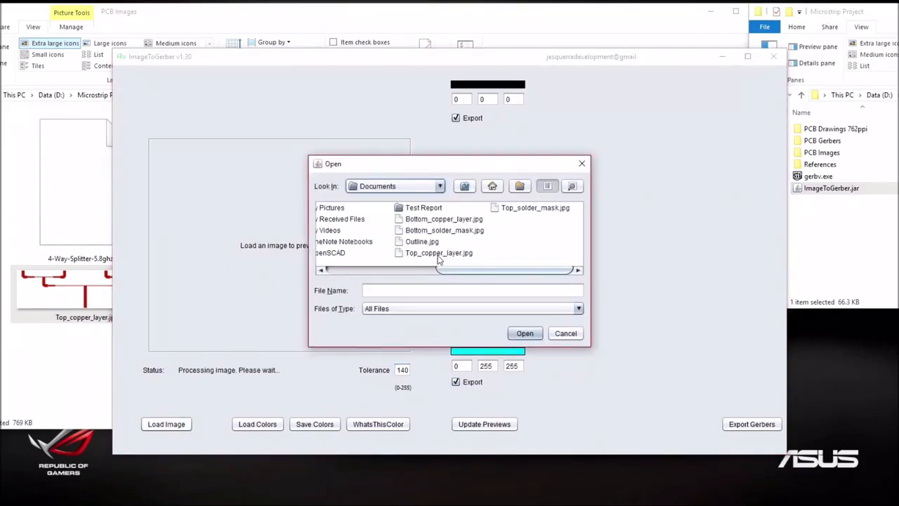
click(438, 252)
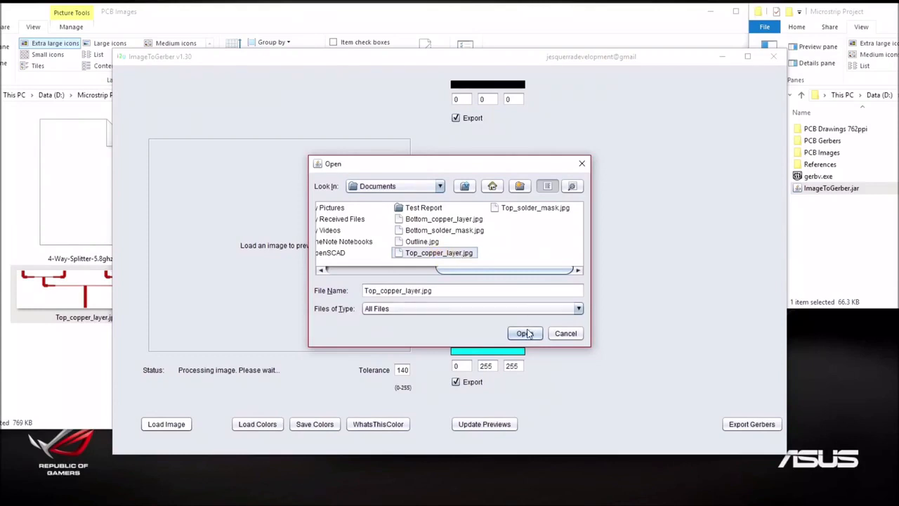
click(523, 332)
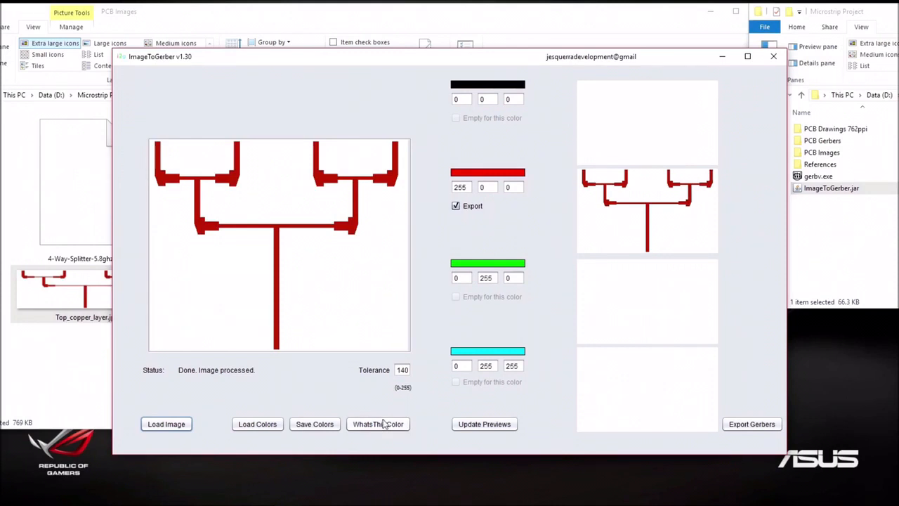
- Set the red layer colour to 185, 38, 18, update previews, and export it as Gerber
click(378, 424)
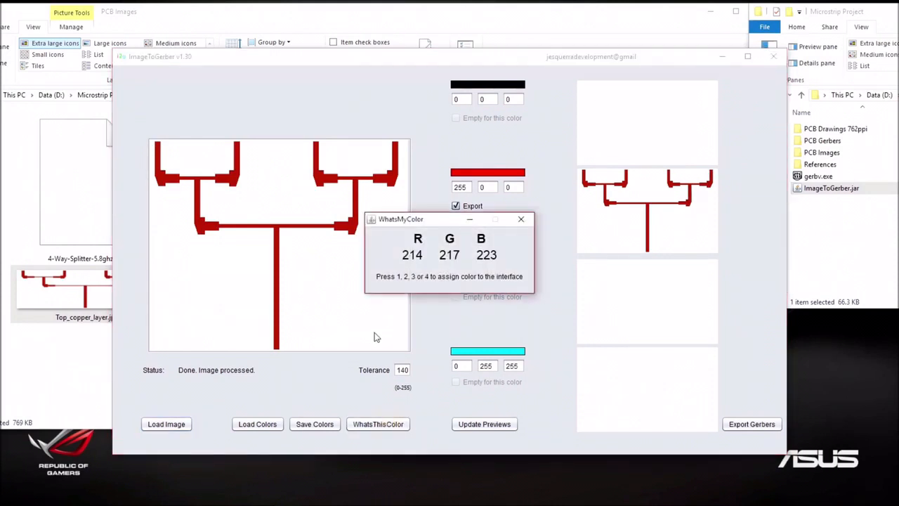
mouse_move(276, 234)
text(1)
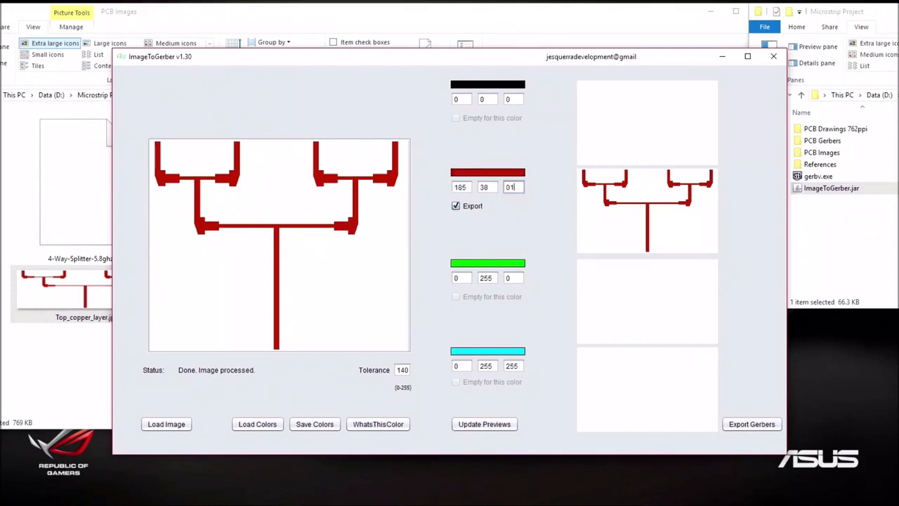
text(5)
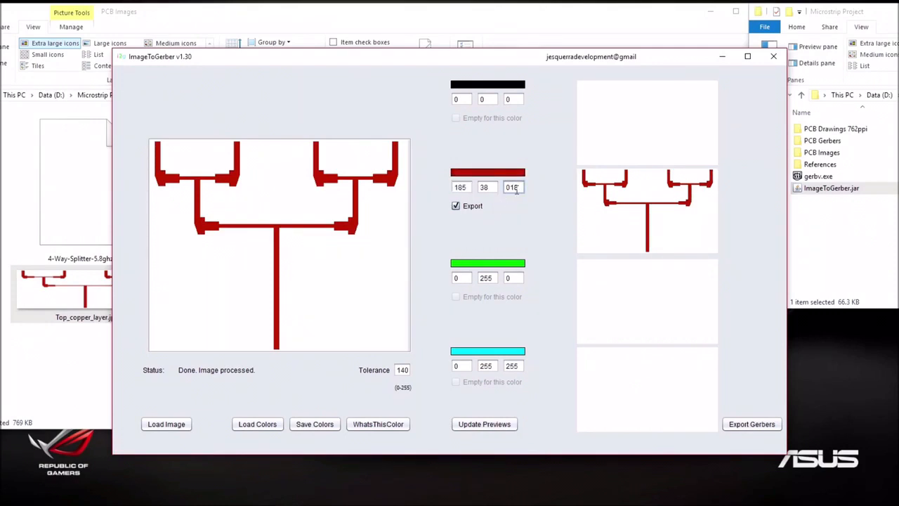
click(484, 423)
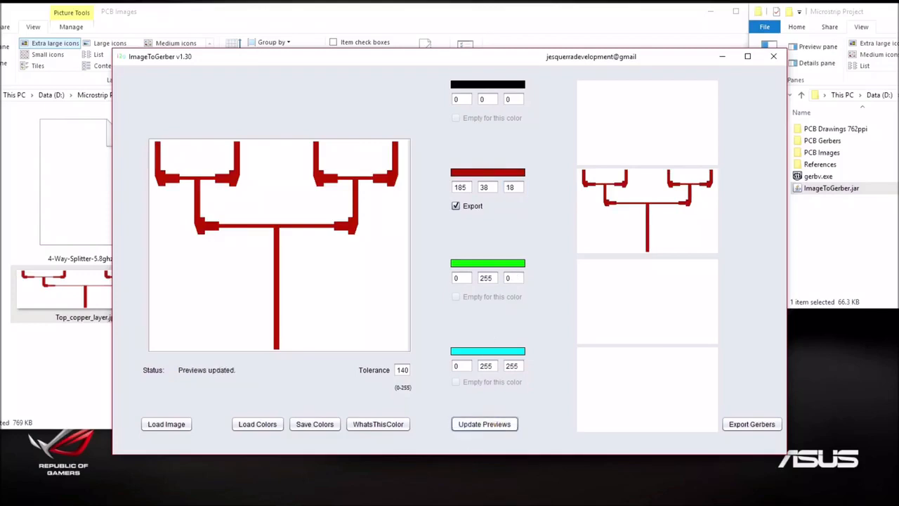
mouse_move(656, 179)
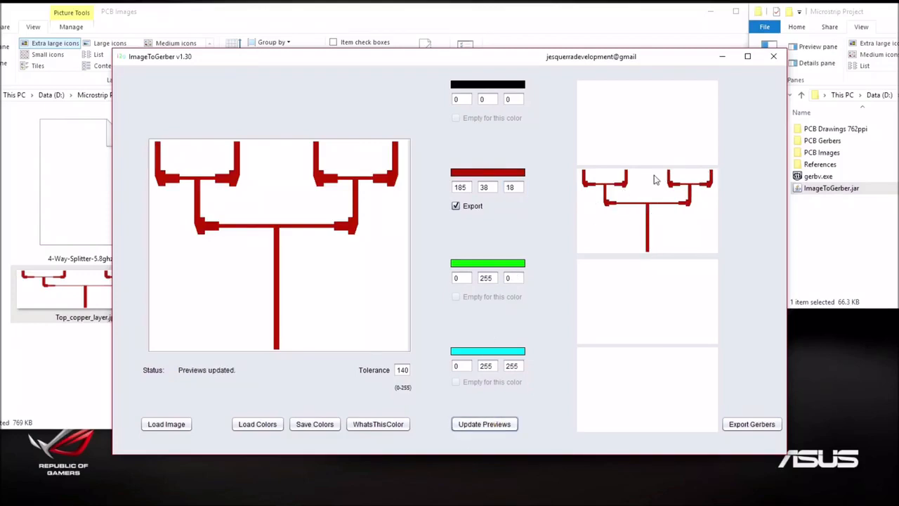
mouse_move(630, 197)
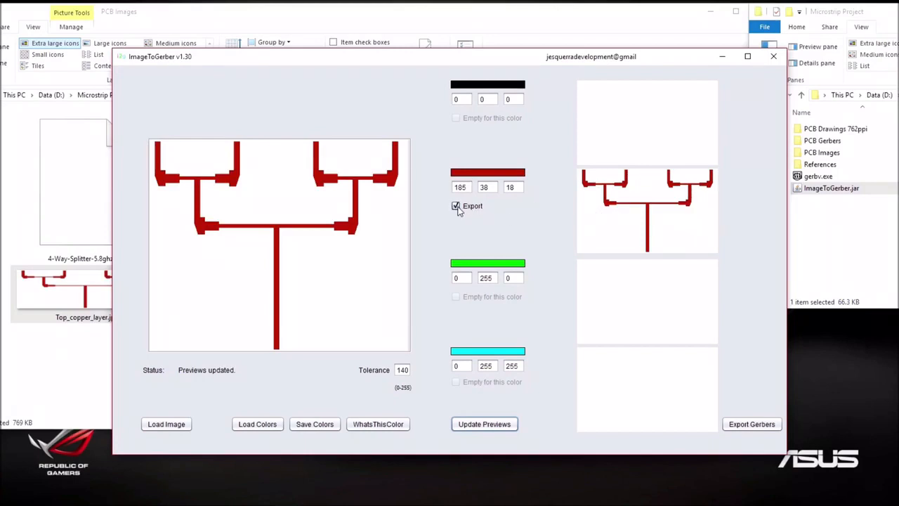
click(455, 205)
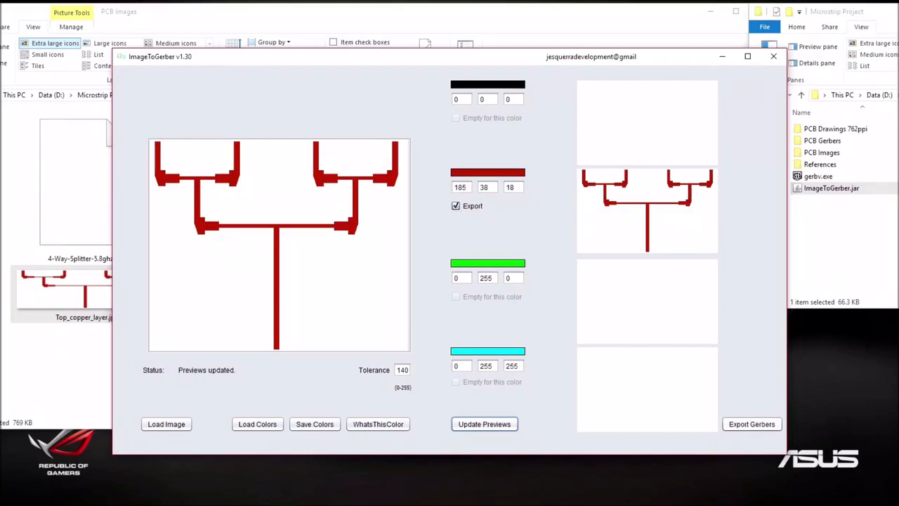
click(752, 423)
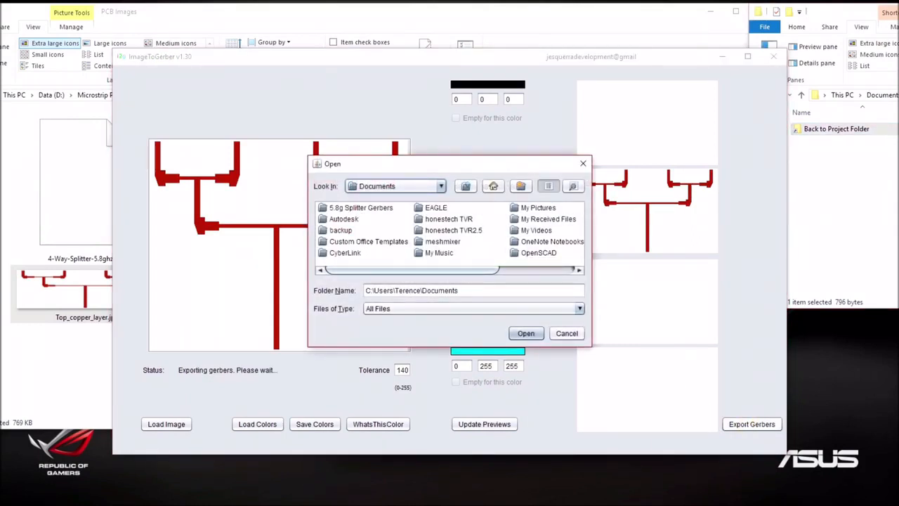
- Export into the 5.8g Splitter Gerbers folder and rename color2.gbr to TopCopperLayer.gbr
click(360, 207)
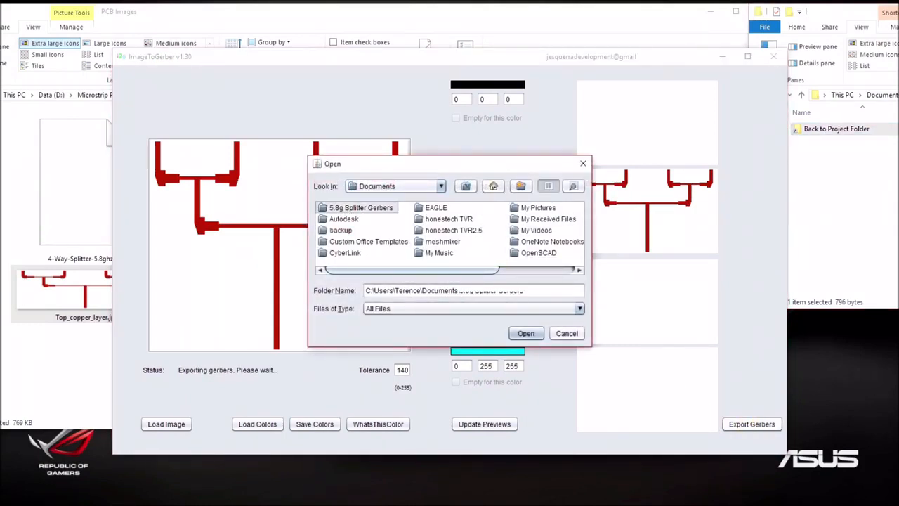
double_click(360, 207)
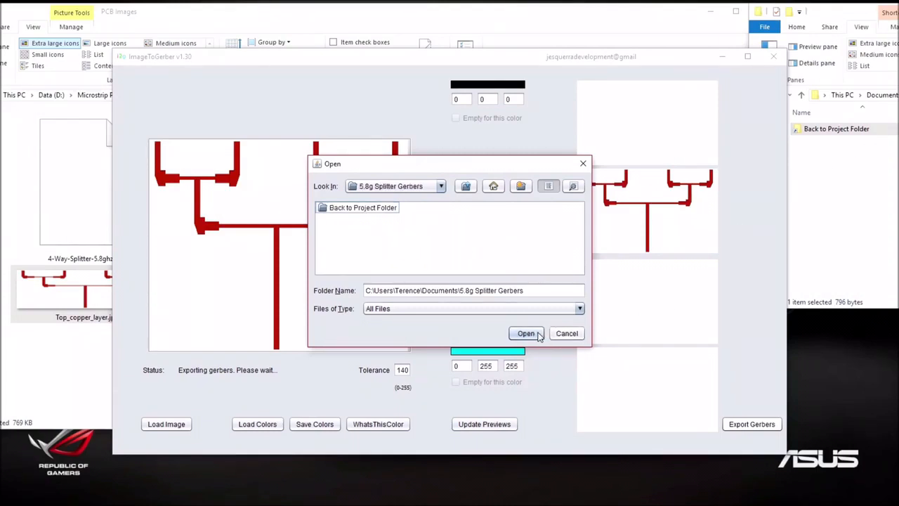
click(525, 332)
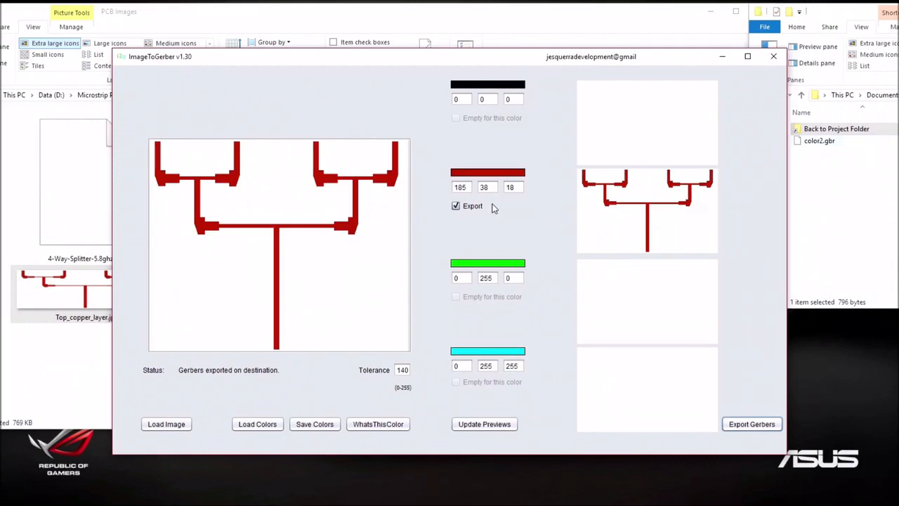
mouse_move(580, 202)
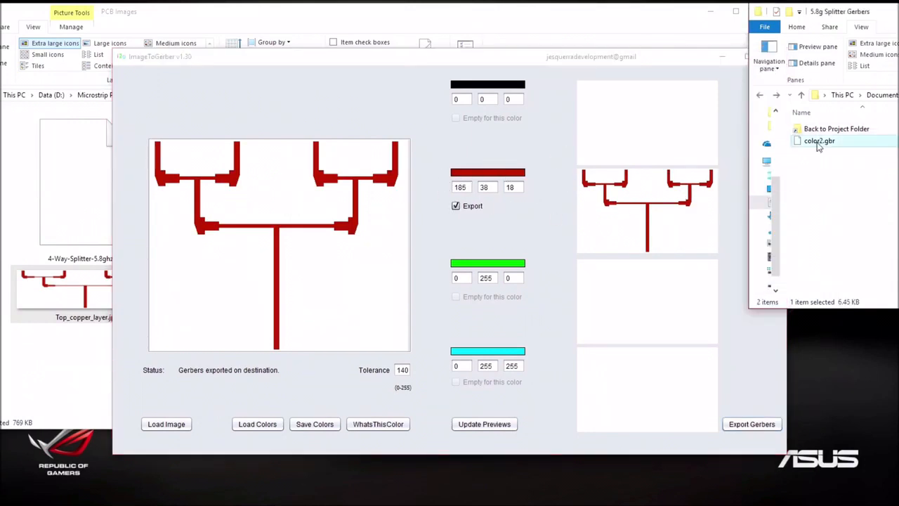
double_click(818, 140)
text(TopCopperLayer)
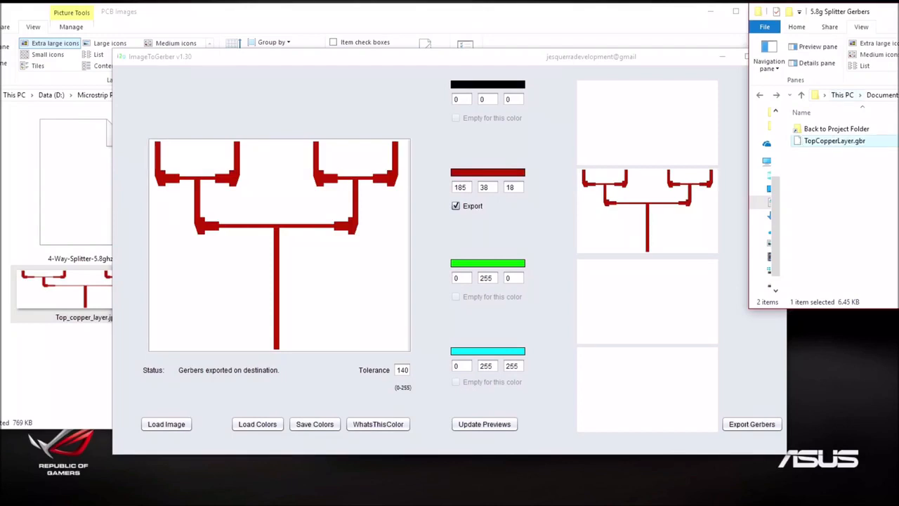
mouse_move(505, 219)
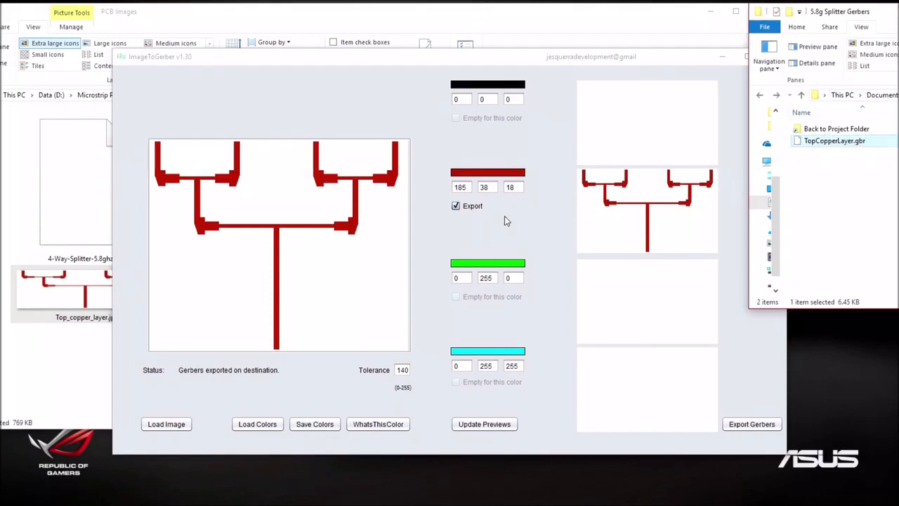
mouse_move(383, 288)
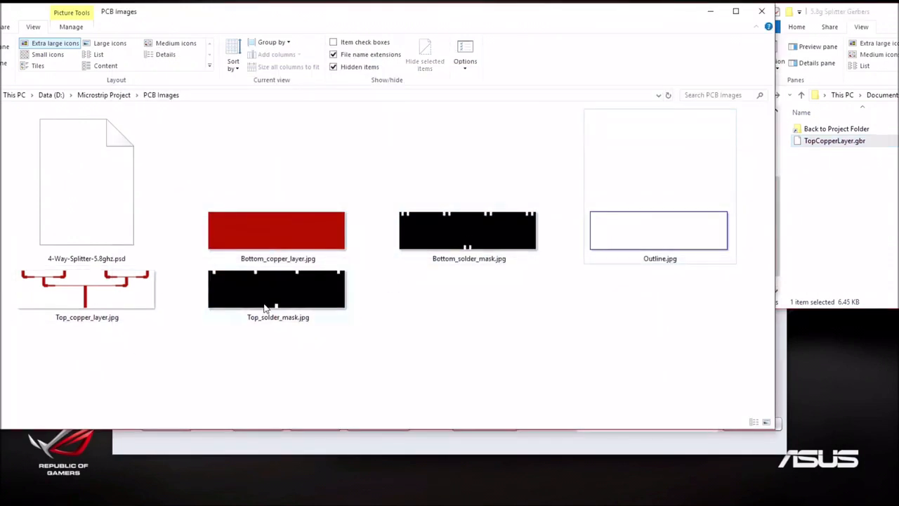
mouse_move(391, 281)
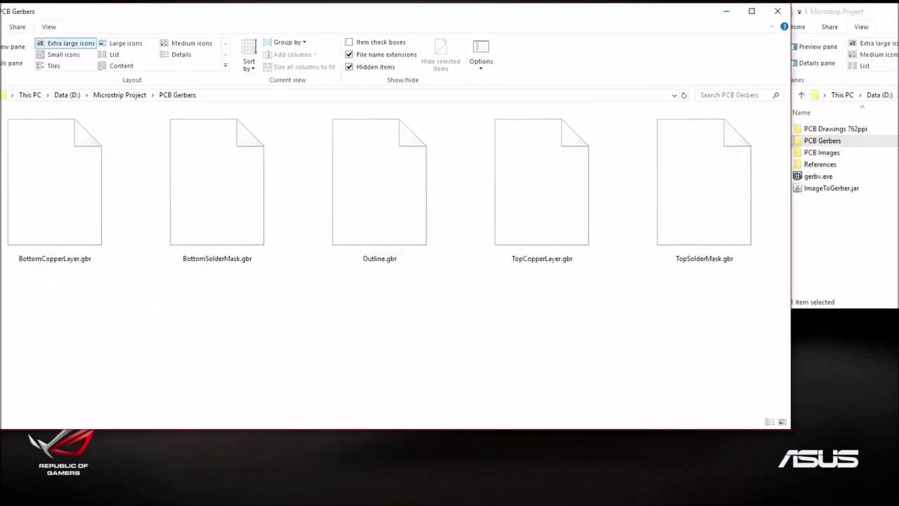
mouse_move(129, 305)
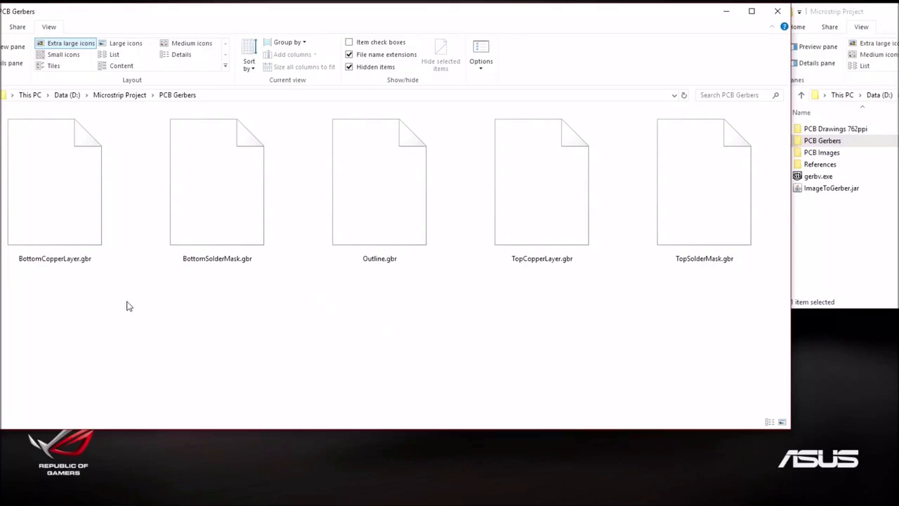
mouse_move(259, 184)
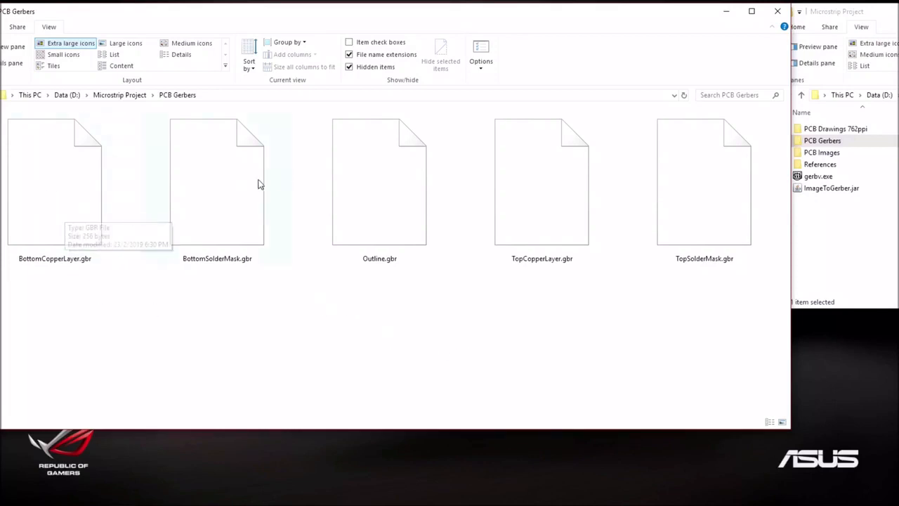
mouse_move(674, 204)
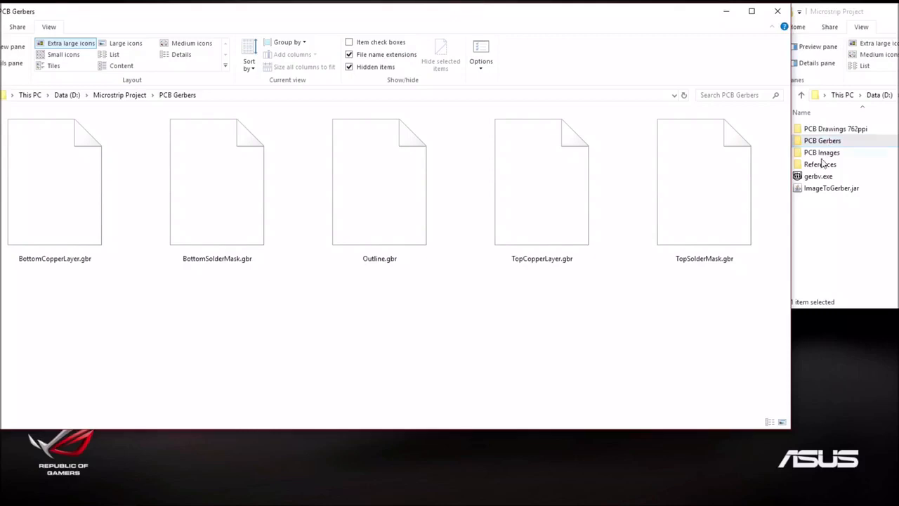
- Select gerbv.exe after reviewing the five Gerber files in PCB Gerbers
click(818, 175)
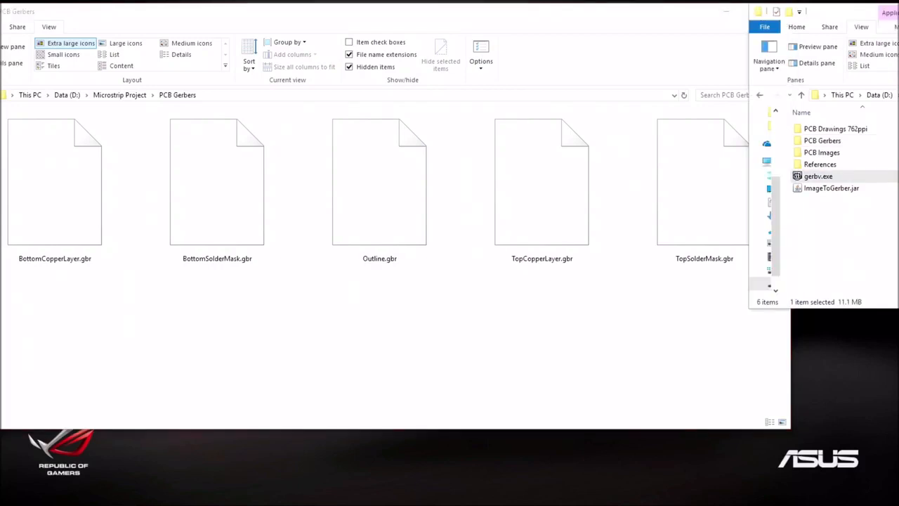
- Launch Gerbv and open TopCopperLayer.gbr from the PCB Gerbers folder
double_click(817, 176)
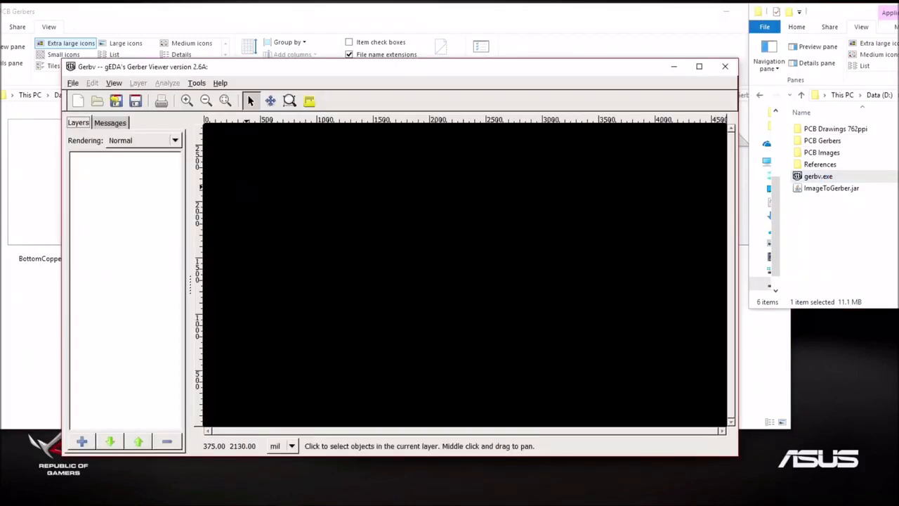
mouse_move(175, 188)
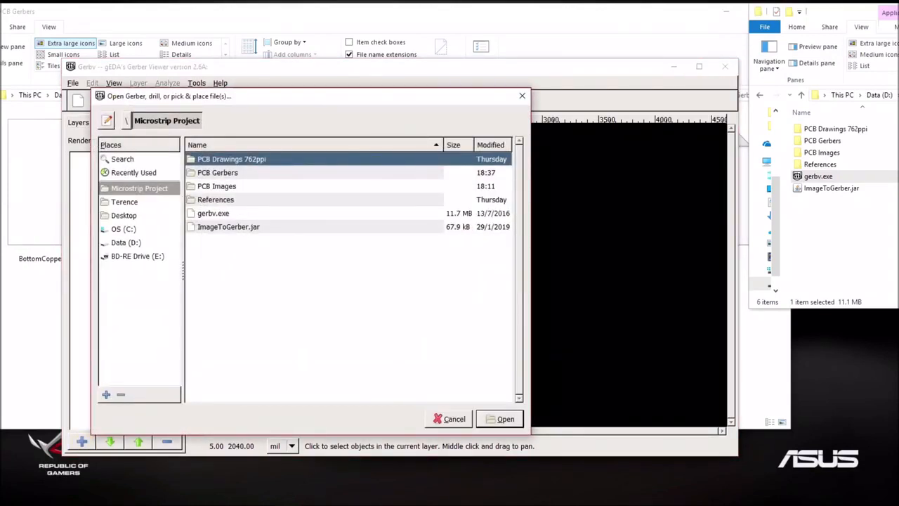
double_click(217, 172)
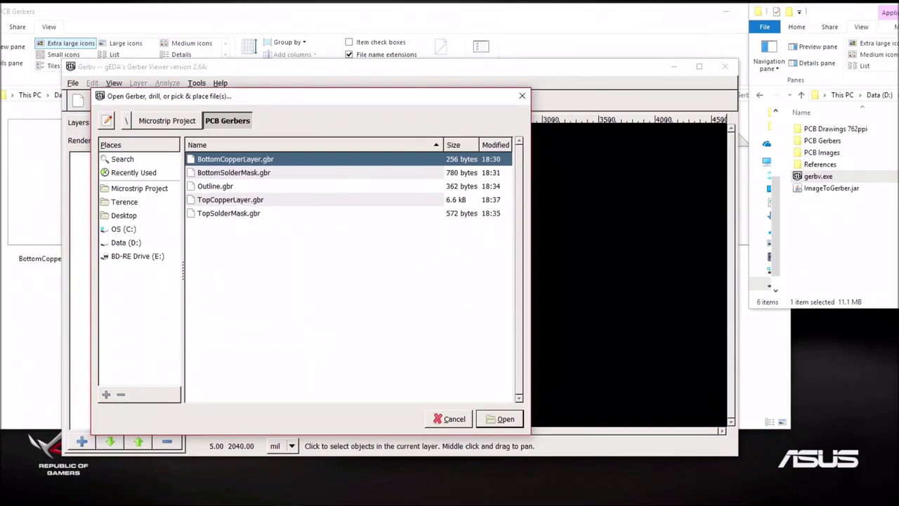
click(230, 200)
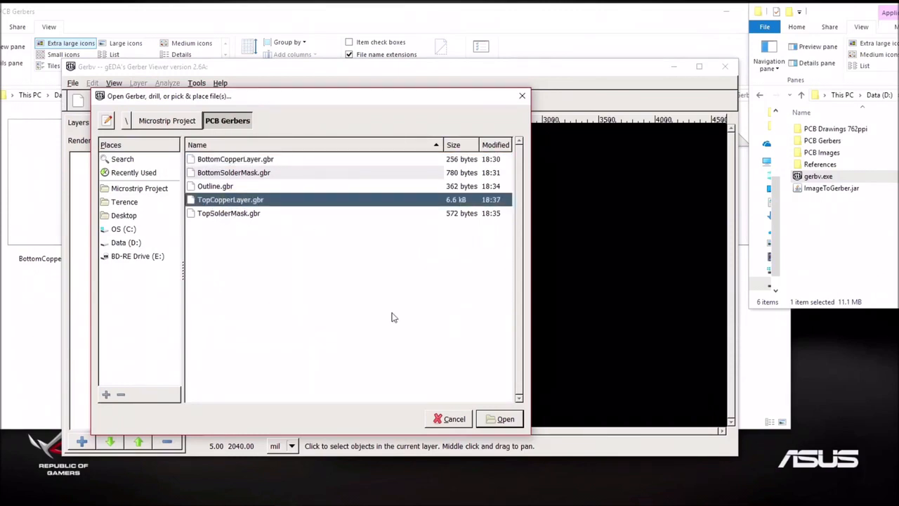
click(500, 419)
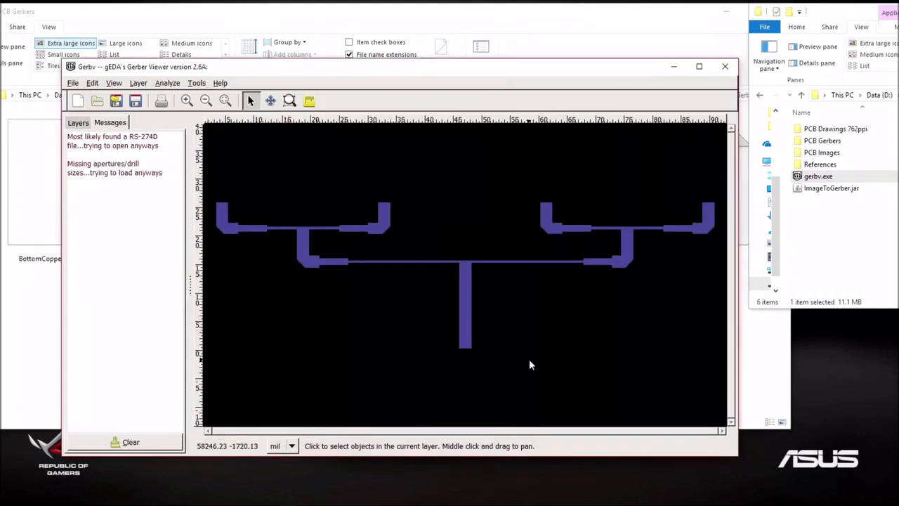
mouse_move(508, 218)
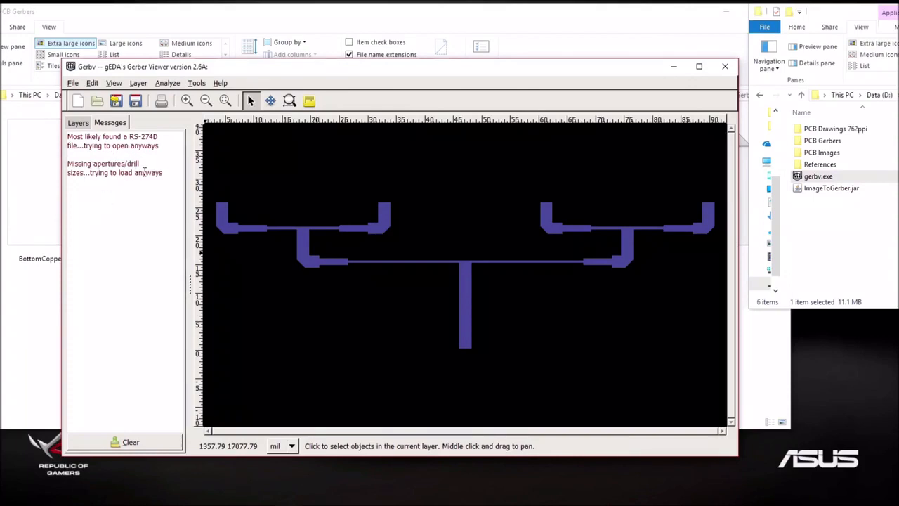
- Show the Layers list and open TopCopperLayer.gbr's context menu
click(78, 122)
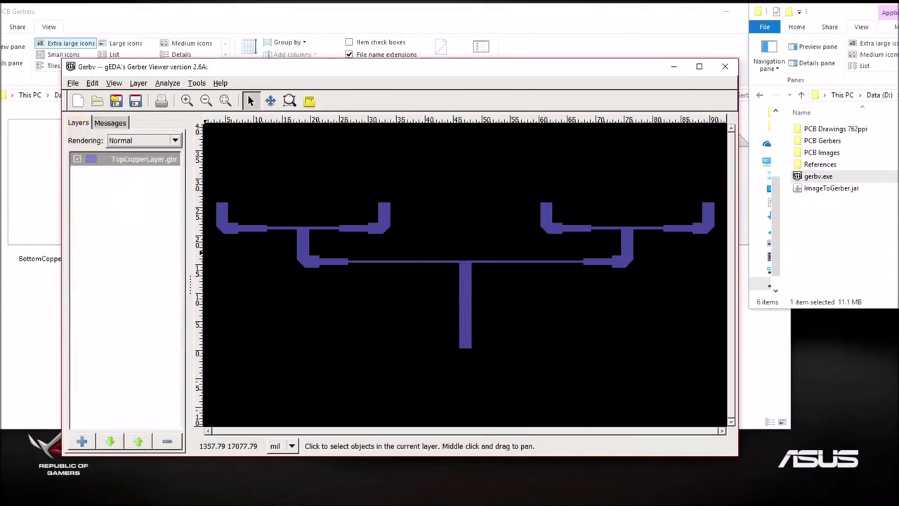
right_click(144, 159)
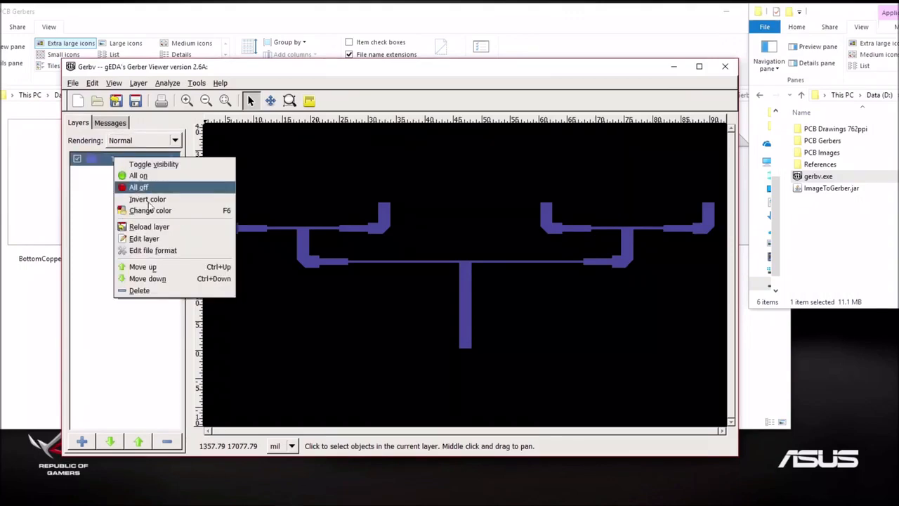
- Scale TopCopperLayer.gbr to 0.100 in X and Y, then Best Fit the view
click(144, 238)
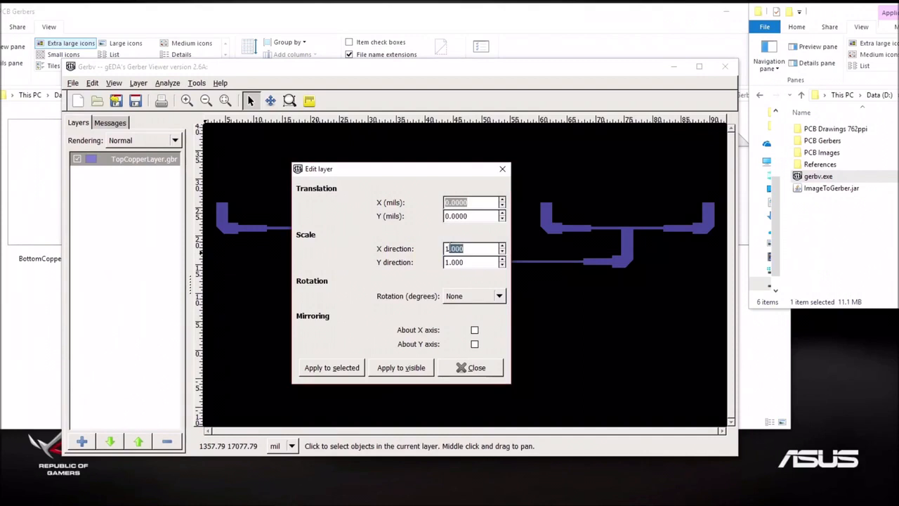
text(0.1)
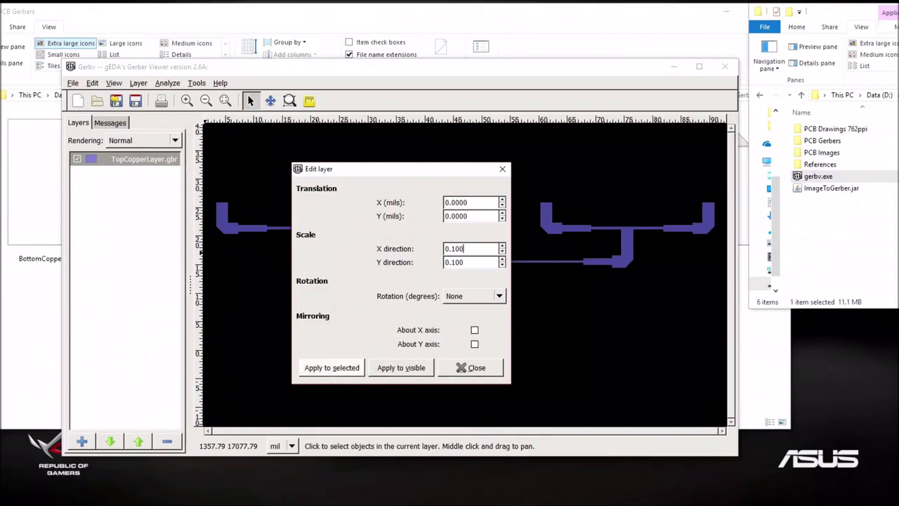
click(401, 367)
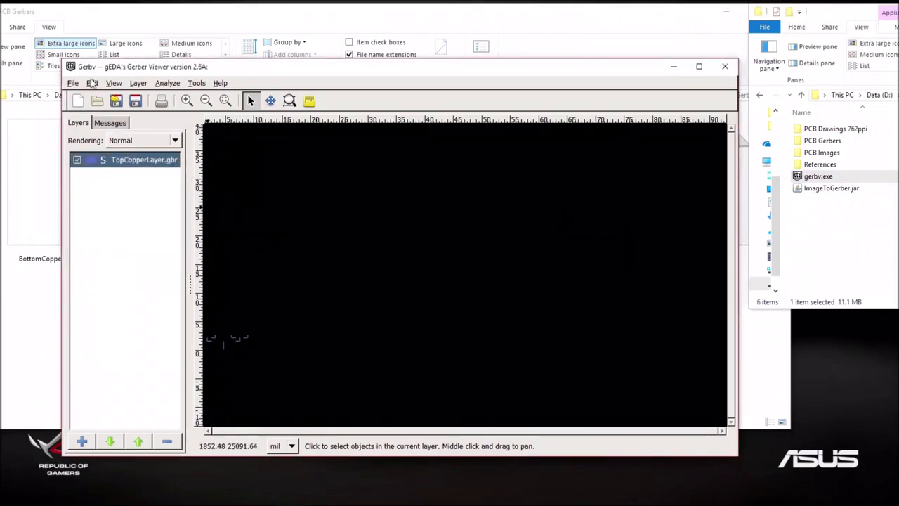
click(114, 82)
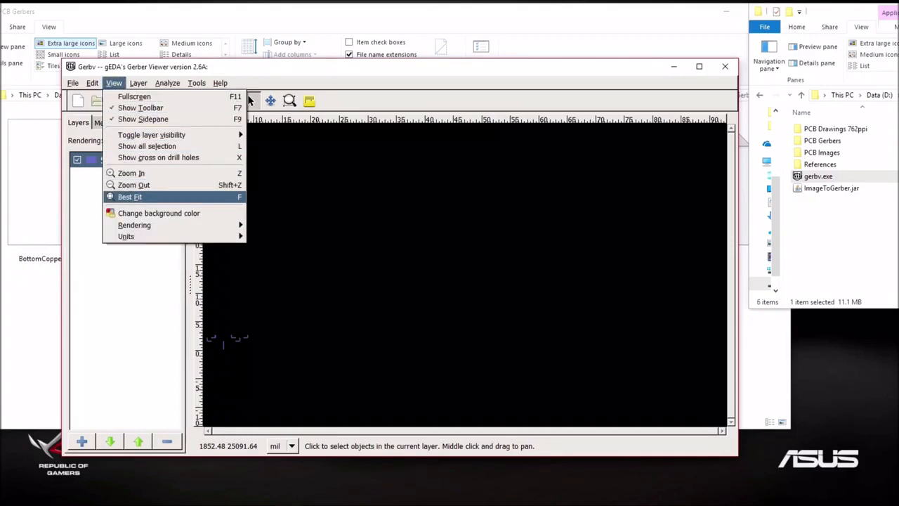
click(130, 197)
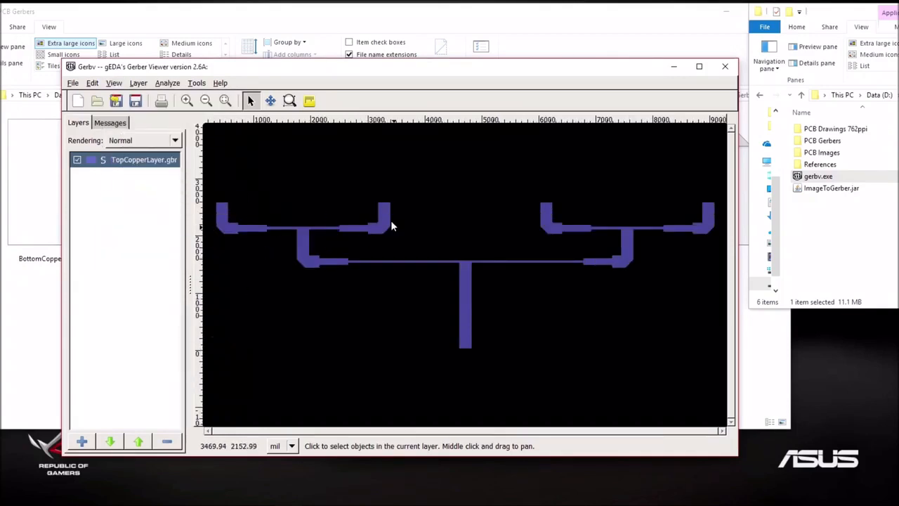
- Start an RS-274X Gerber export and create and enter a new 'For Factory' folder
click(72, 83)
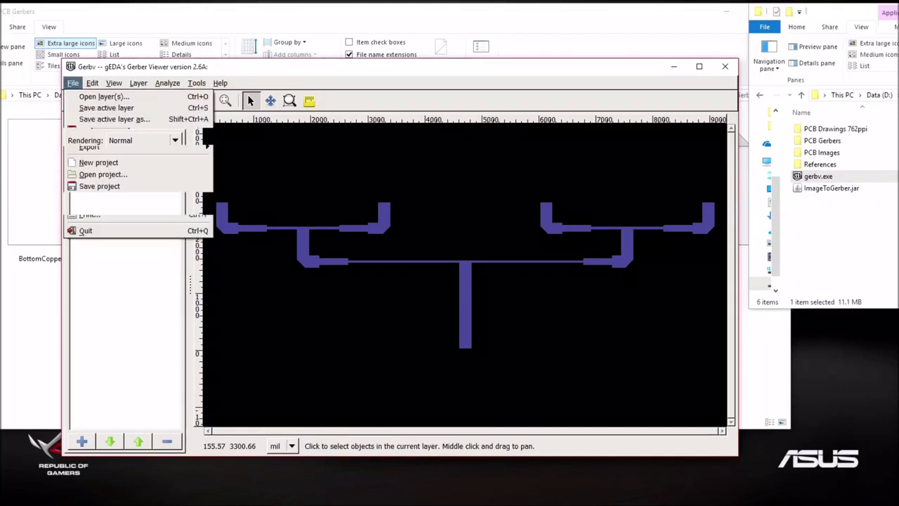
click(90, 146)
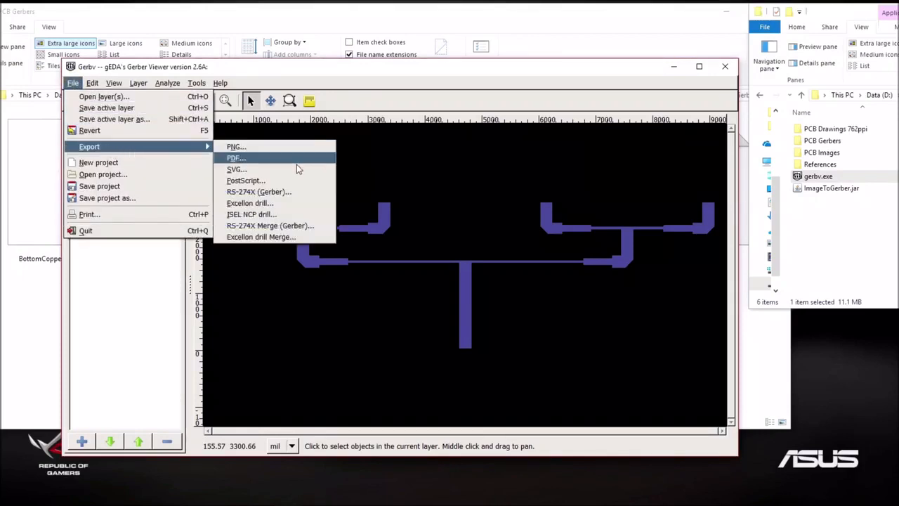
mouse_move(267, 192)
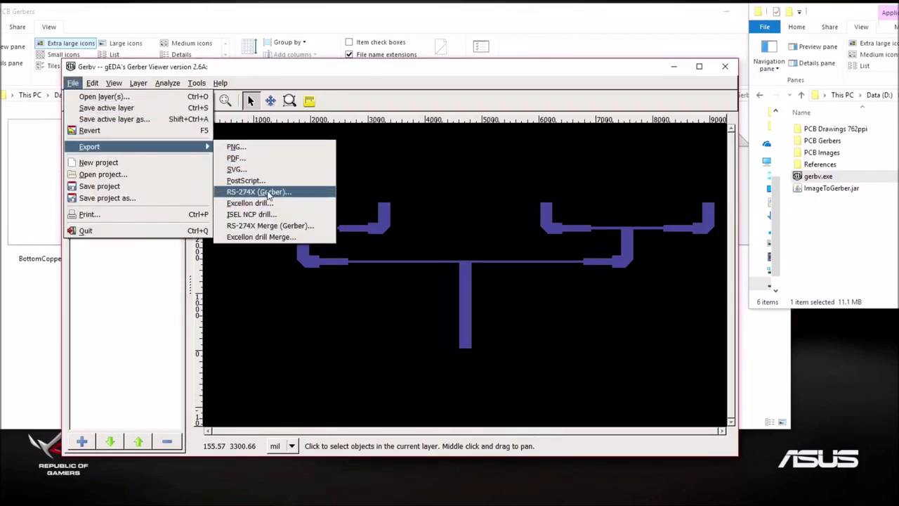
click(259, 191)
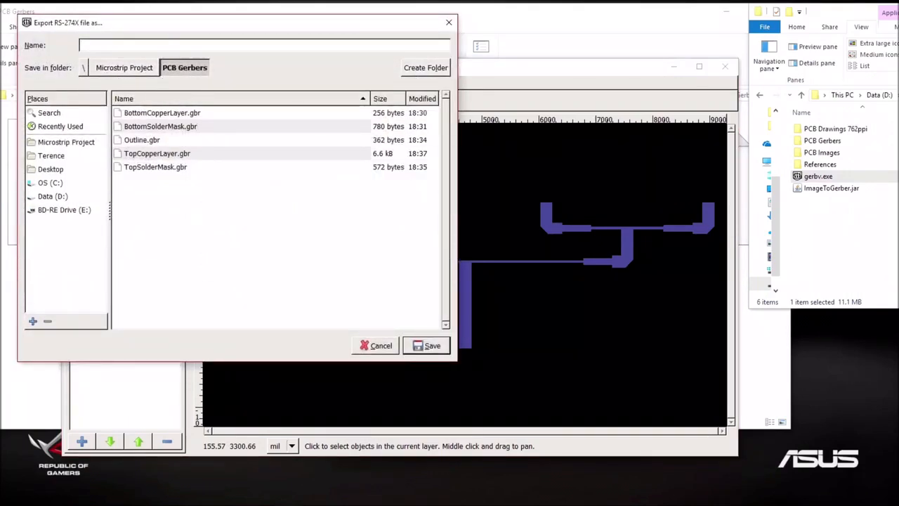
click(425, 67)
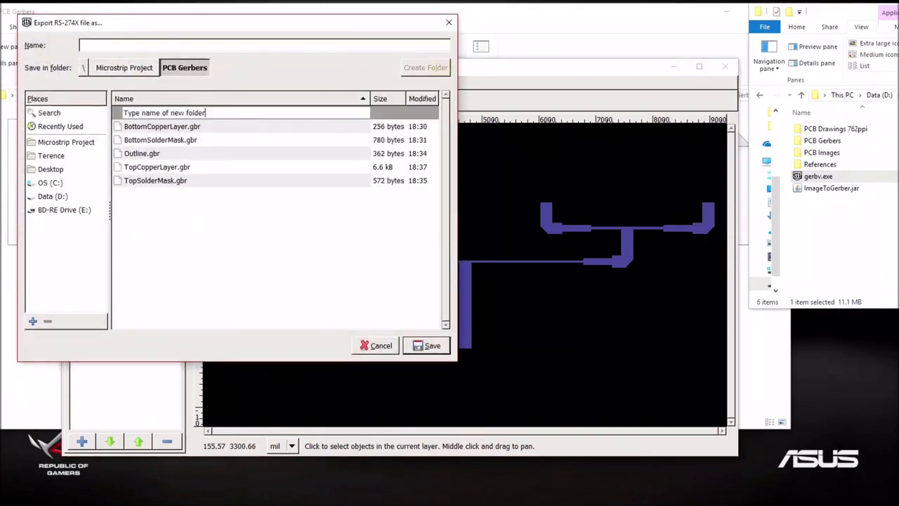
text(F)
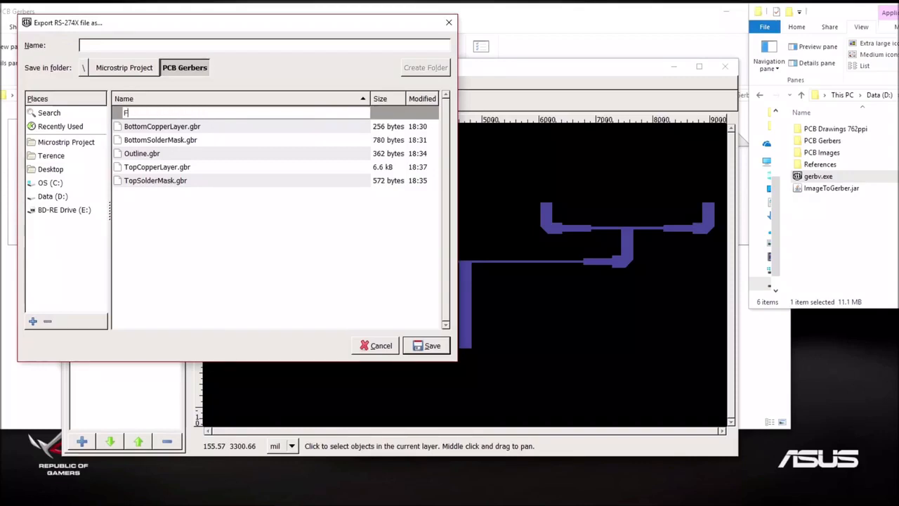
text(For Factory)
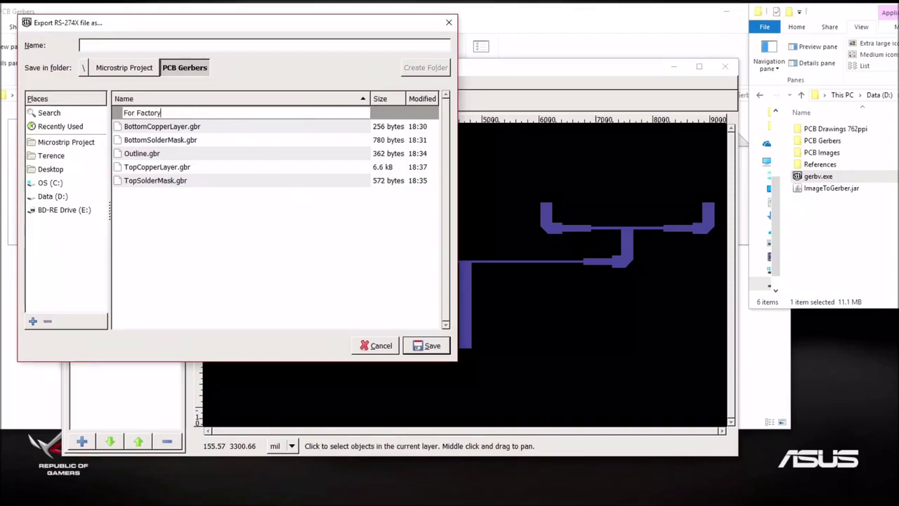
double_click(141, 112)
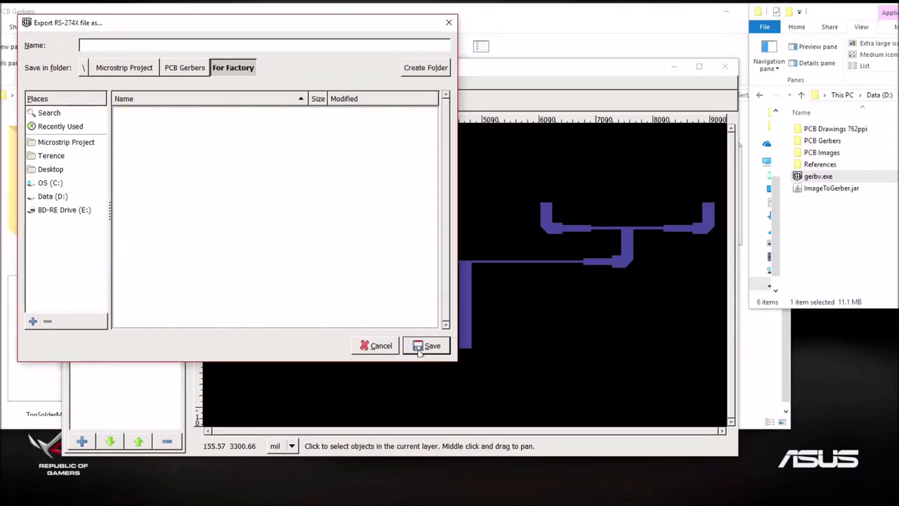
mouse_move(260, 179)
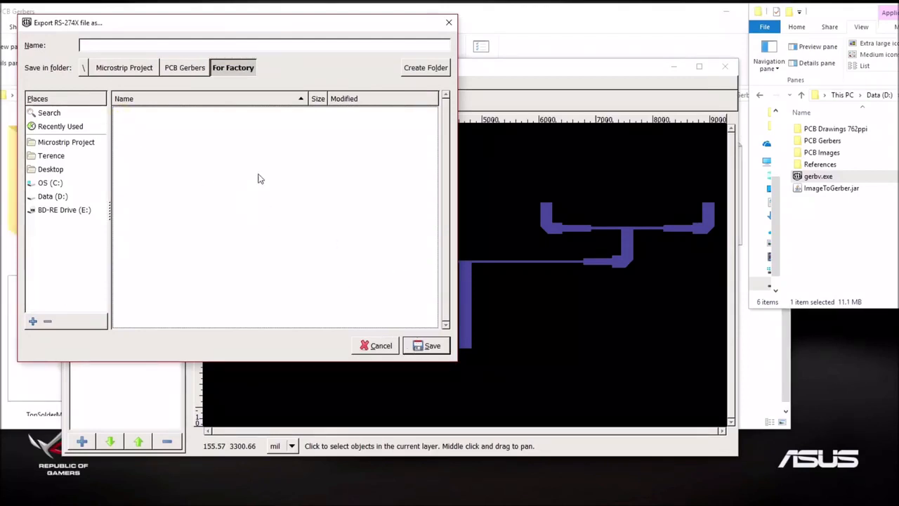
- Save the exported layer as TopCopperLayer.GTL
click(240, 45)
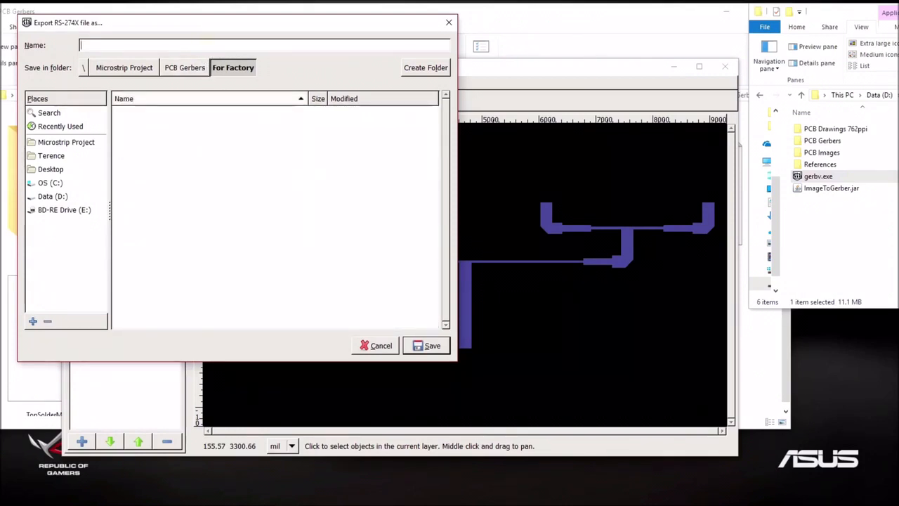
text(Top)
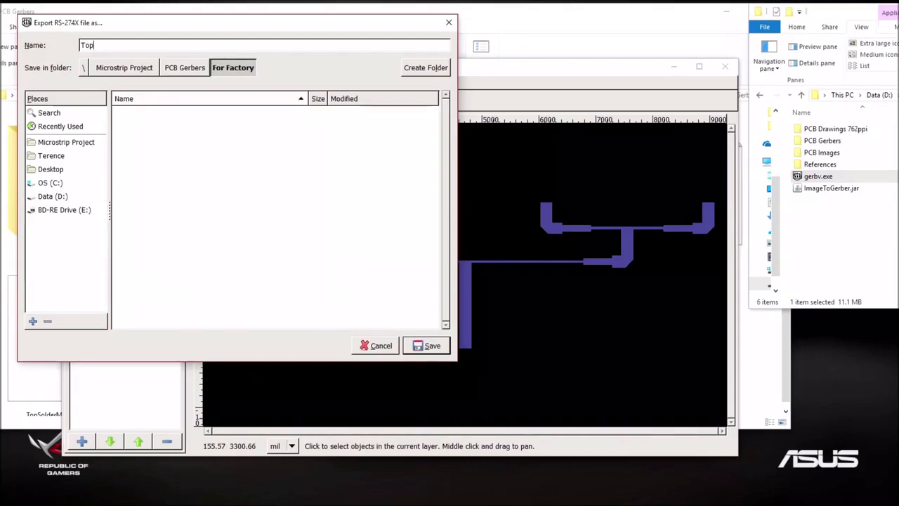
text(Copp)
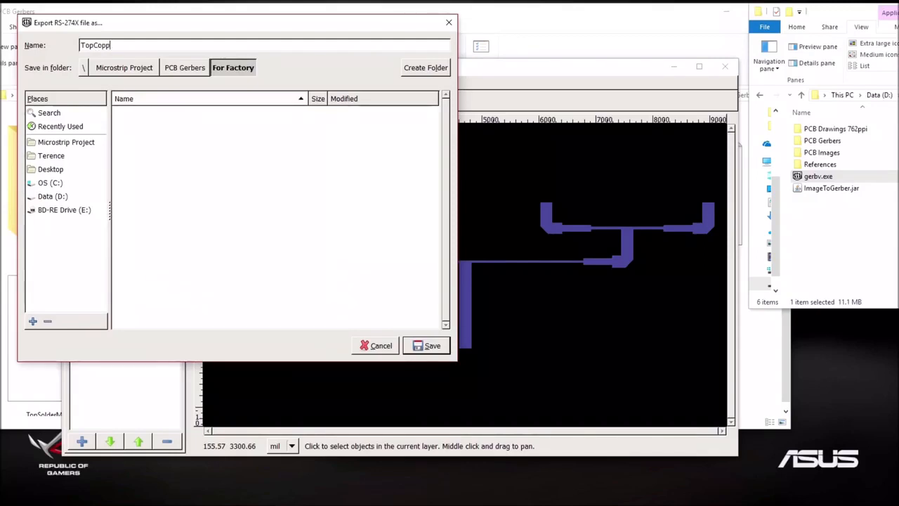
text(erLa)
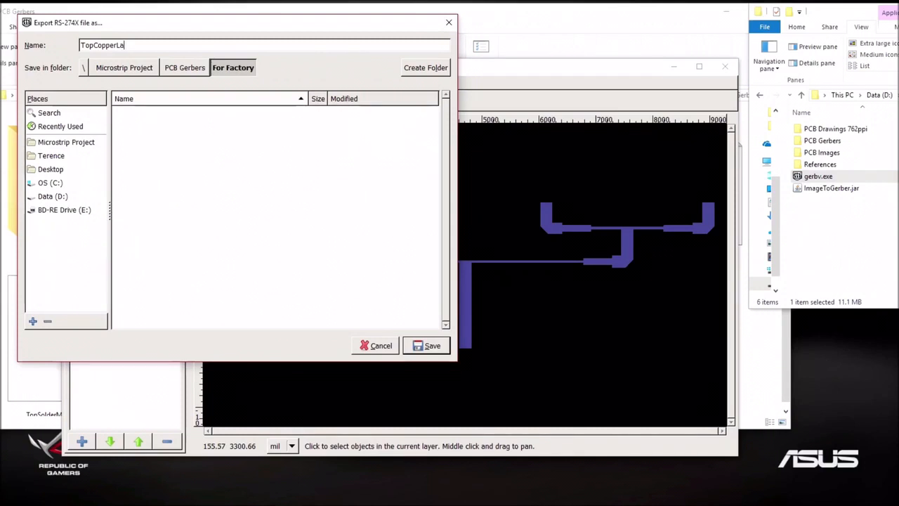
text(yer.)
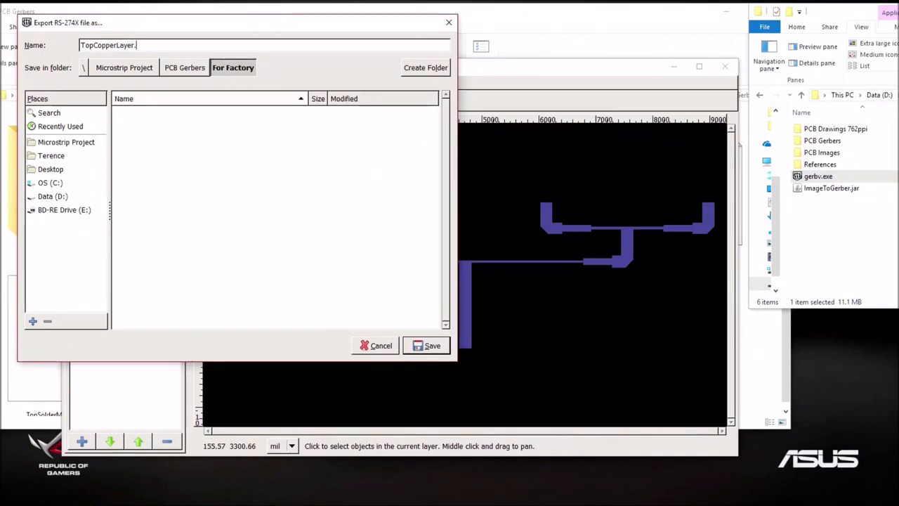
text(GTL)
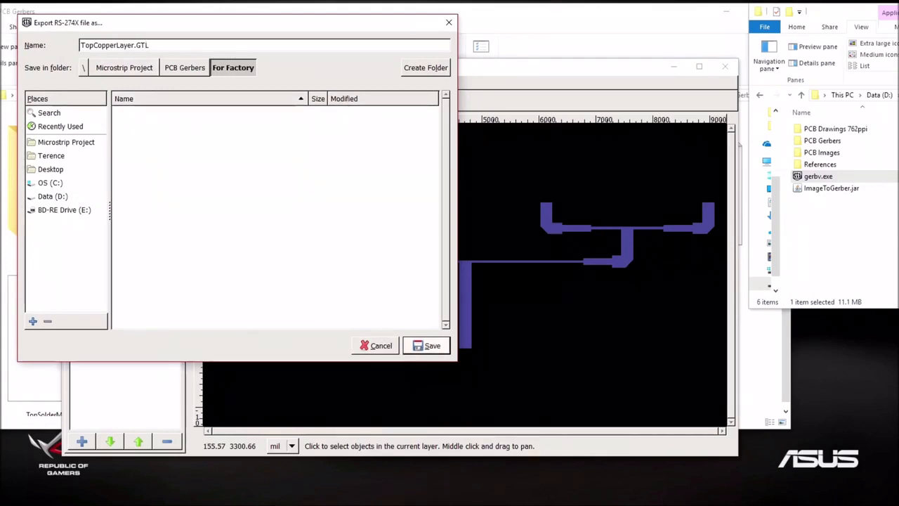
click(426, 345)
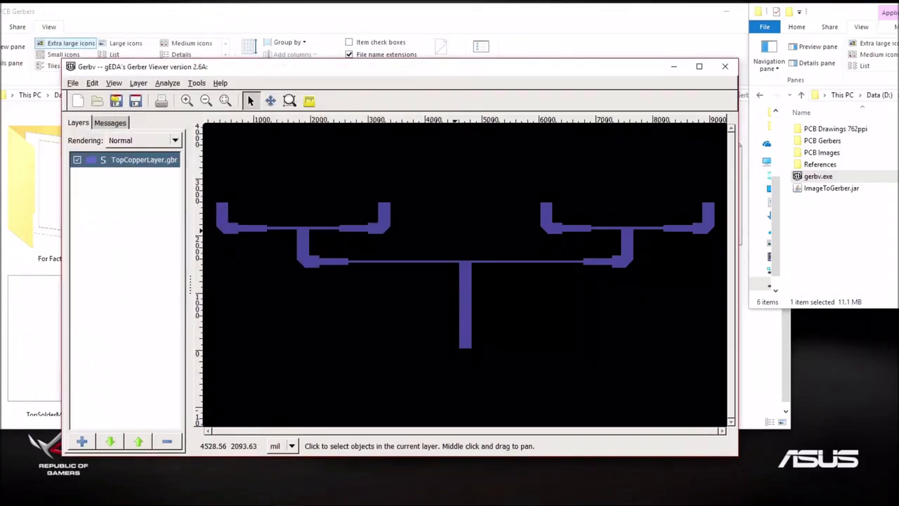
mouse_move(405, 245)
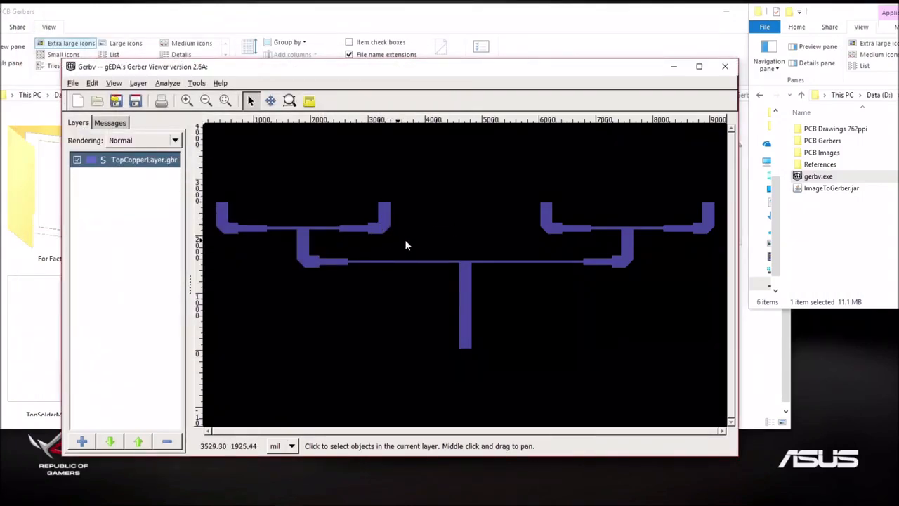
mouse_move(281, 207)
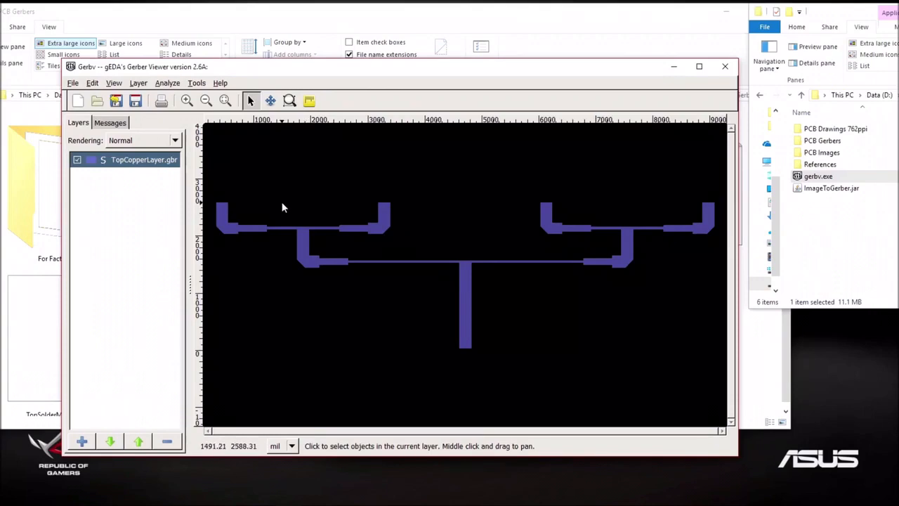
- Open Outline.gbr as an additional layer in Gerbv
right_click(144, 159)
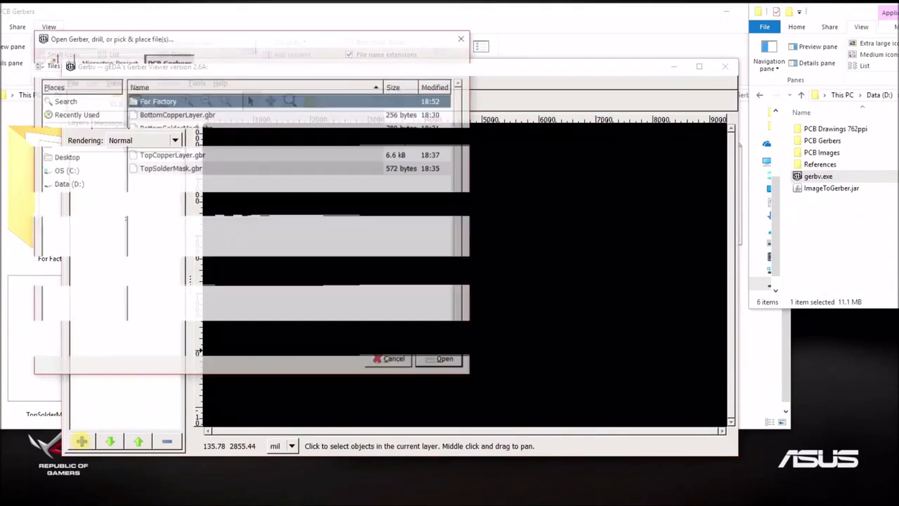
click(172, 141)
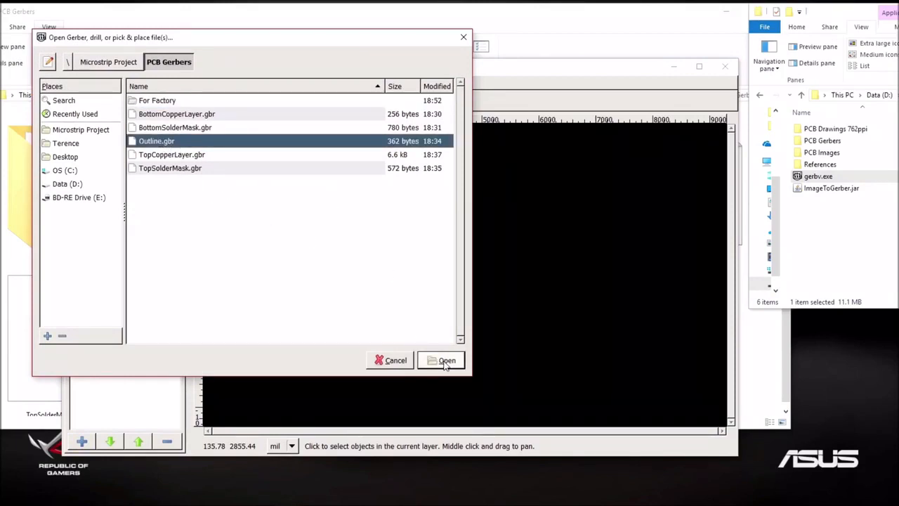
click(441, 360)
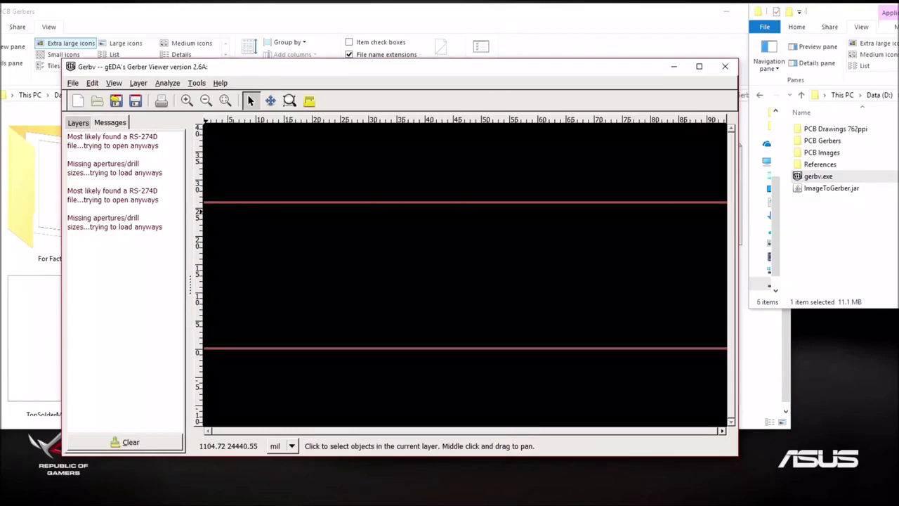
- Edit the Outline.gbr layer and enter a 0.1 X and Y scale
right_click(91, 158)
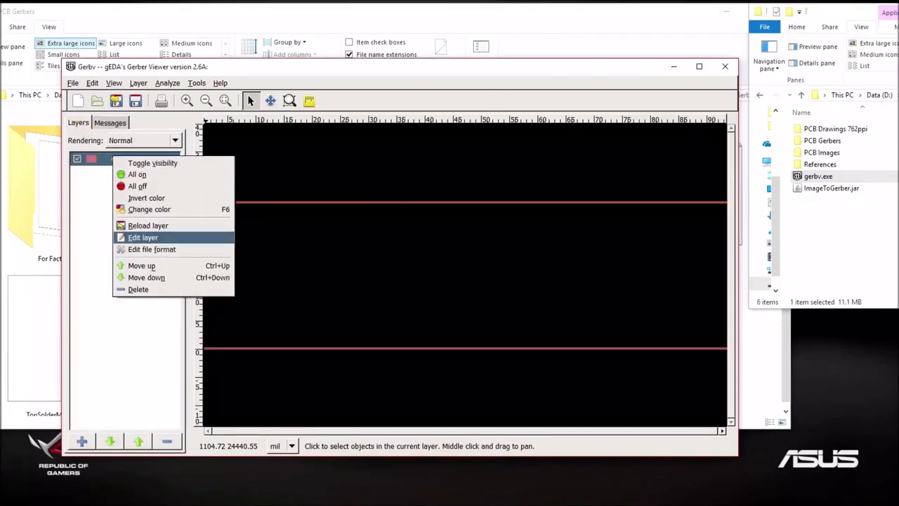
click(142, 237)
text(0)
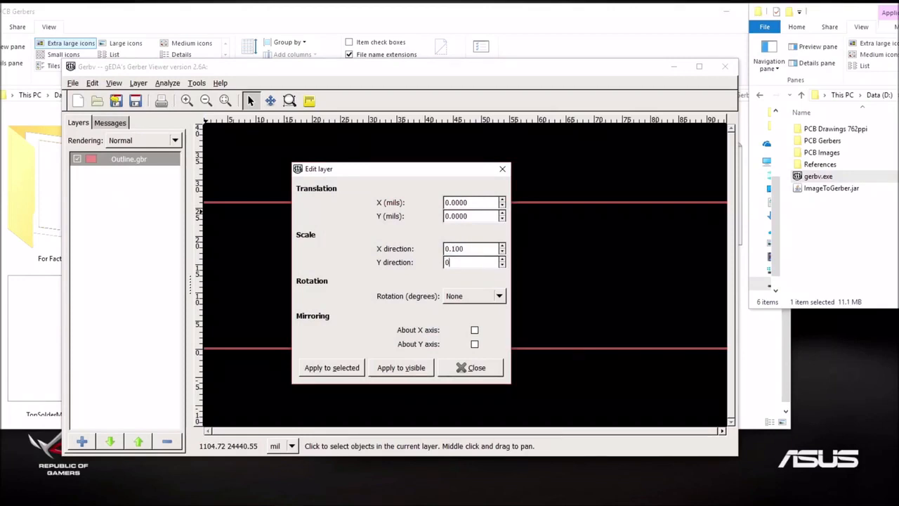
text(.1)
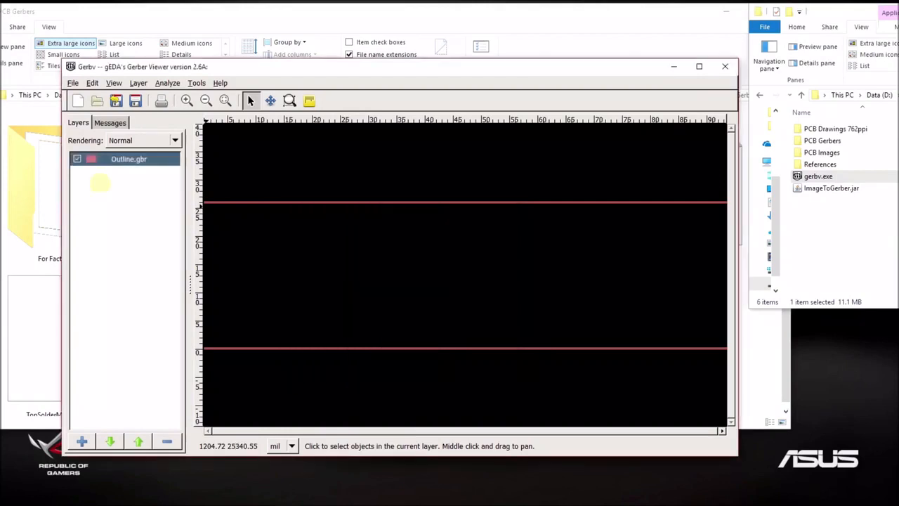
mouse_move(121, 177)
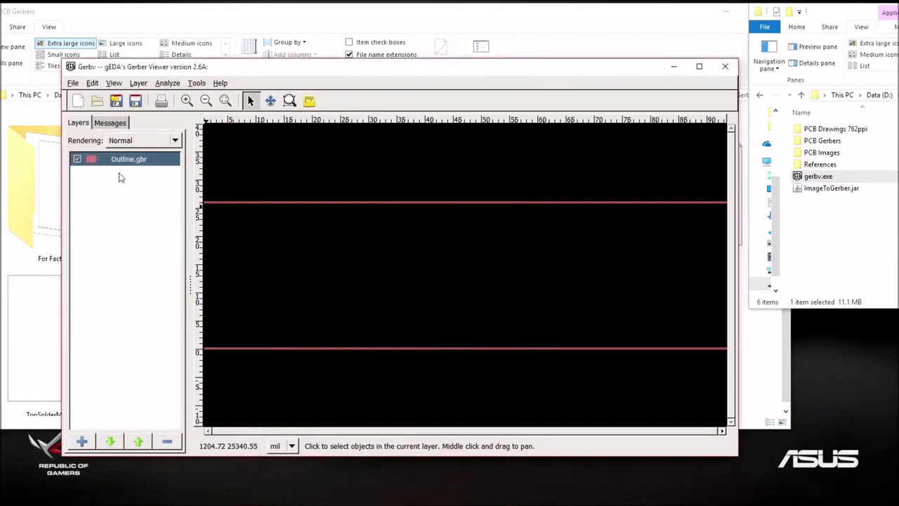
mouse_move(68, 104)
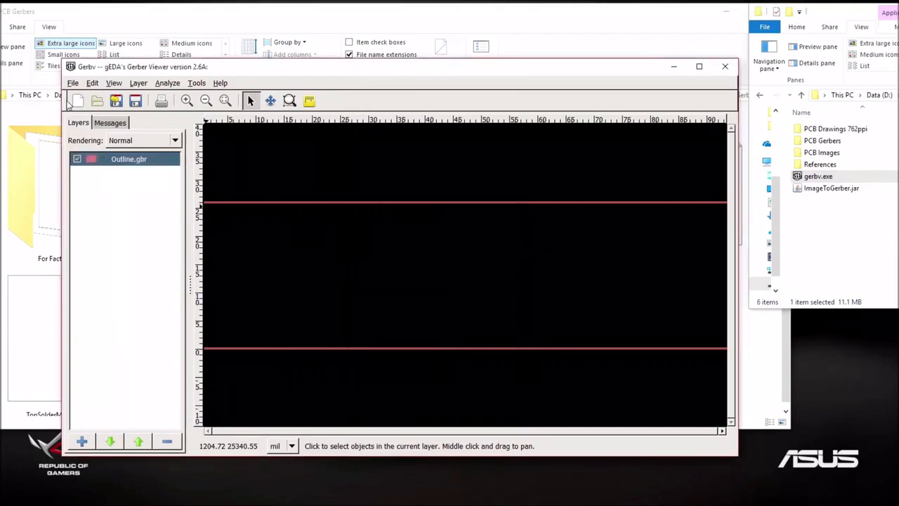
- Export the outline as an Excellon drill file named Outline.GKO into For Factory
click(73, 83)
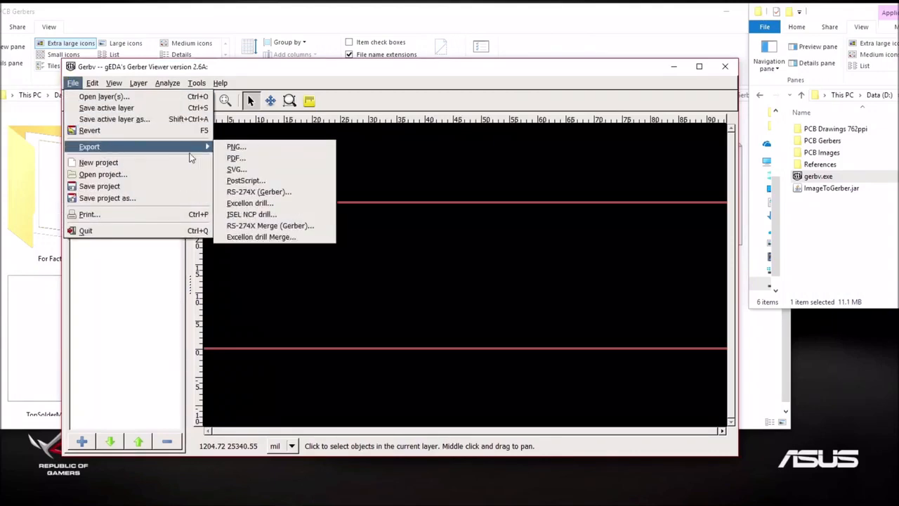
mouse_move(259, 192)
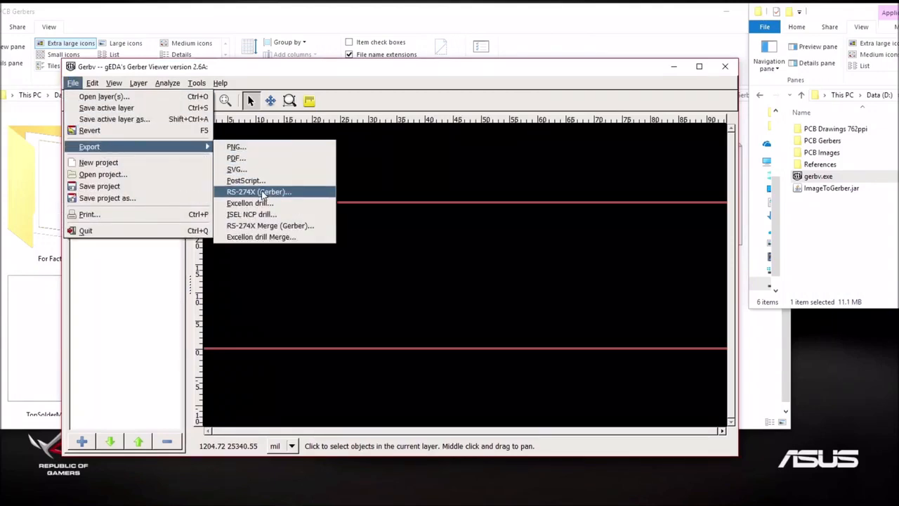
mouse_move(249, 203)
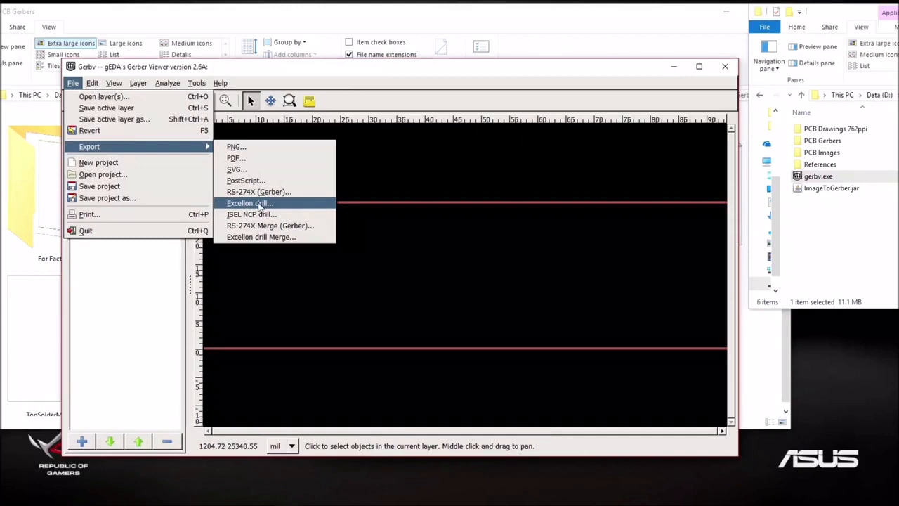
mouse_move(262, 205)
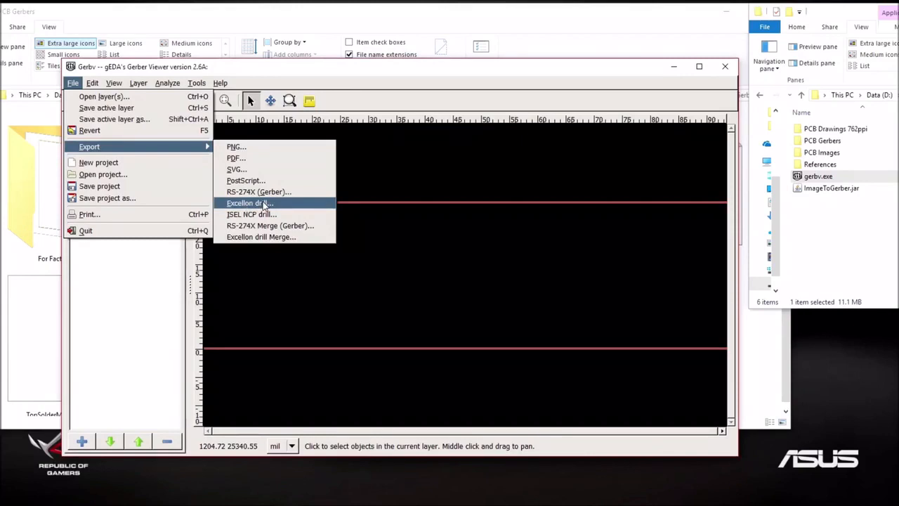
mouse_move(249, 203)
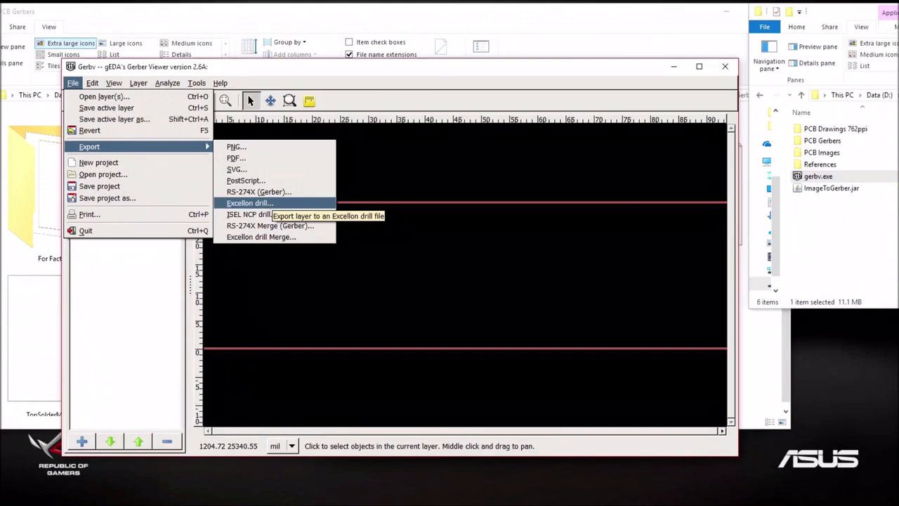
click(249, 203)
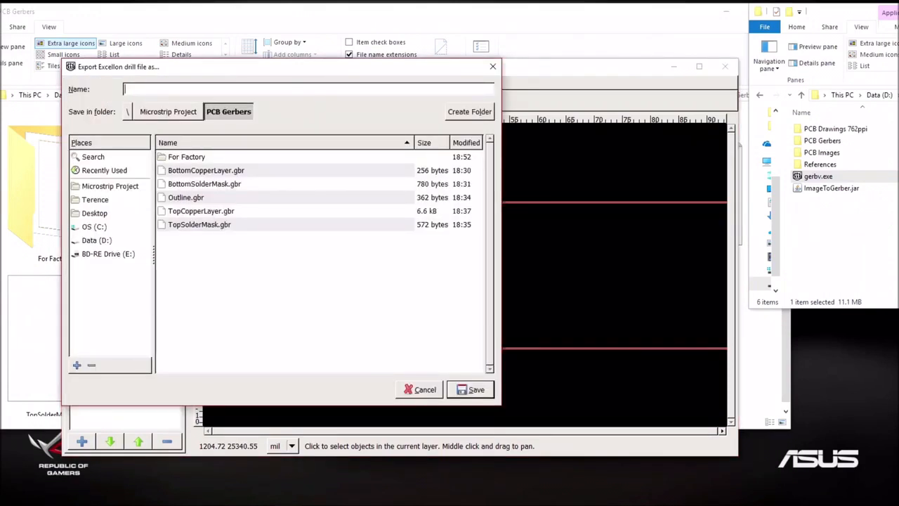
text(Out)
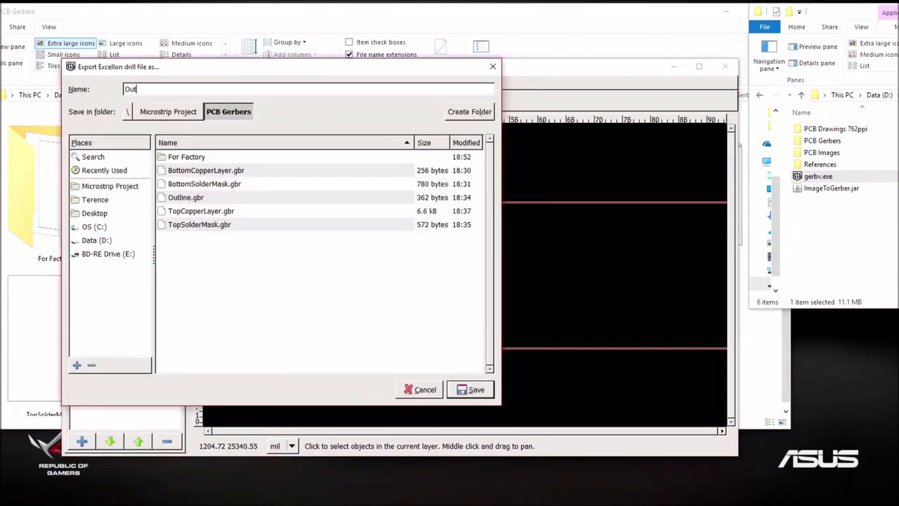
text(line)
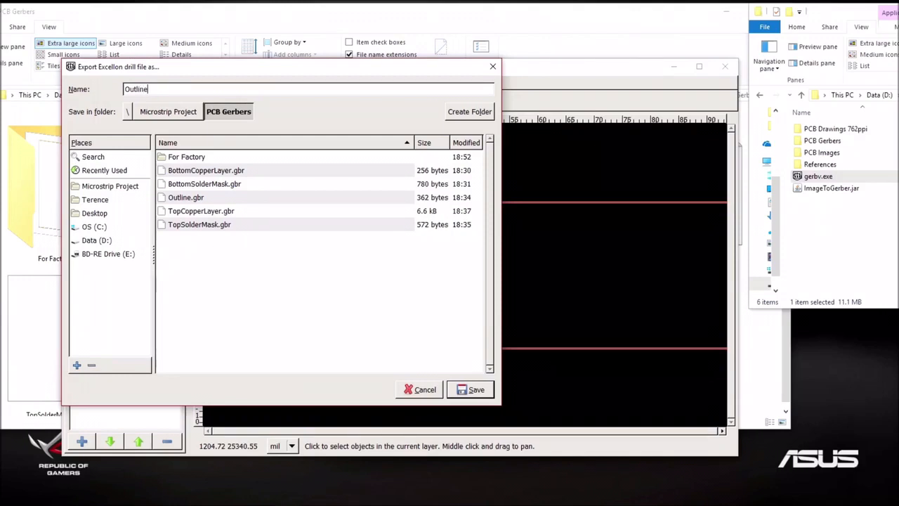
text(.)
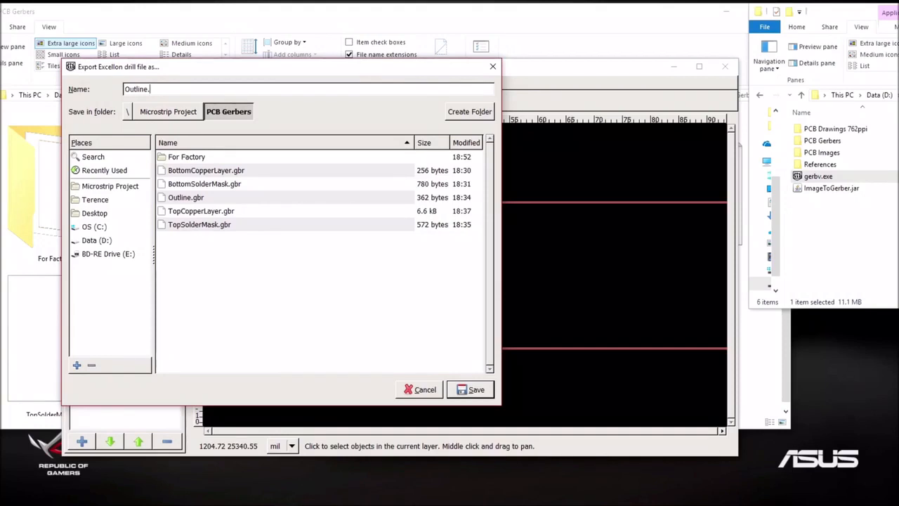
text(GKO)
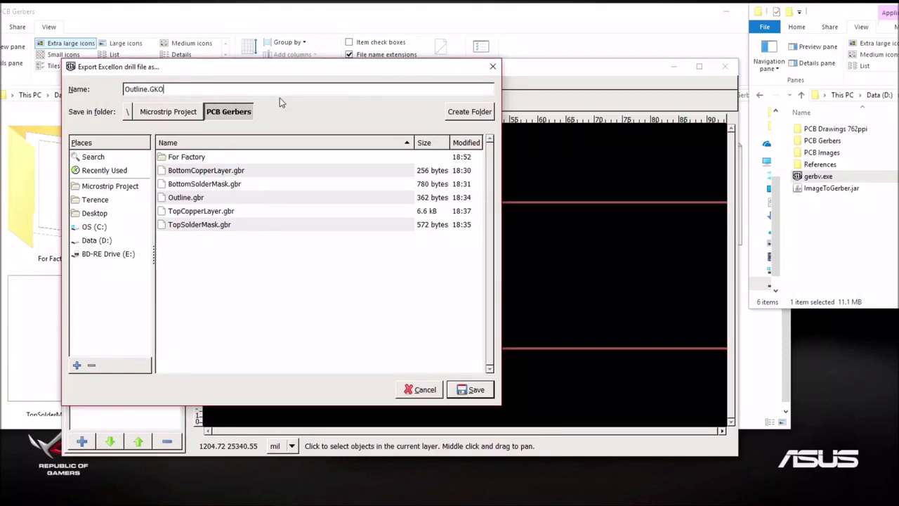
mouse_move(197, 158)
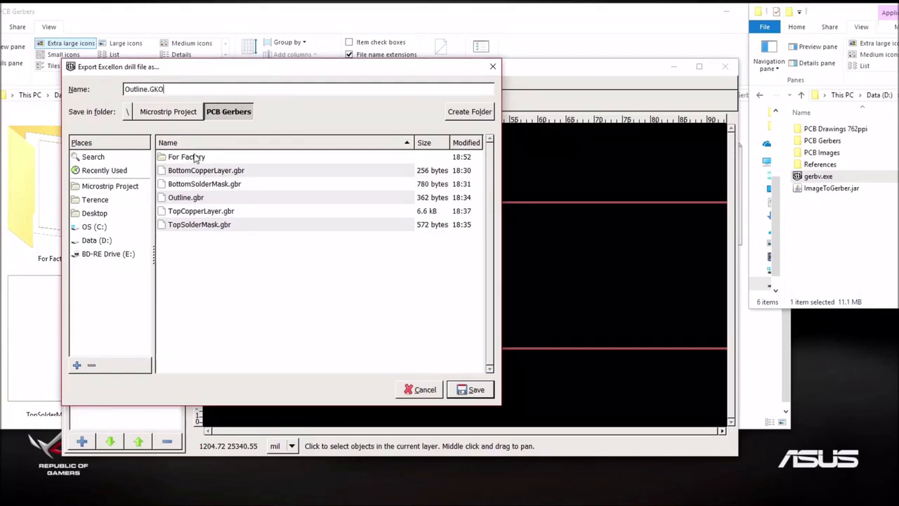
click(475, 389)
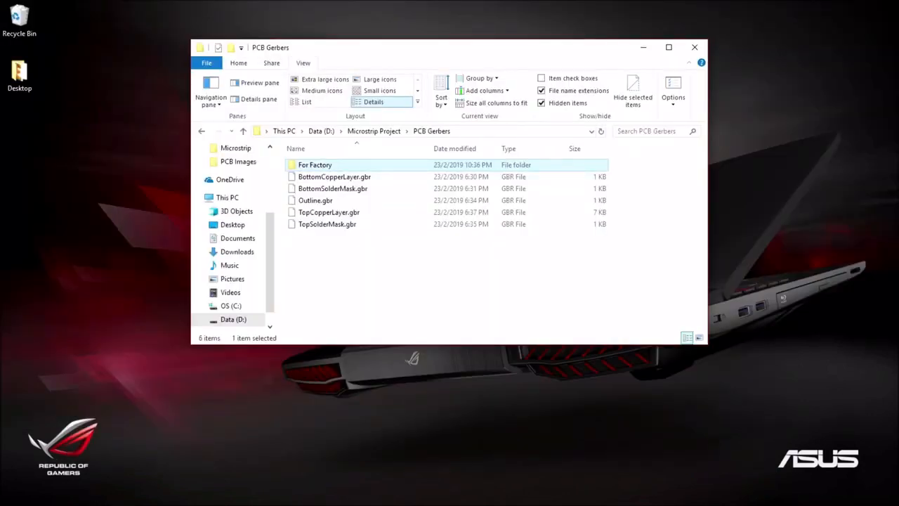
- Open For Factory to see its five GBL, GBS, GKO, GTL and GTS files
double_click(314, 164)
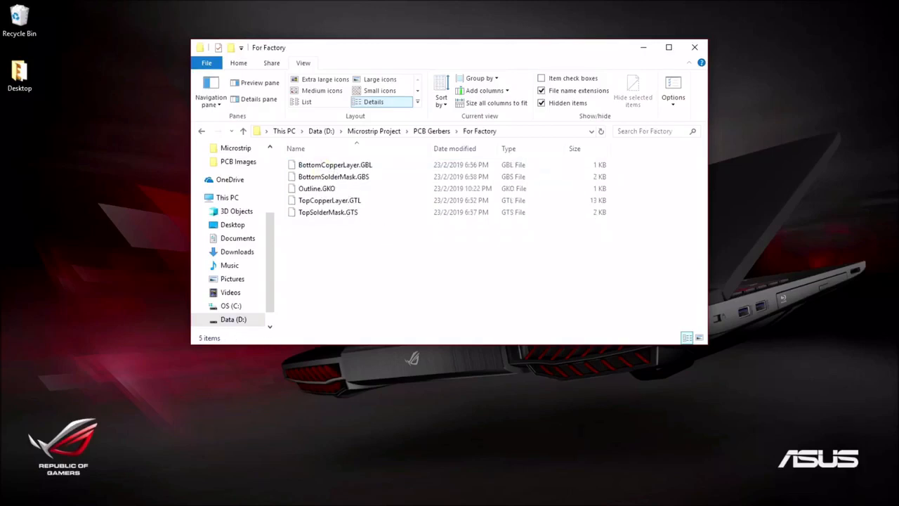
mouse_move(365, 179)
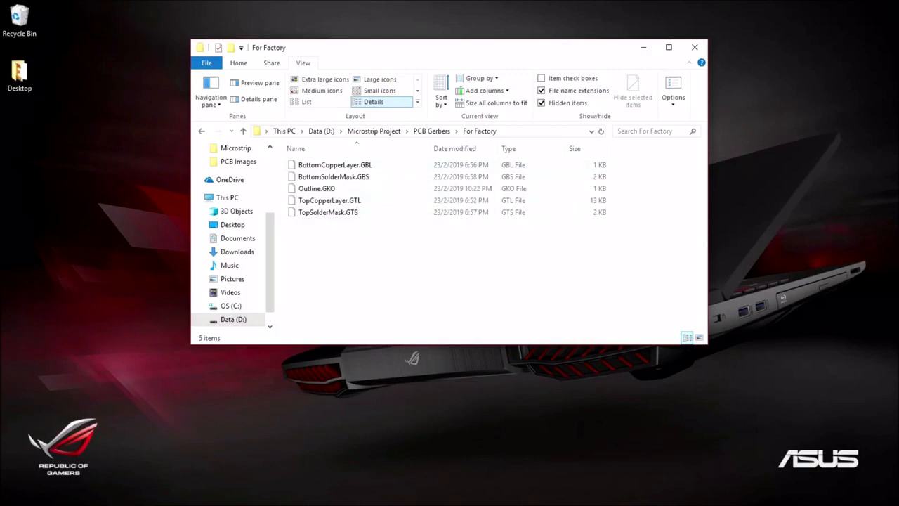
mouse_move(334, 164)
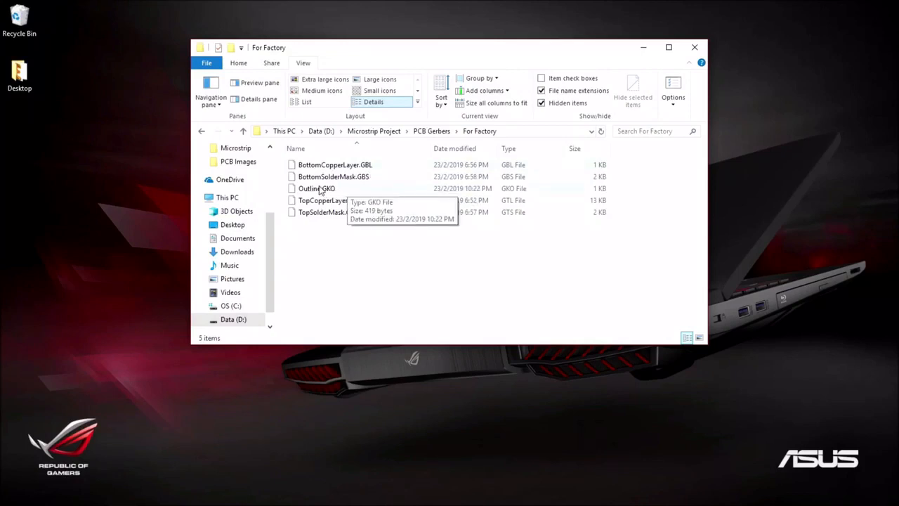
mouse_move(359, 176)
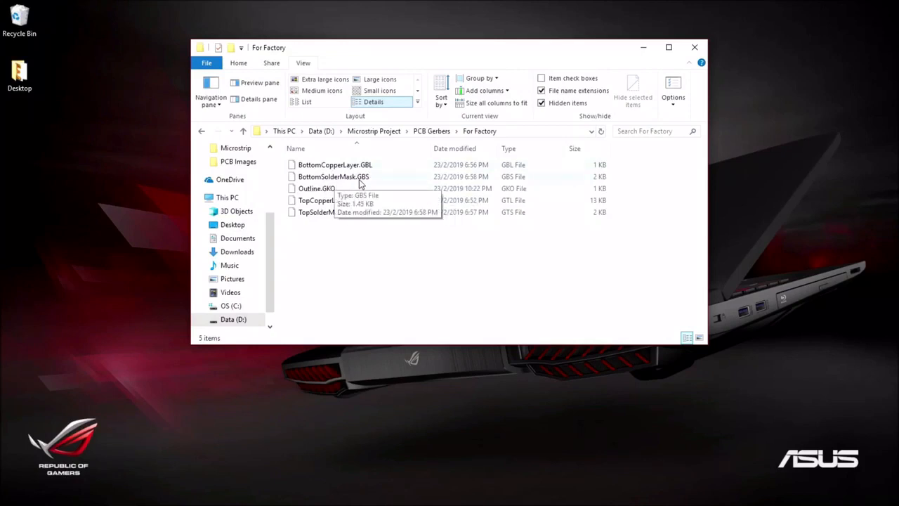
mouse_move(365, 192)
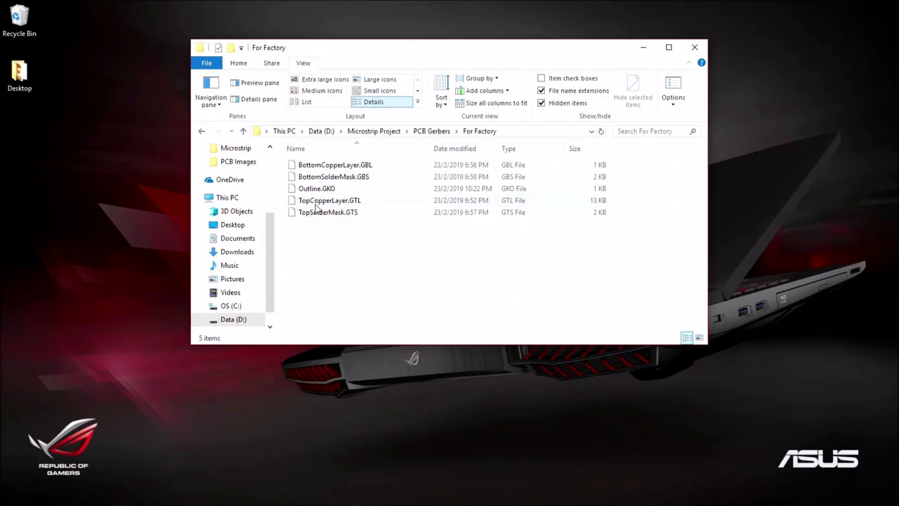
mouse_move(330, 201)
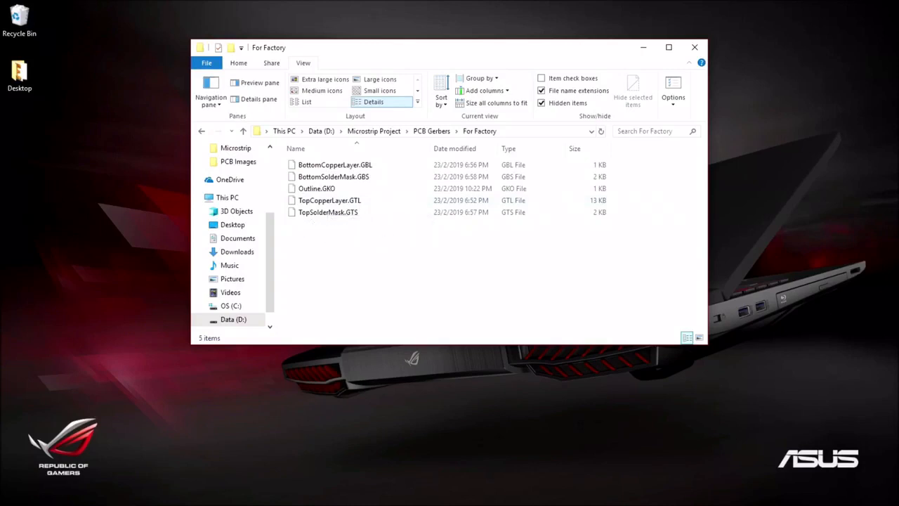
mouse_move(346, 216)
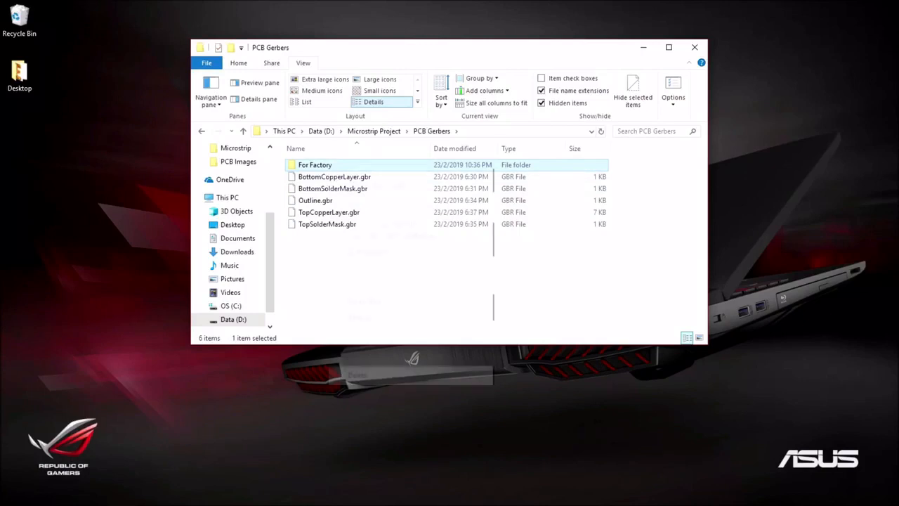
- Zip the For Factory folder into For Factory.zip with WinZip and dismiss the summary
right_click(314, 164)
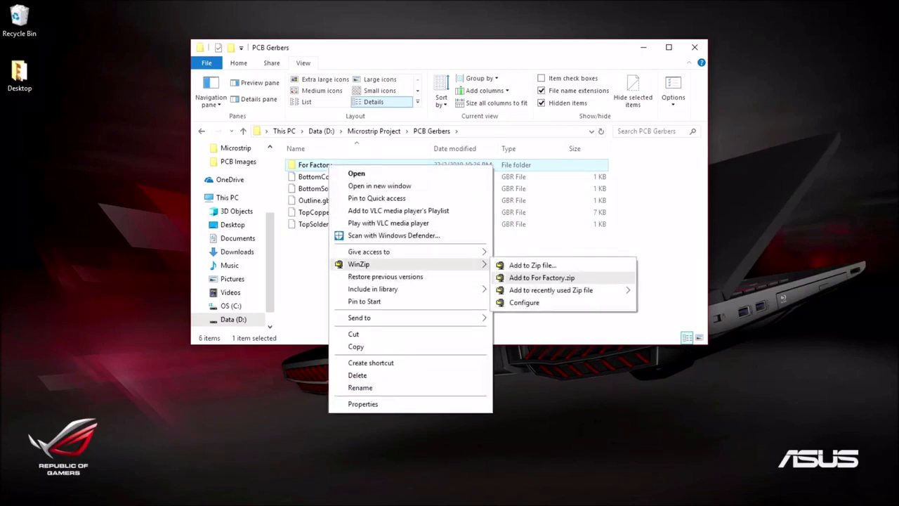
click(541, 277)
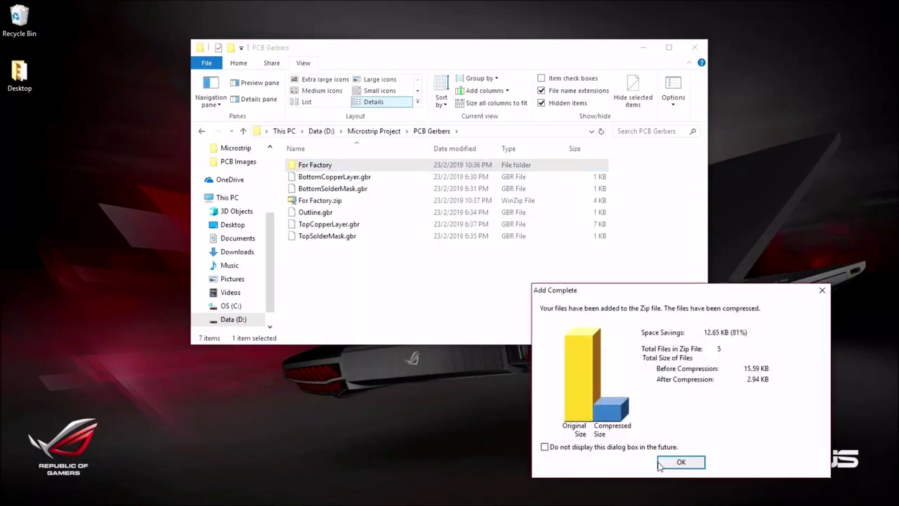
click(680, 461)
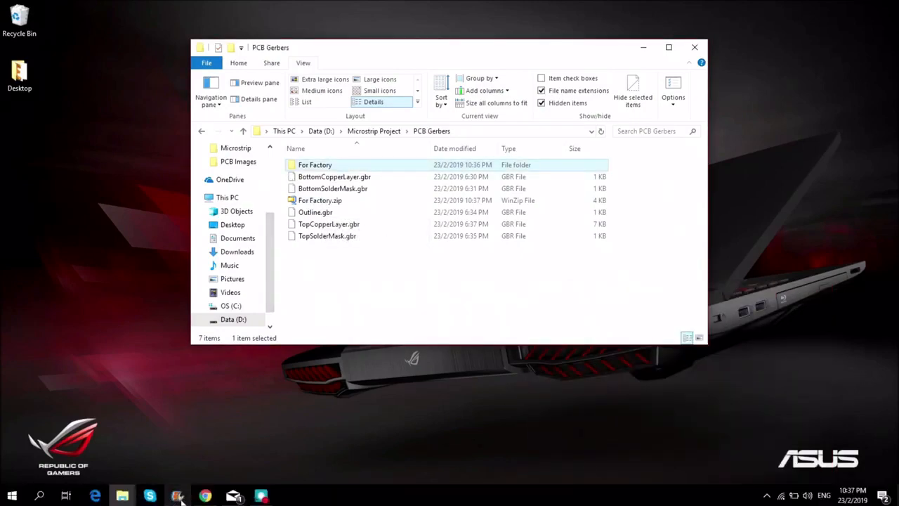
- Upload For Factory.zip to JLCPCB, detecting a 2-layer 67x240mm board at $18.77
click(205, 495)
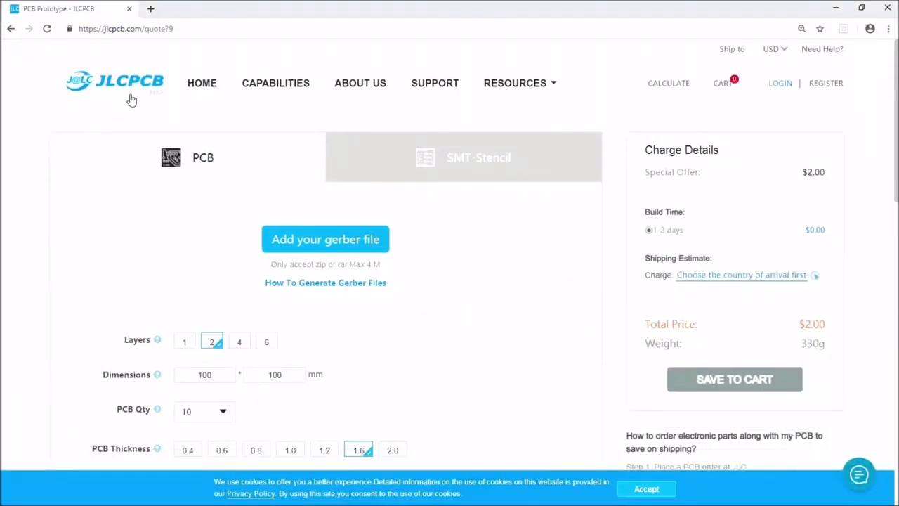
mouse_move(361, 133)
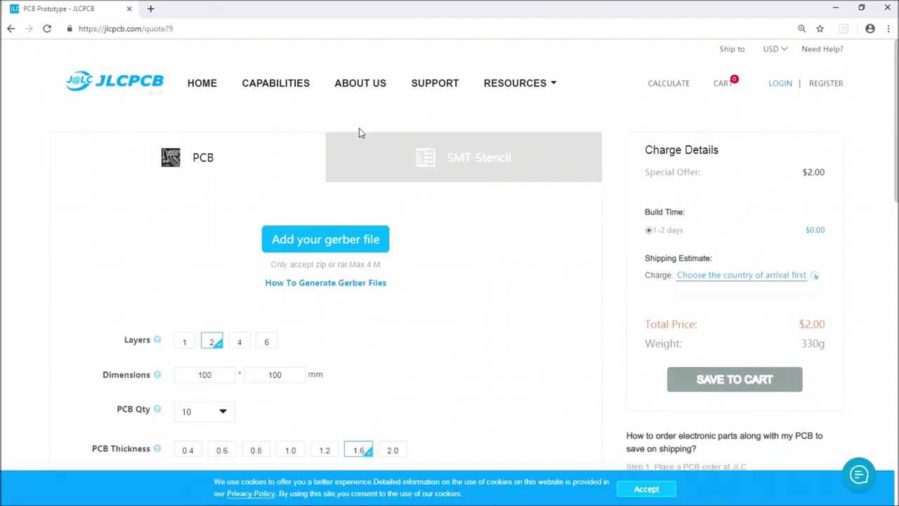
mouse_move(262, 181)
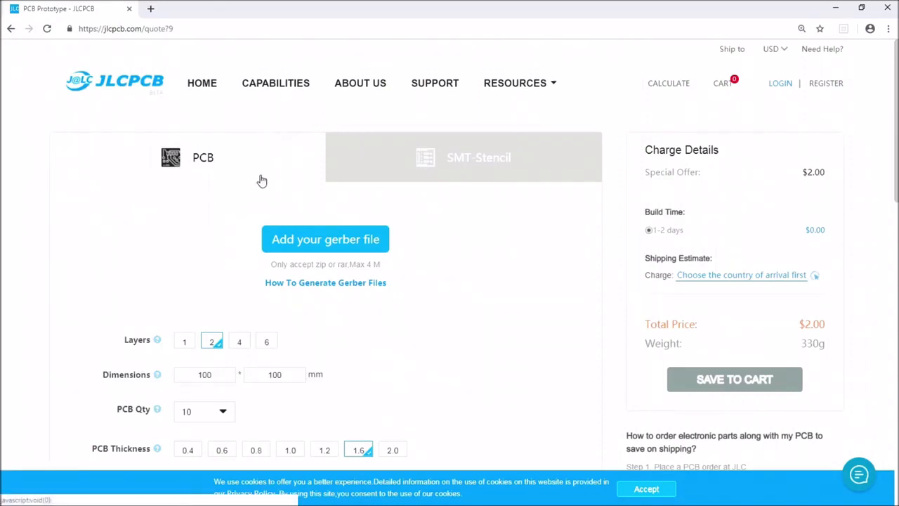
mouse_move(126, 328)
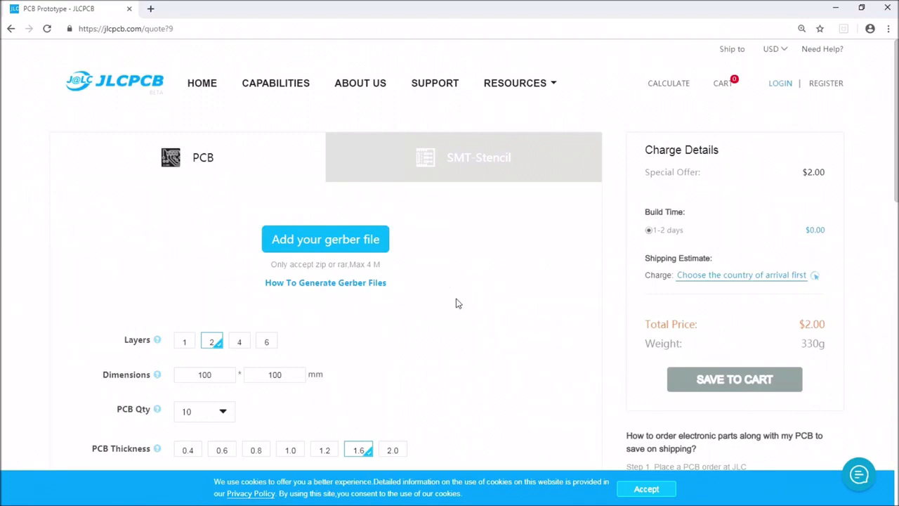
click(325, 239)
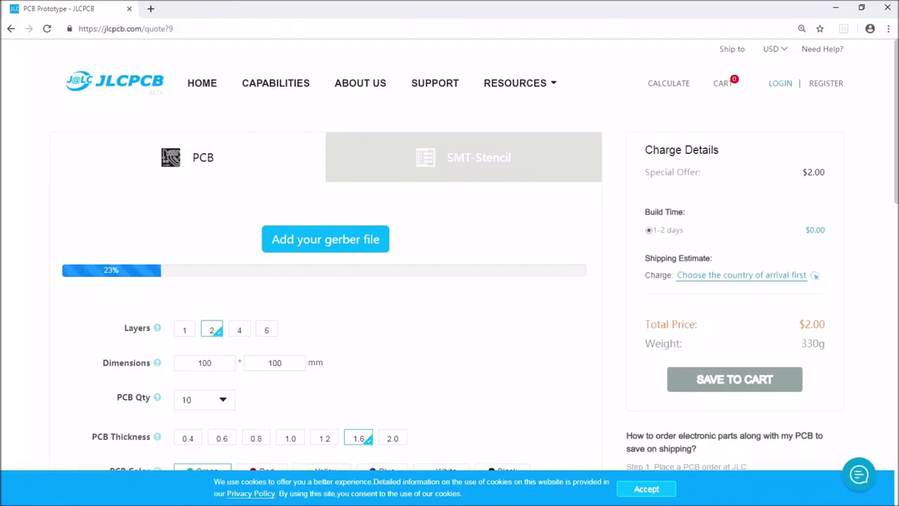
click(325, 238)
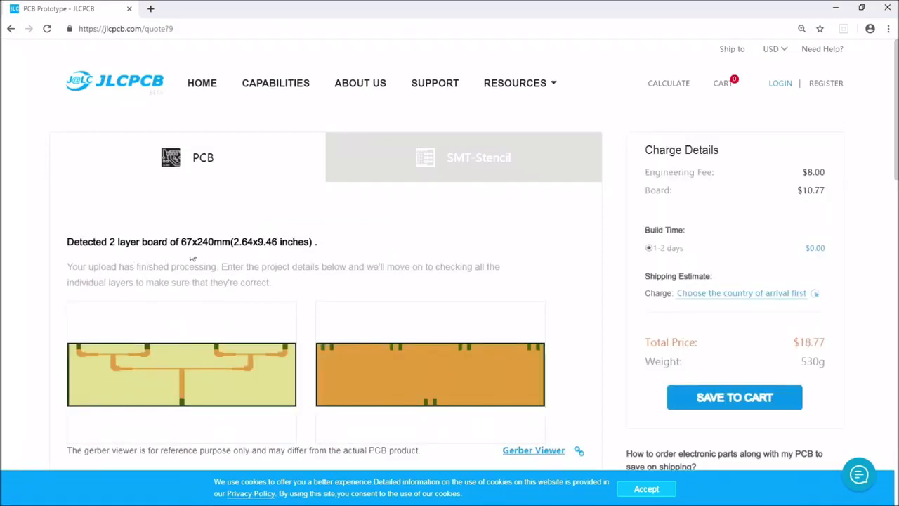
mouse_move(232, 255)
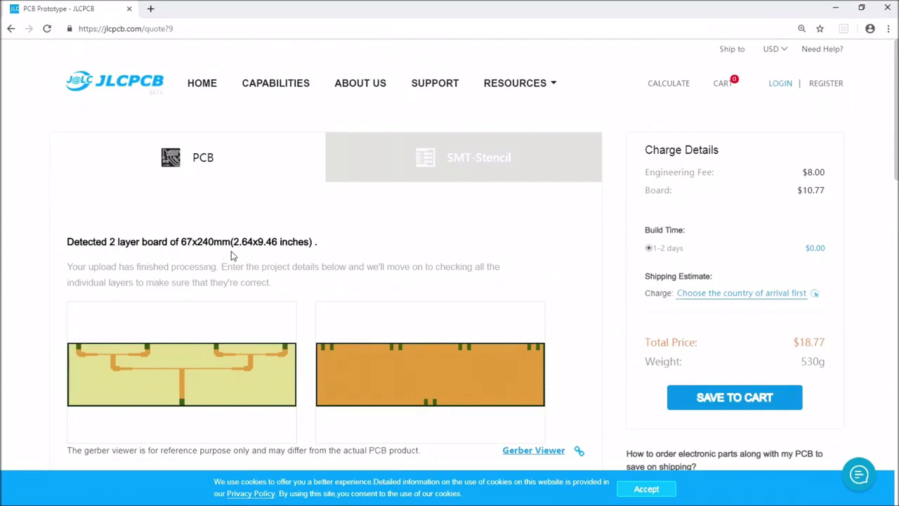
mouse_move(273, 388)
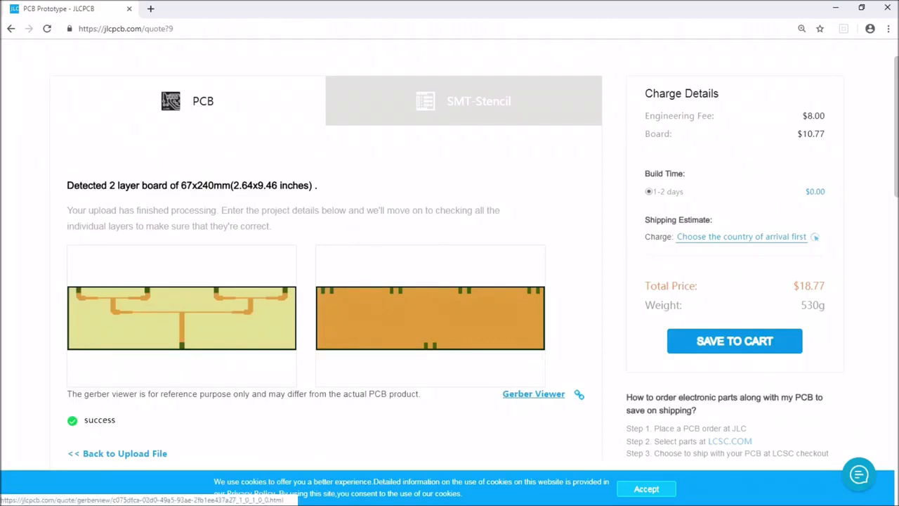
- Open the Gerber Viewer, hide the solder mask, and show the bottom side
click(532, 394)
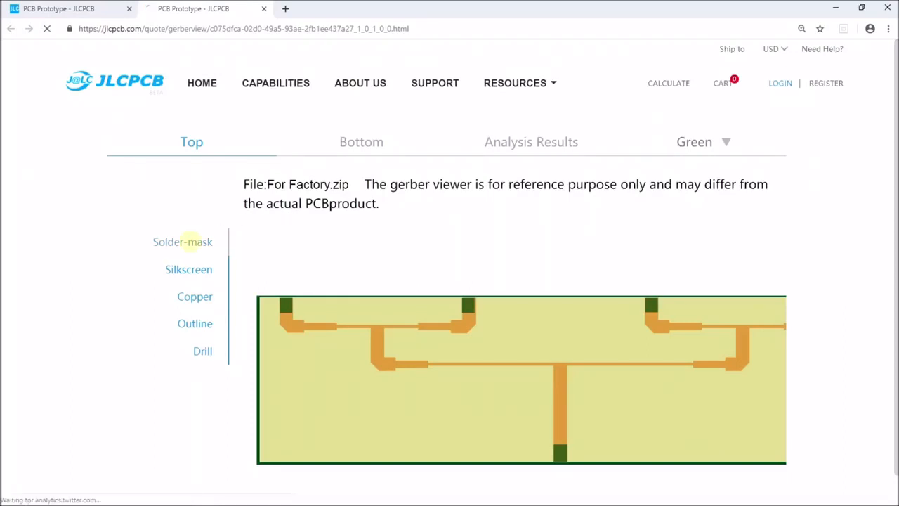
click(183, 241)
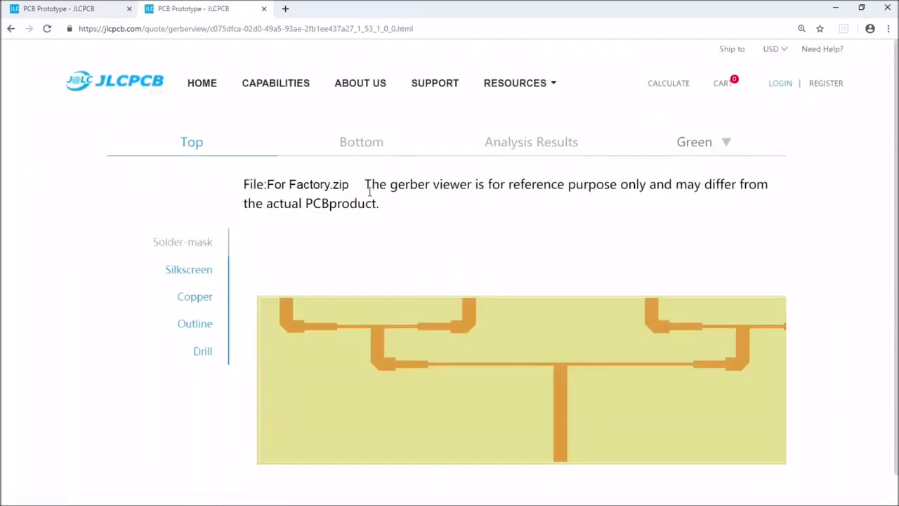
click(361, 141)
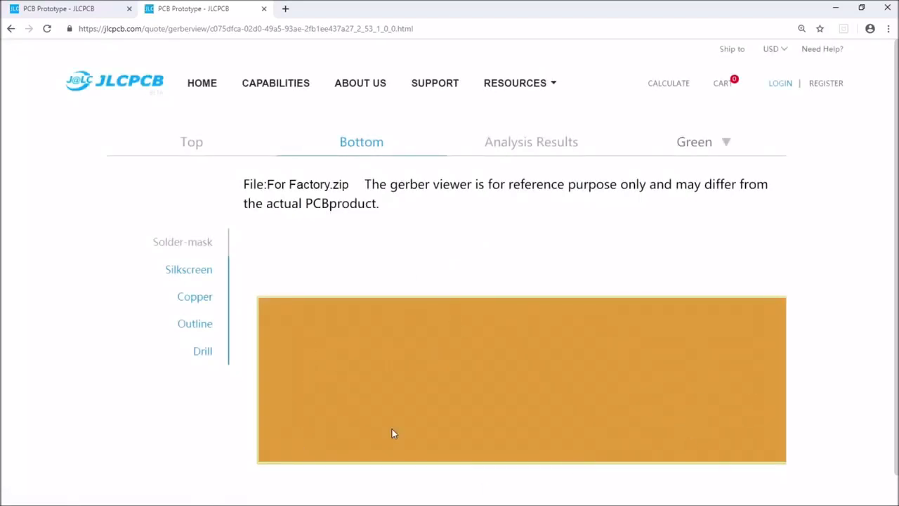
mouse_move(535, 150)
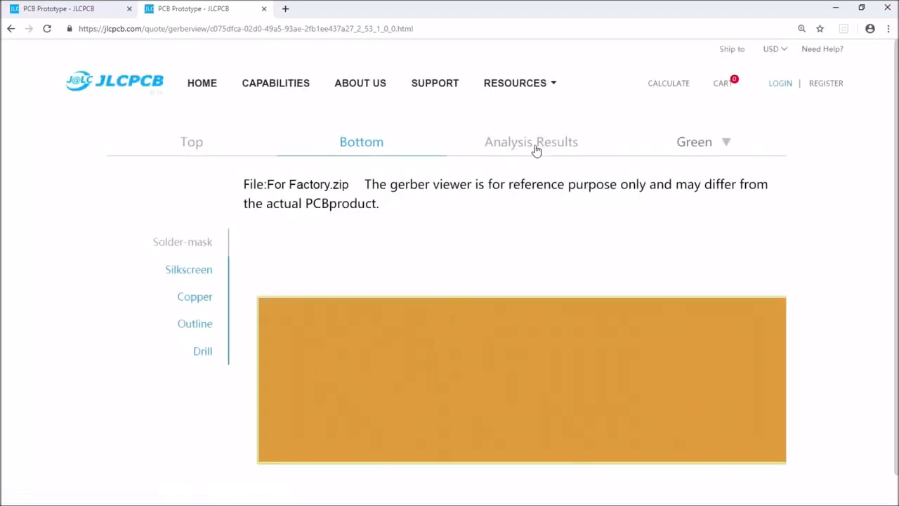
- Show the Analysis Results: 2 layers, 240.36×67.06 mm, five recognised layer files
click(531, 141)
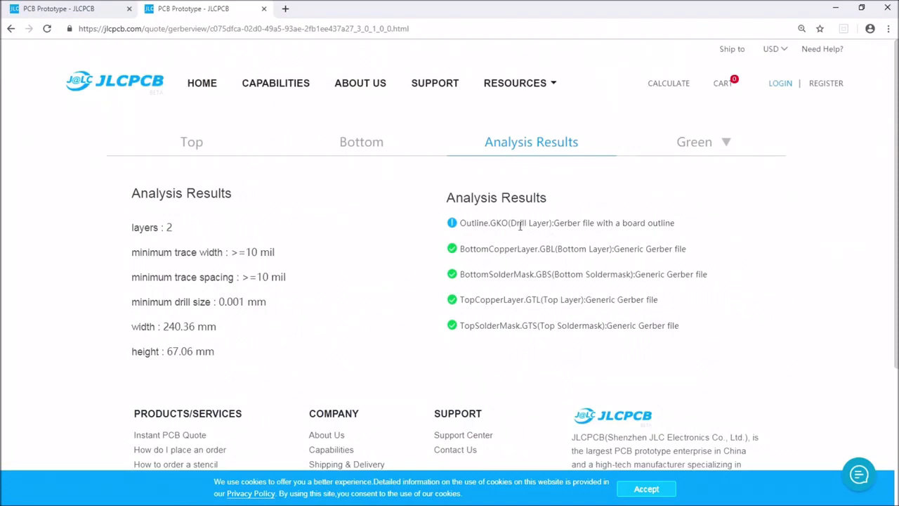
mouse_move(453, 260)
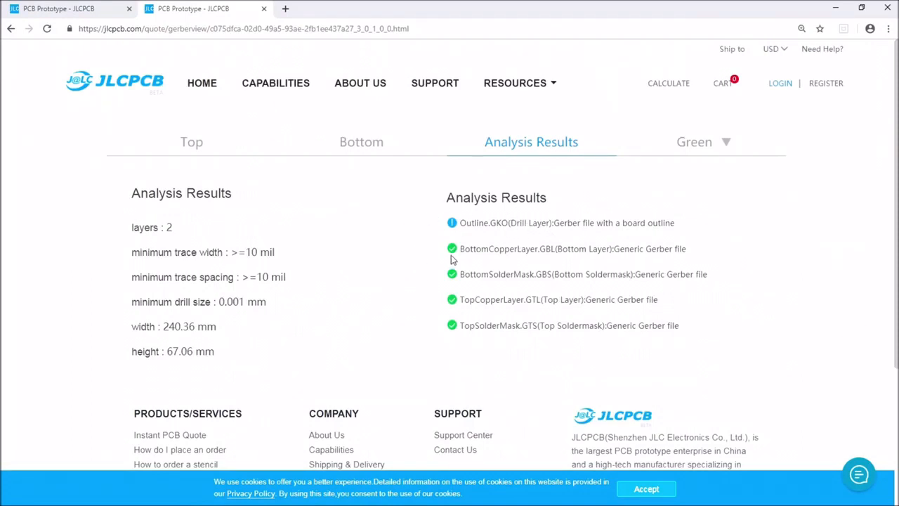
mouse_move(403, 224)
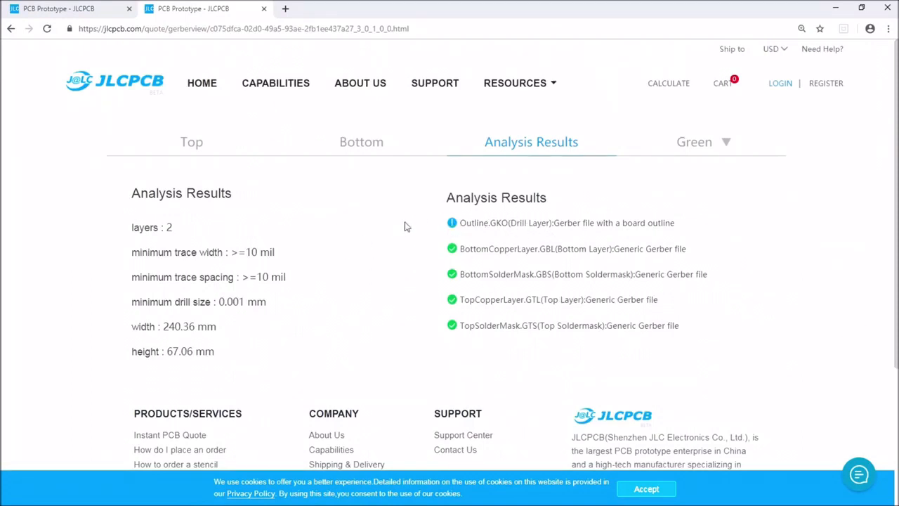
mouse_move(541, 217)
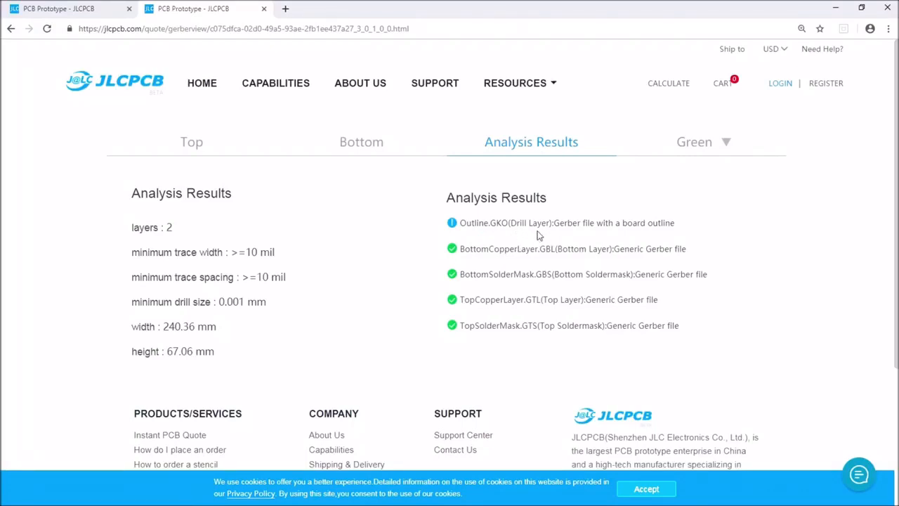
mouse_move(554, 330)
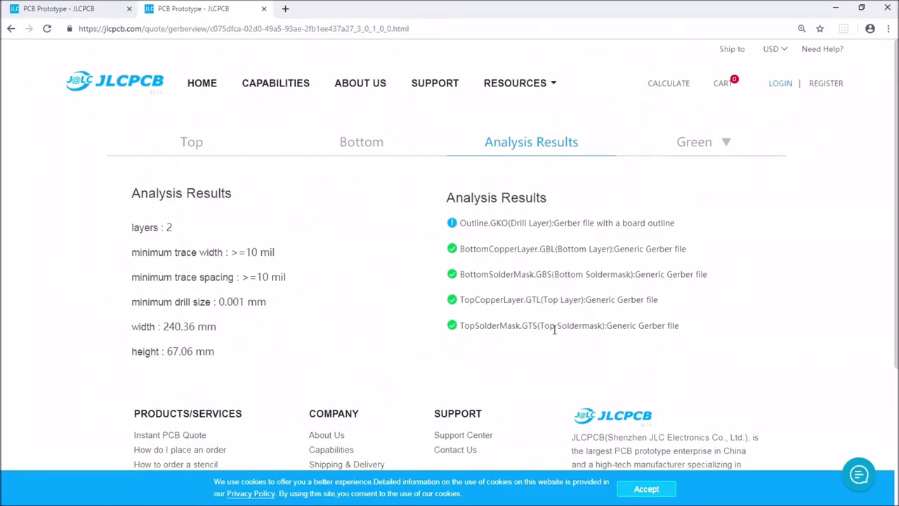
mouse_move(339, 237)
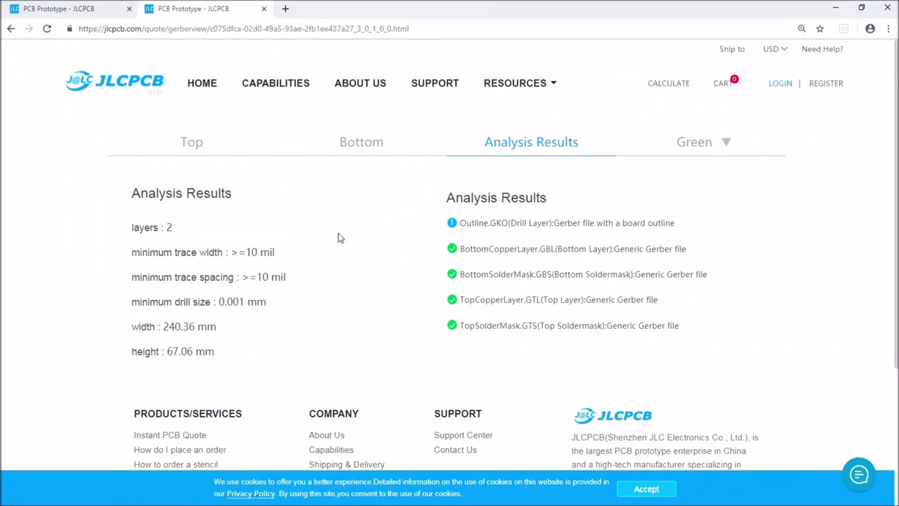
mouse_move(488, 232)
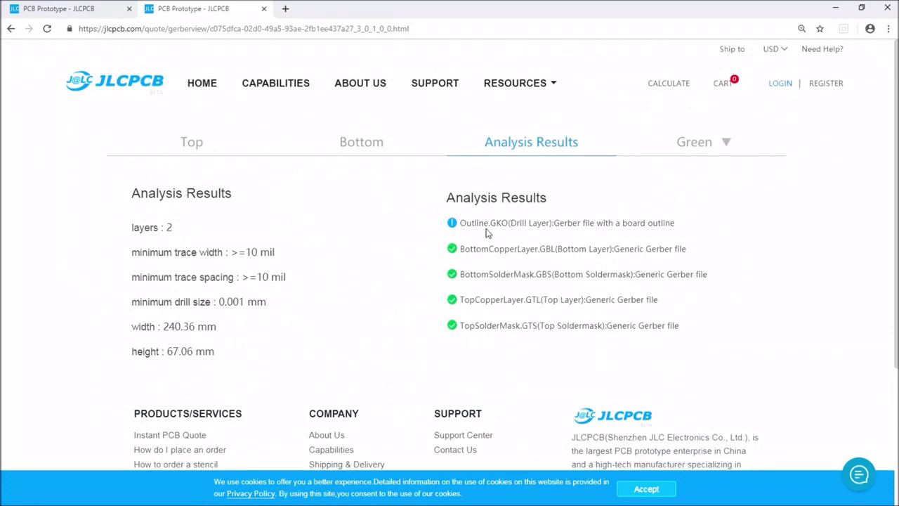
mouse_move(181, 340)
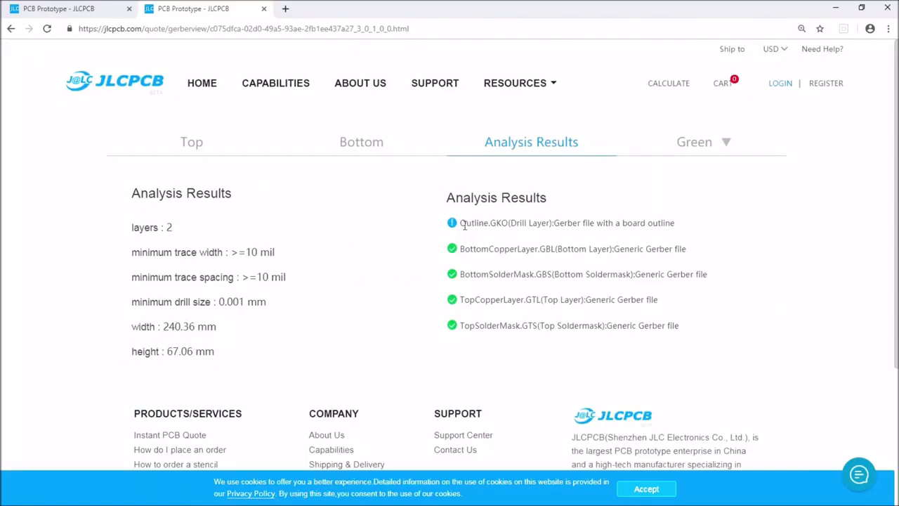
mouse_move(370, 211)
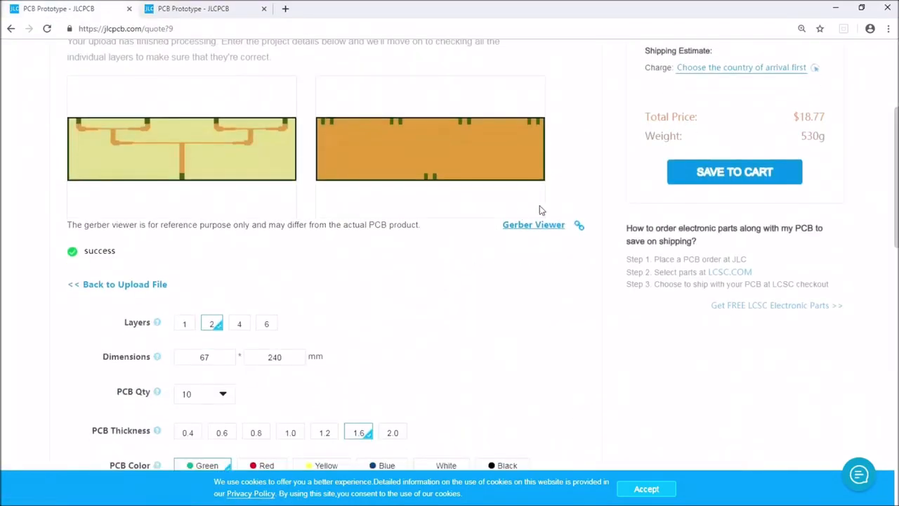
- Set PCB quantity to 5, bringing the total to $13.38
scroll(up, 3)
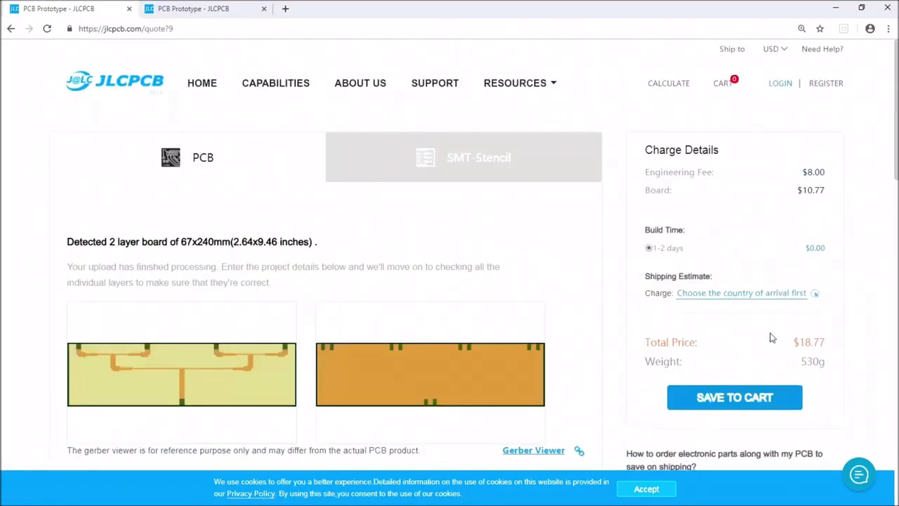
scroll(down, 3)
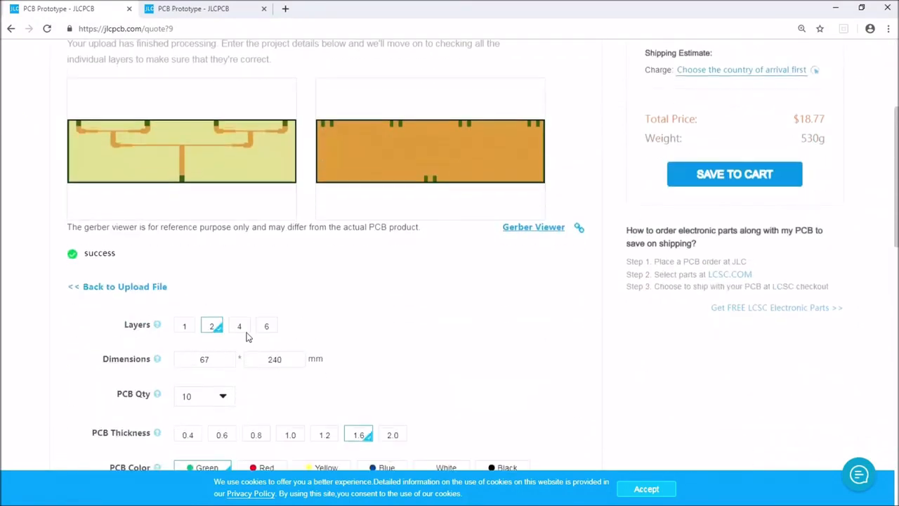
click(203, 337)
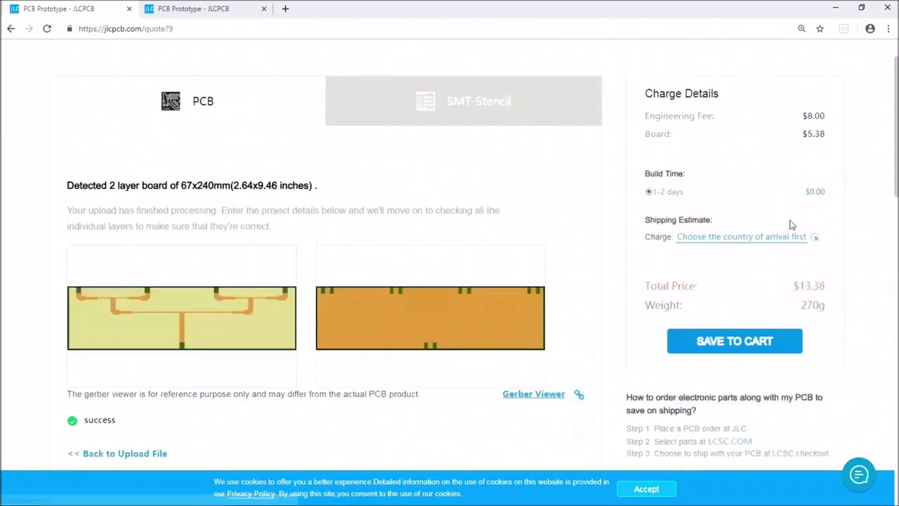
scroll(up, 3)
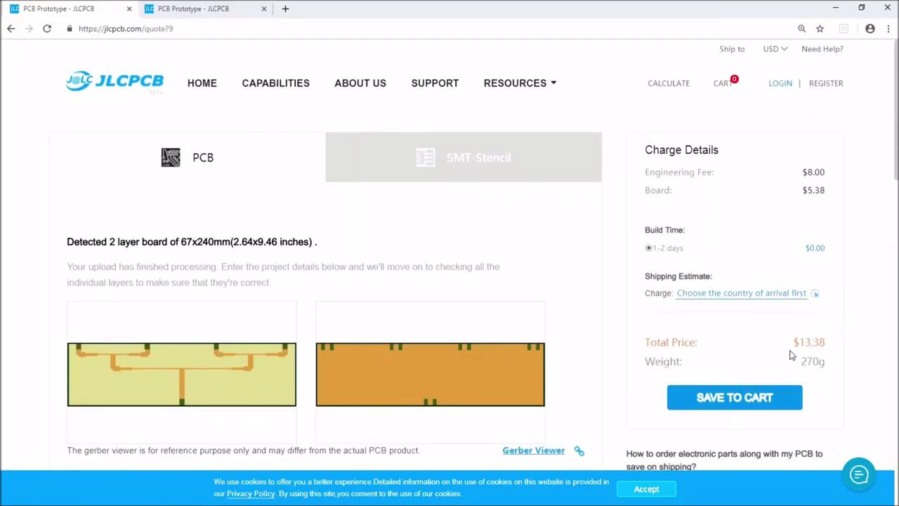
scroll(down, 3)
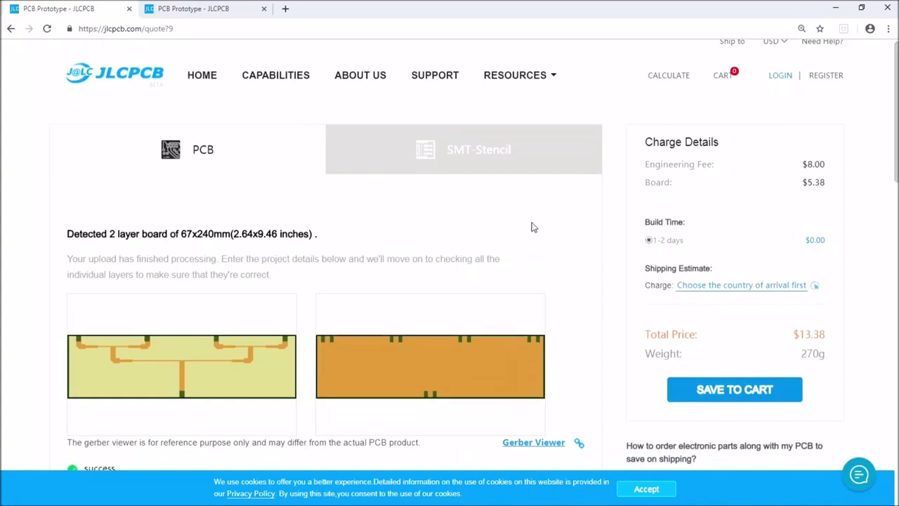
scroll(down, 3)
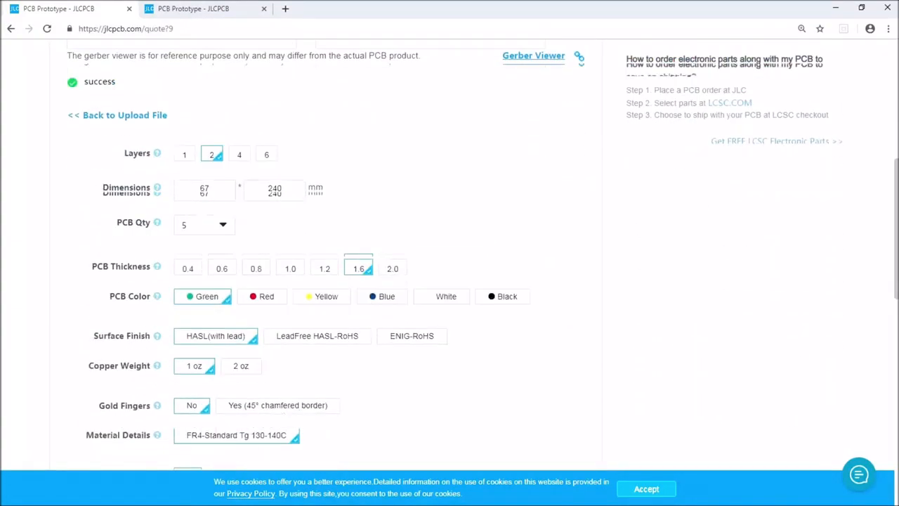
scroll(down, 3)
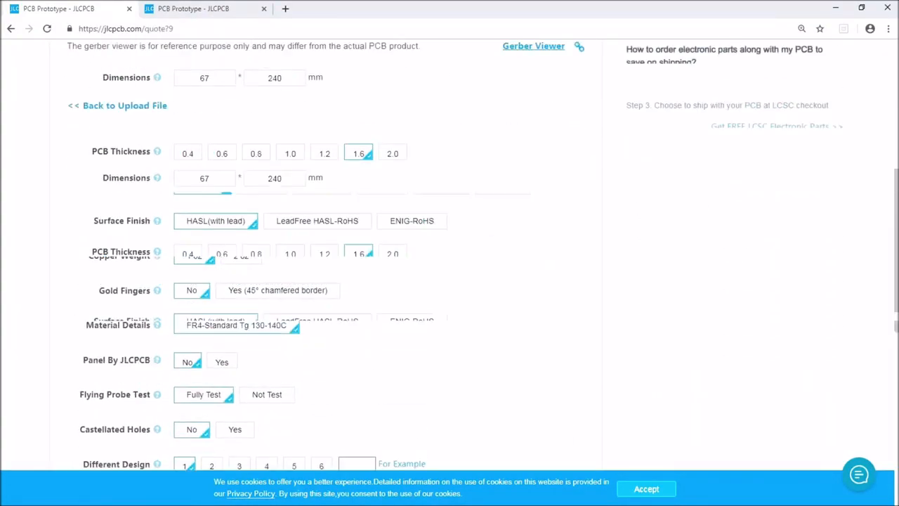
scroll(up, 3)
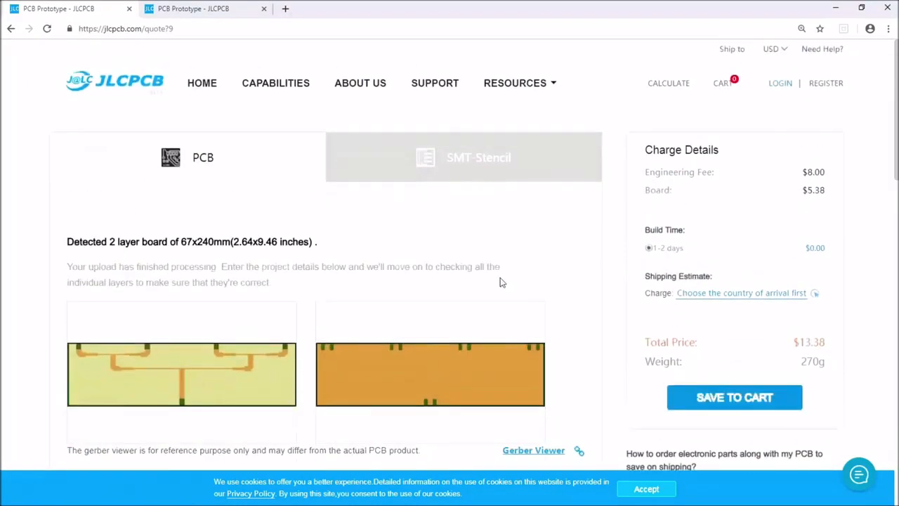